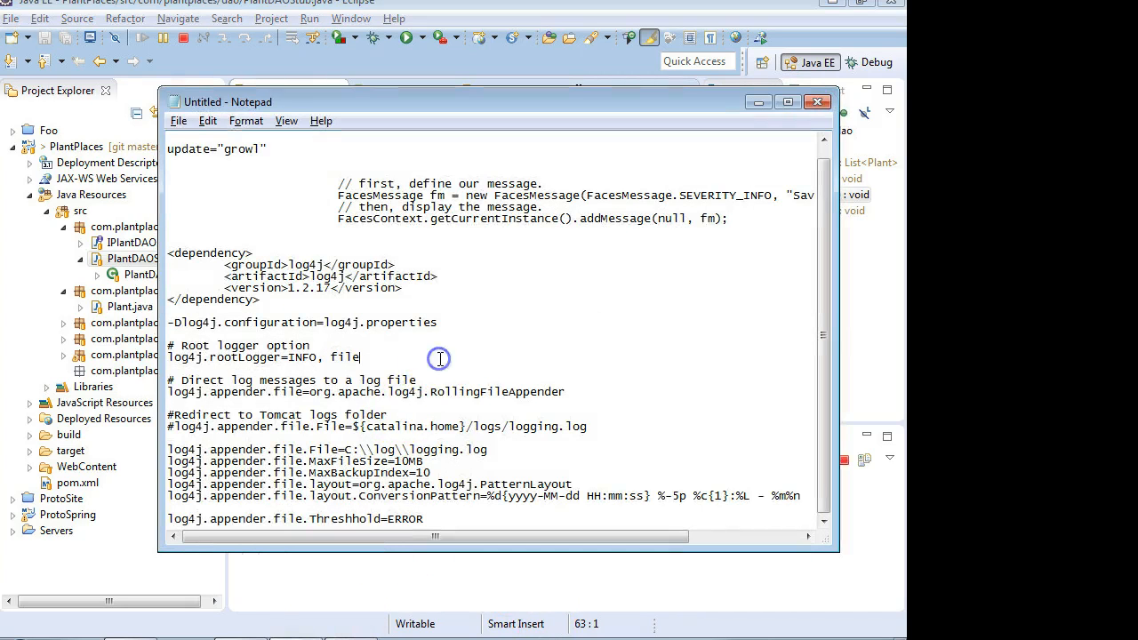
pyautogui.moveTo(297, 299)
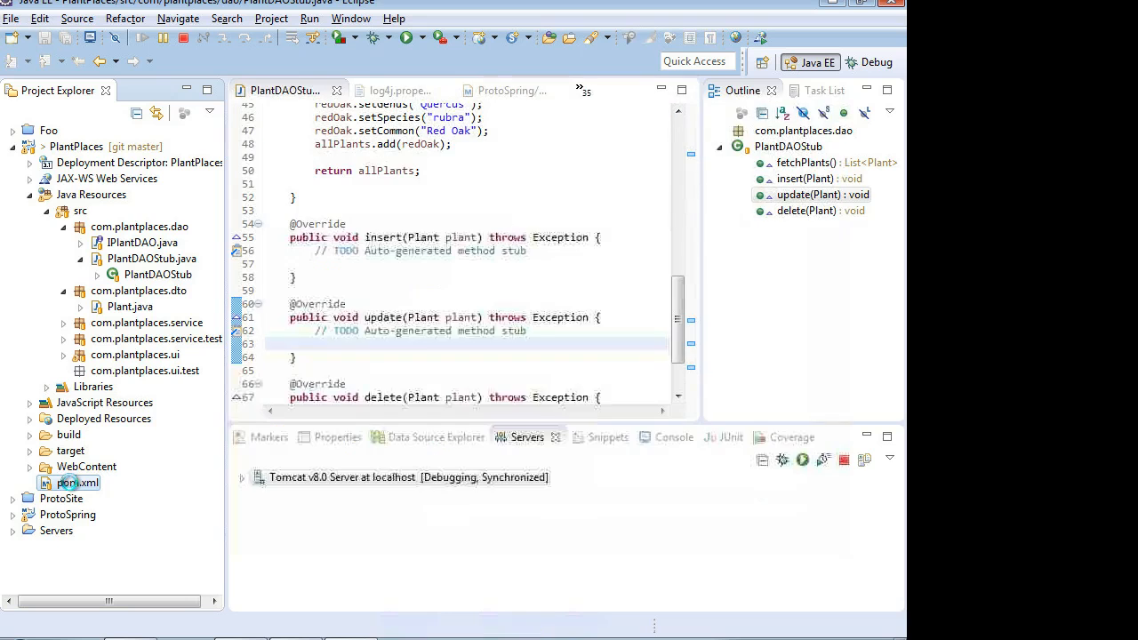
# Step: Open PlantPlaces pom.xml in its XML source view to show the log4j dependency
pyautogui.doubleClick(77, 482)
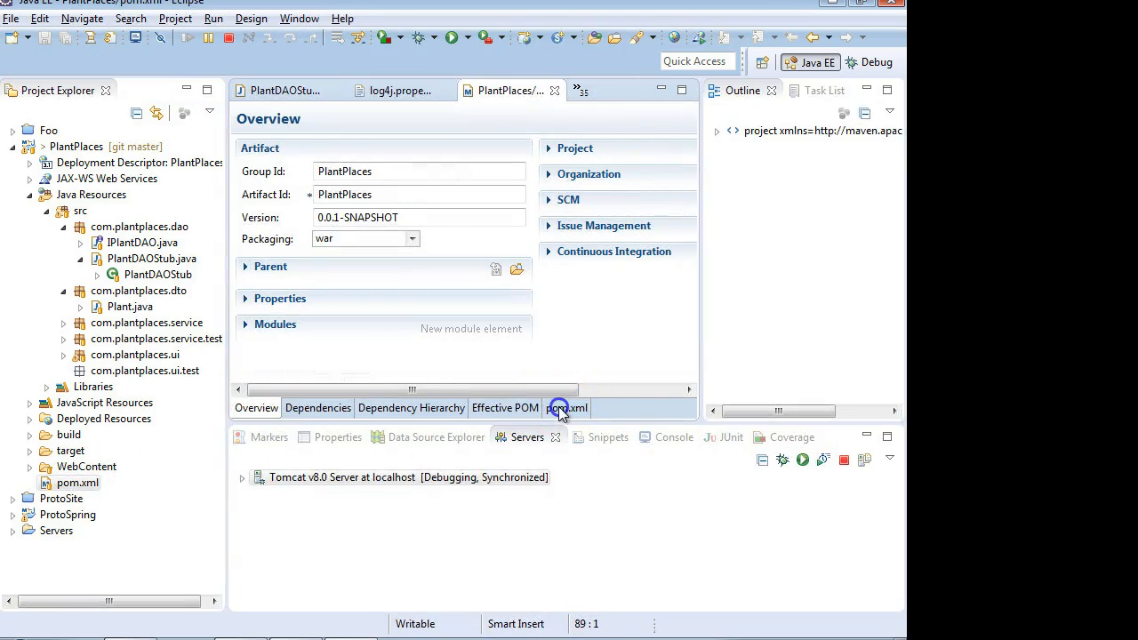
pyautogui.click(567, 407)
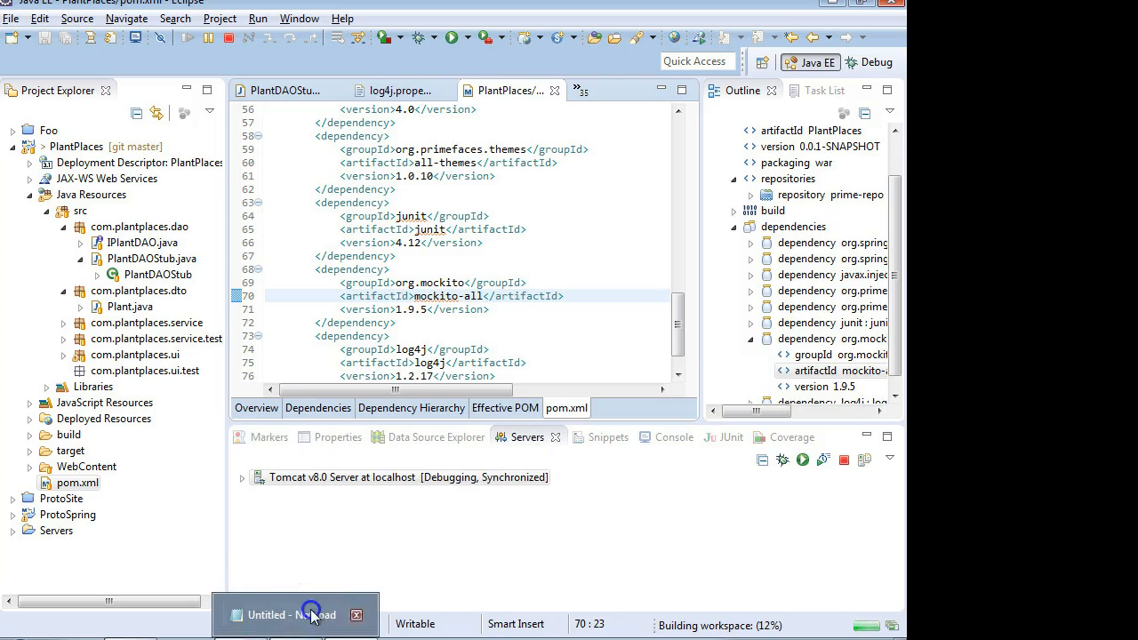
# Step: Restore Notepad and select the log4j root logger and file appender settings
pyautogui.click(293, 614)
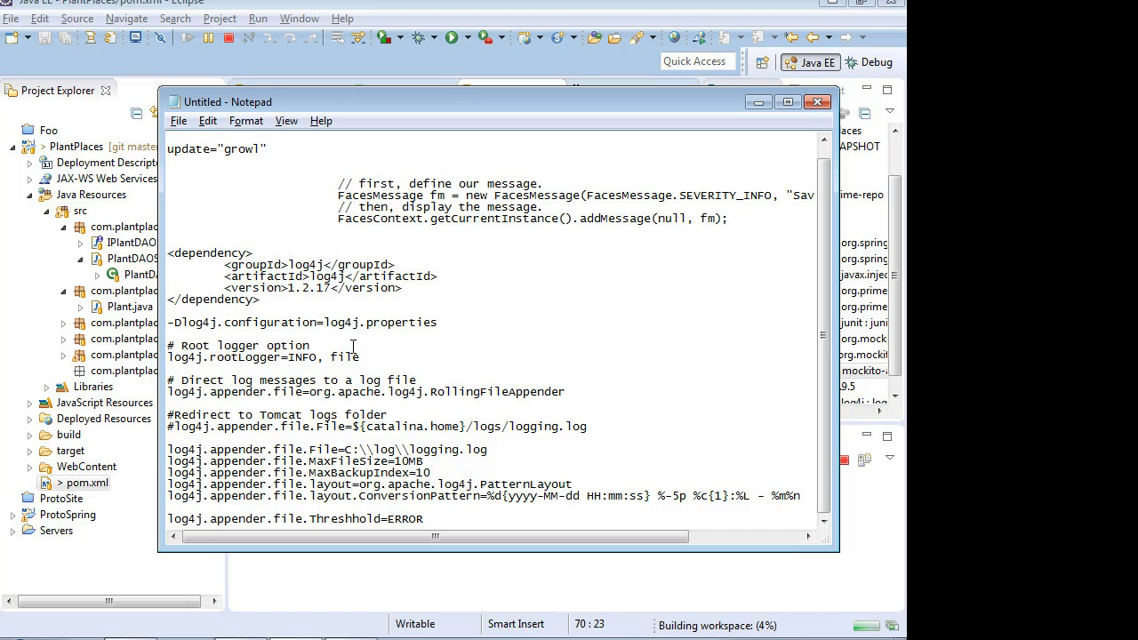
pyautogui.moveTo(167, 345); pyautogui.dragTo(361, 356)
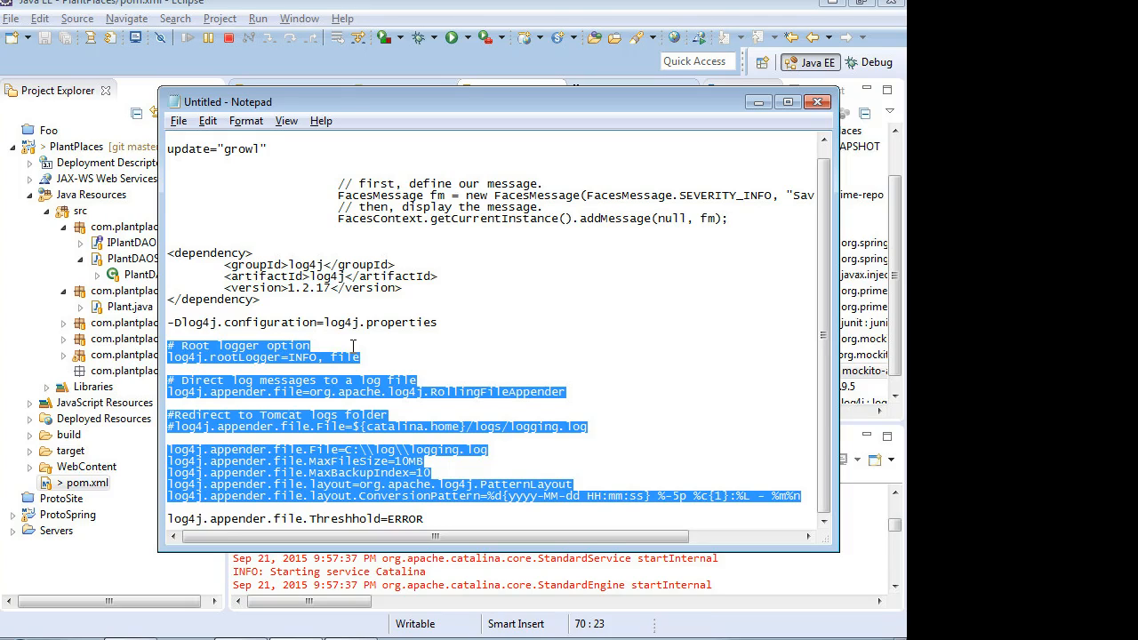
pyautogui.moveTo(102, 191)
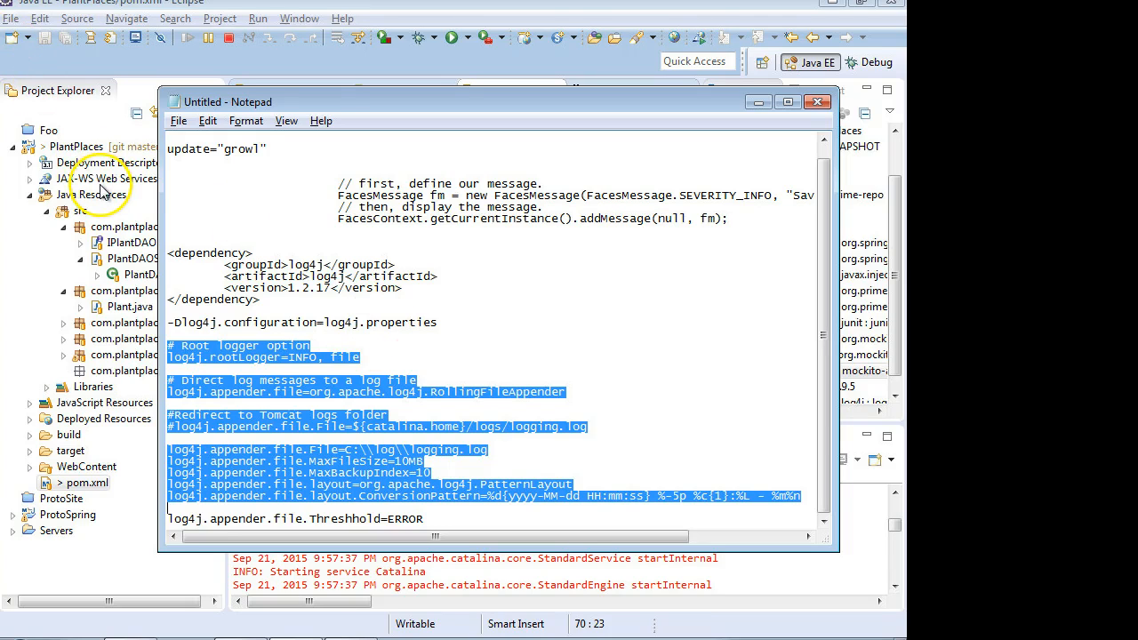
pyautogui.moveTo(168, 302)
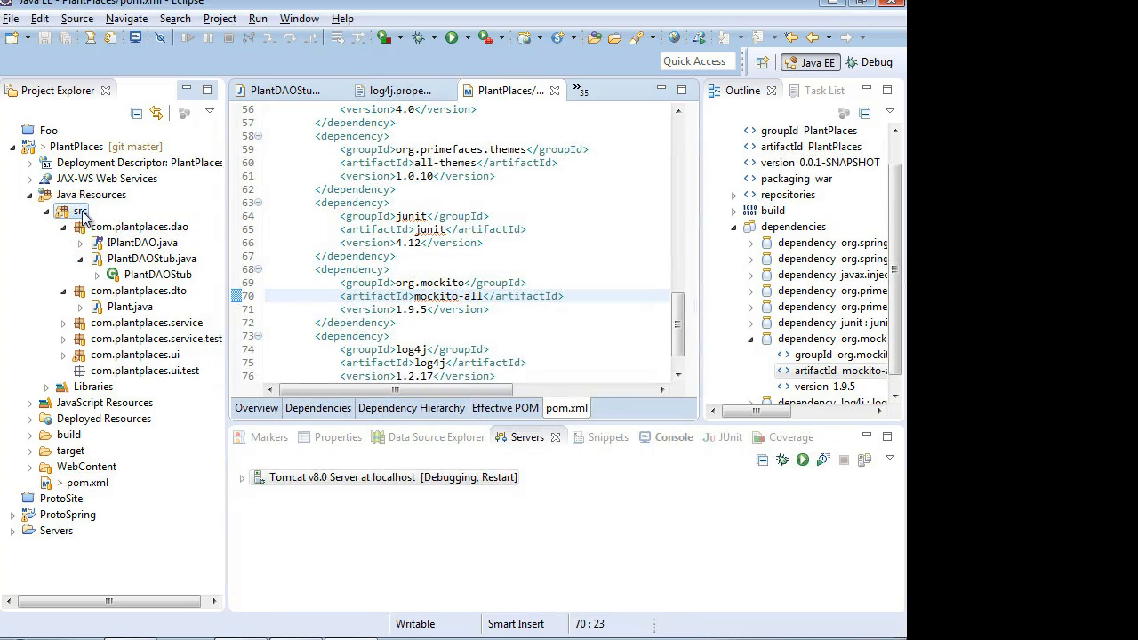
# Step: Add a General > File resource named log4j.properties under the PlantPlaces src folder
pyautogui.rightClick(81, 211)
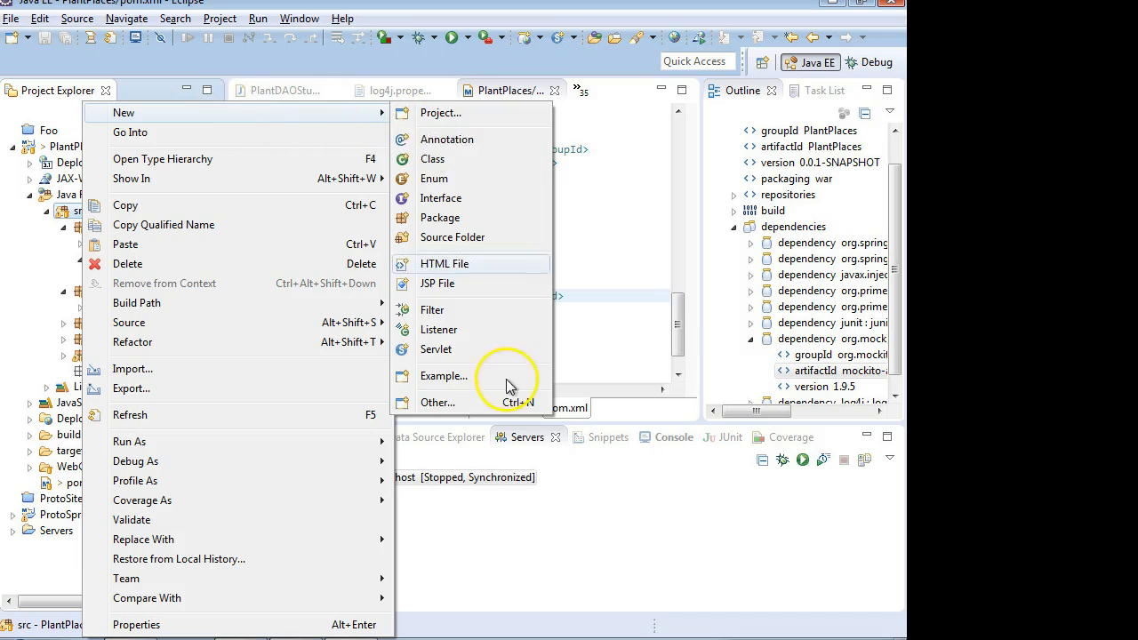
pyautogui.click(437, 402)
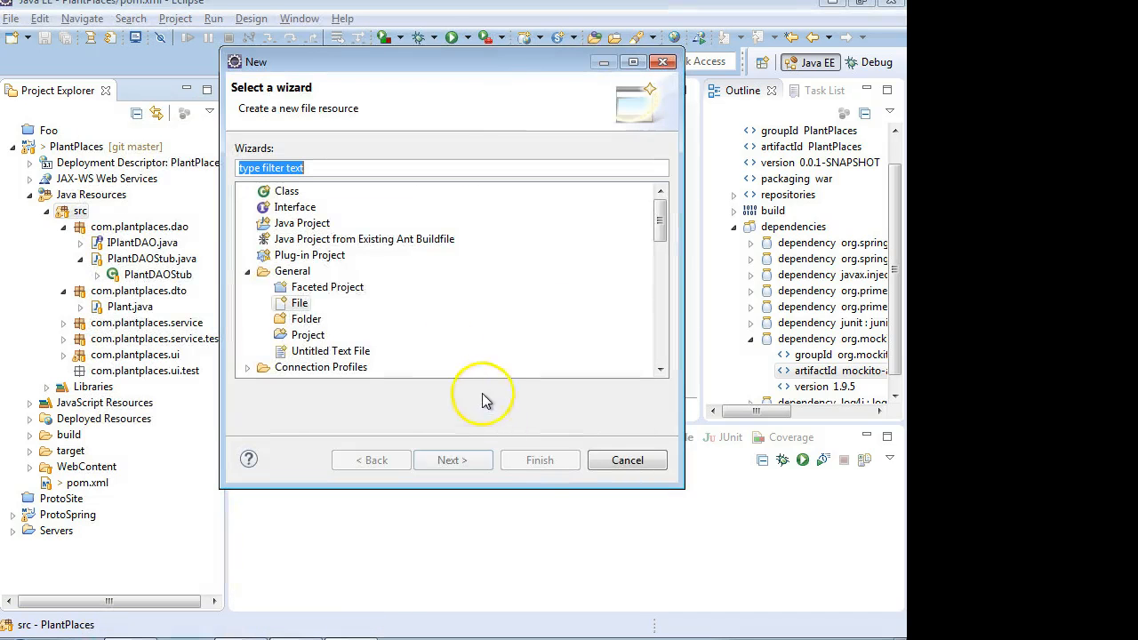
pyautogui.click(300, 302)
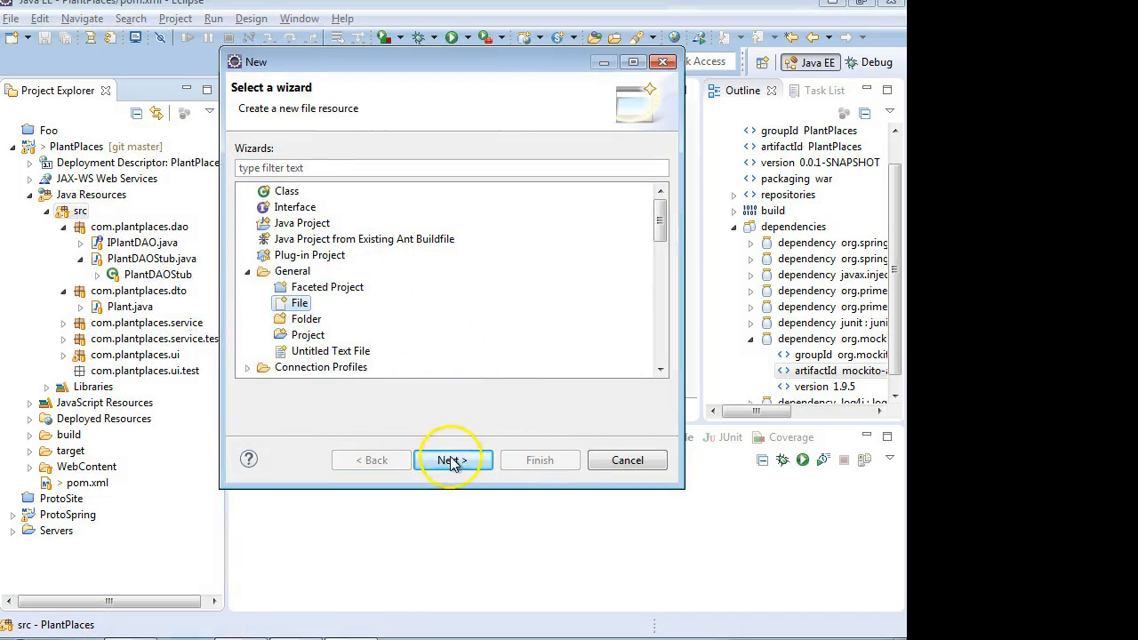
pyautogui.click(452, 459)
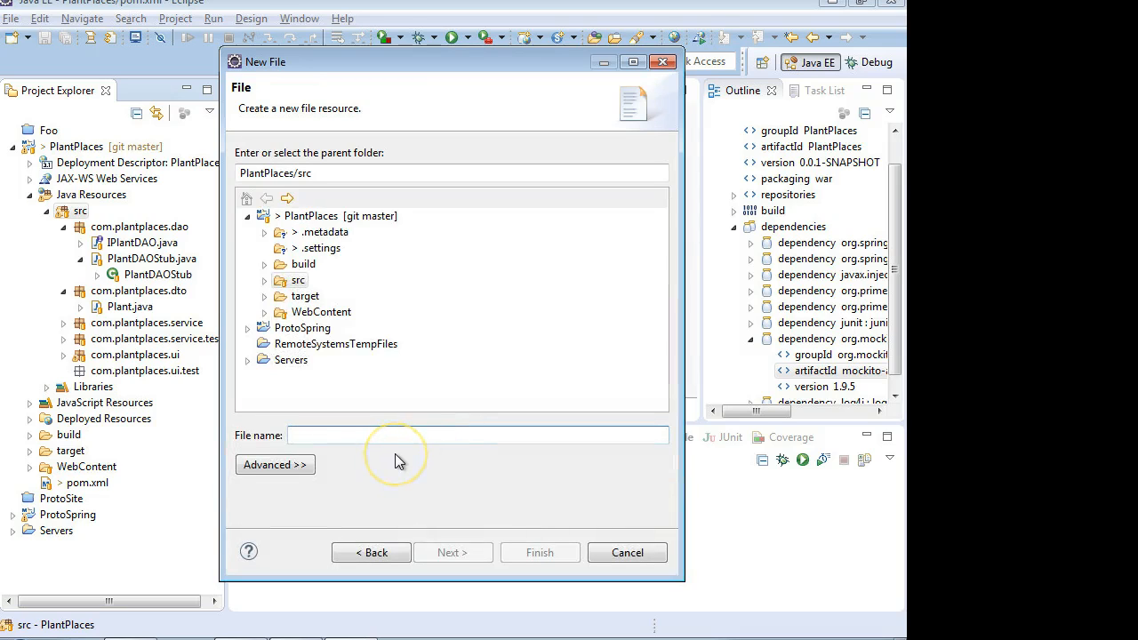
pyautogui.write('log4')
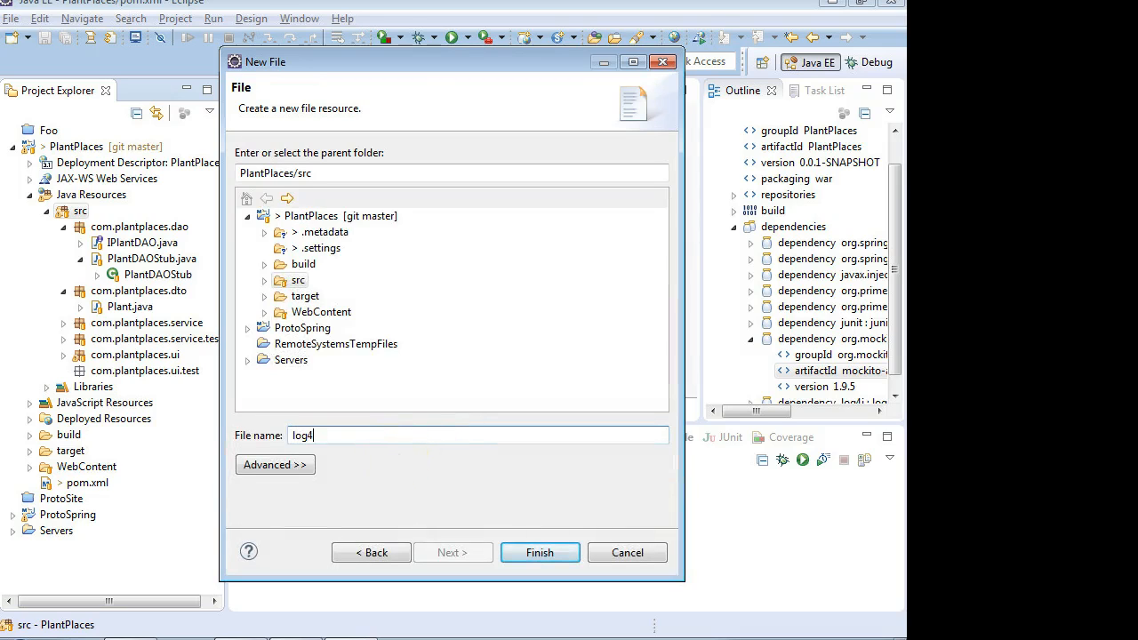
pyautogui.write('j.properties')
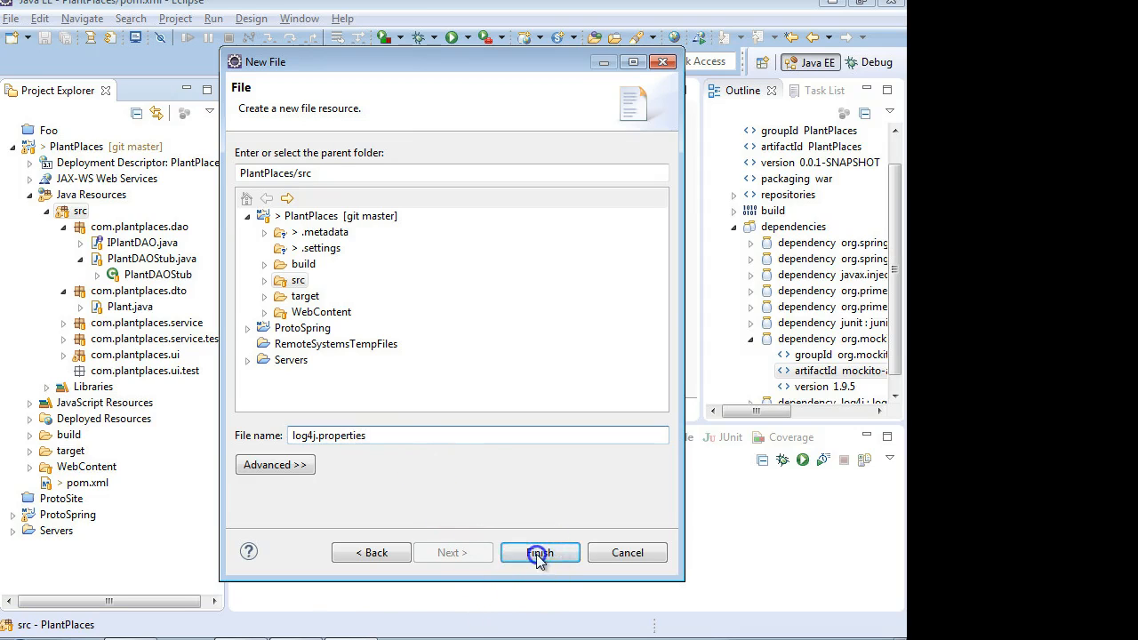
pyautogui.click(540, 552)
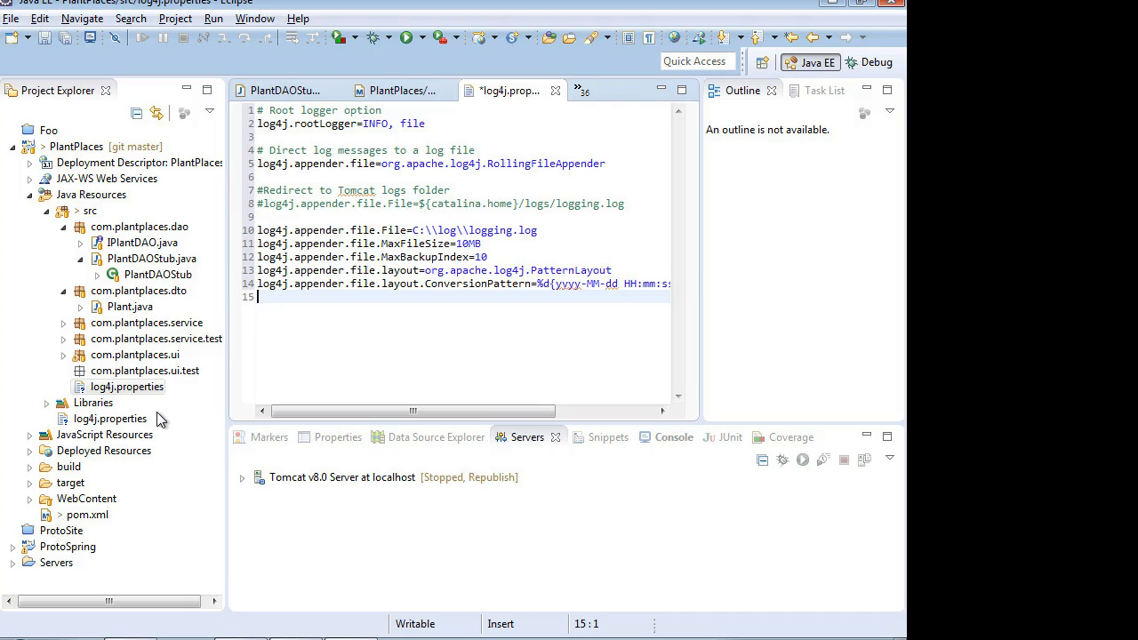
pyautogui.moveTo(252, 601)
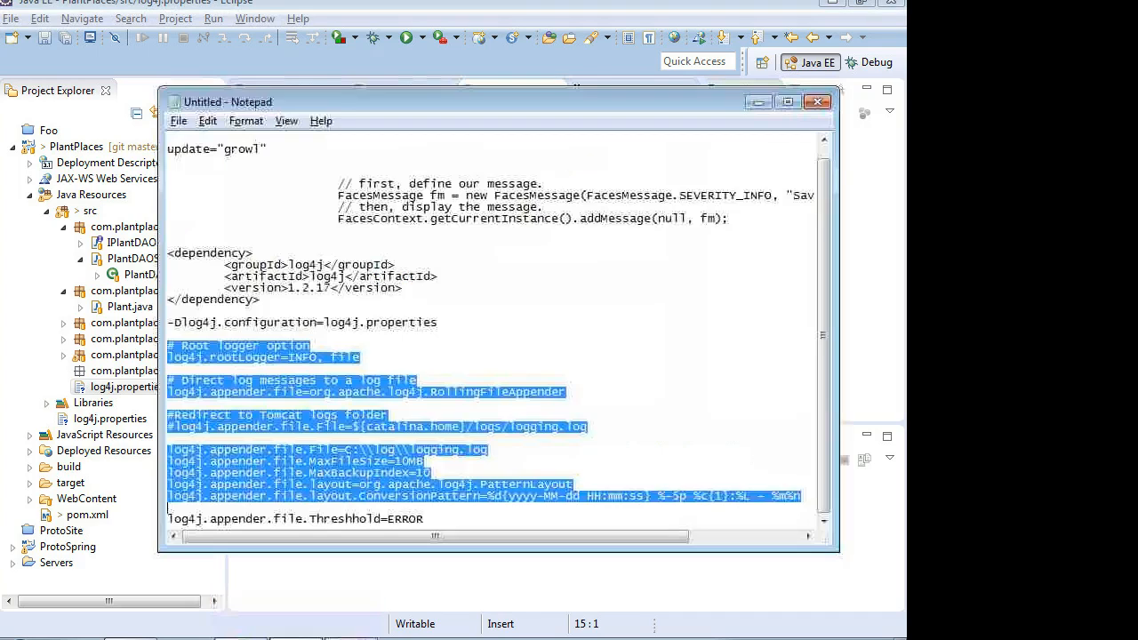
pyautogui.click(435, 322)
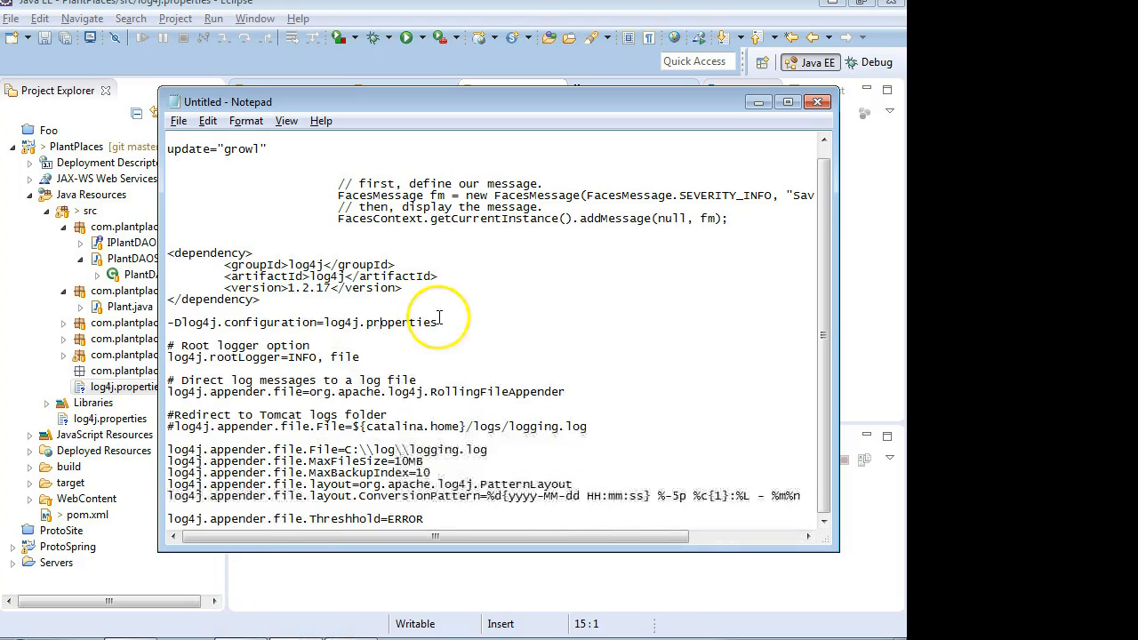
pyautogui.tripleClick(302, 322)
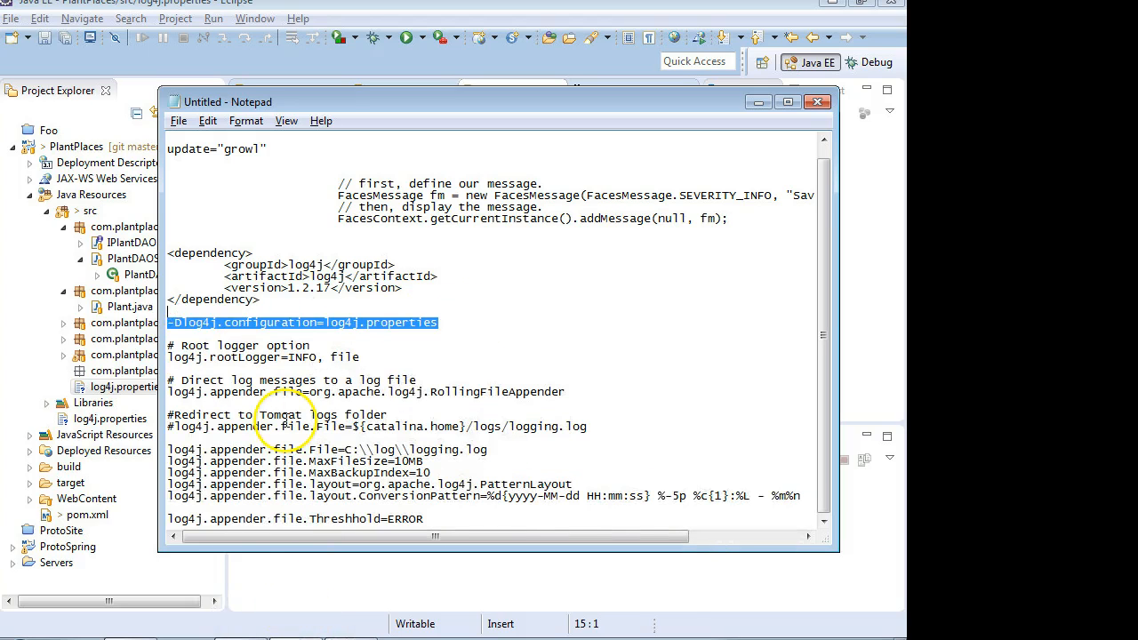
pyautogui.click(265, 310)
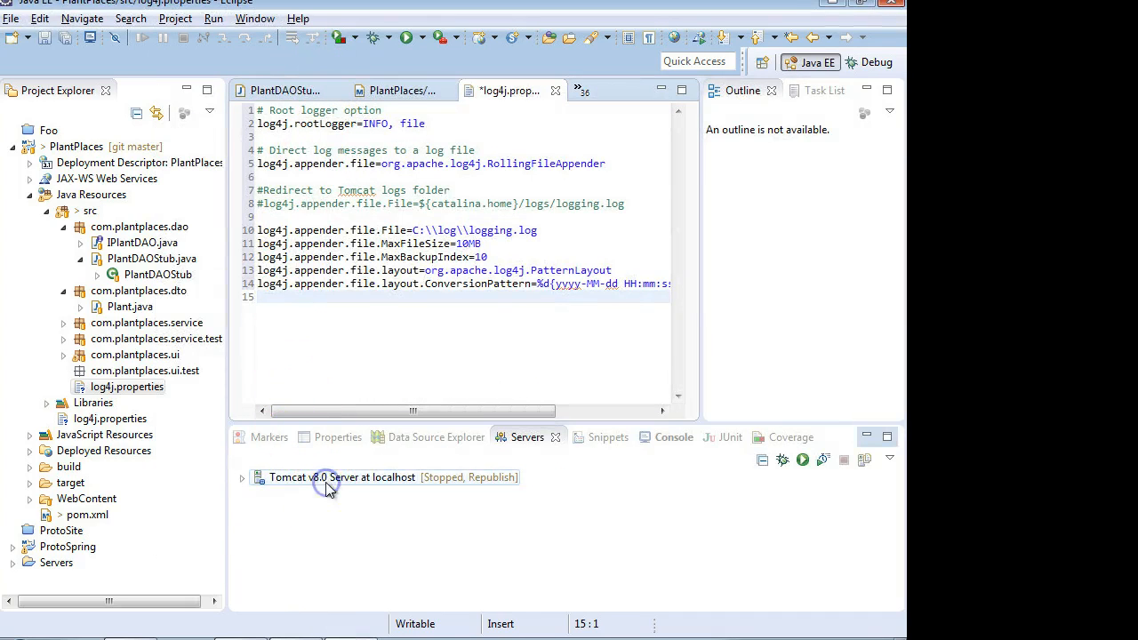
# Step: Open the Tomcat v8.0 launch configuration and view its catalina VM arguments
pyautogui.doubleClick(342, 477)
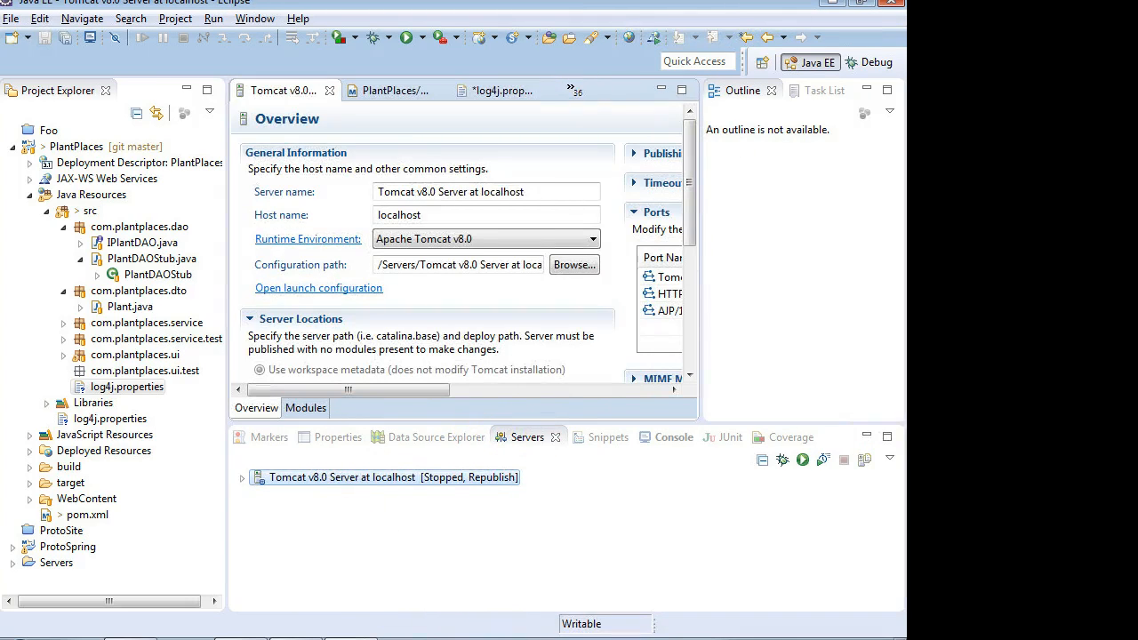
pyautogui.moveTo(527, 436)
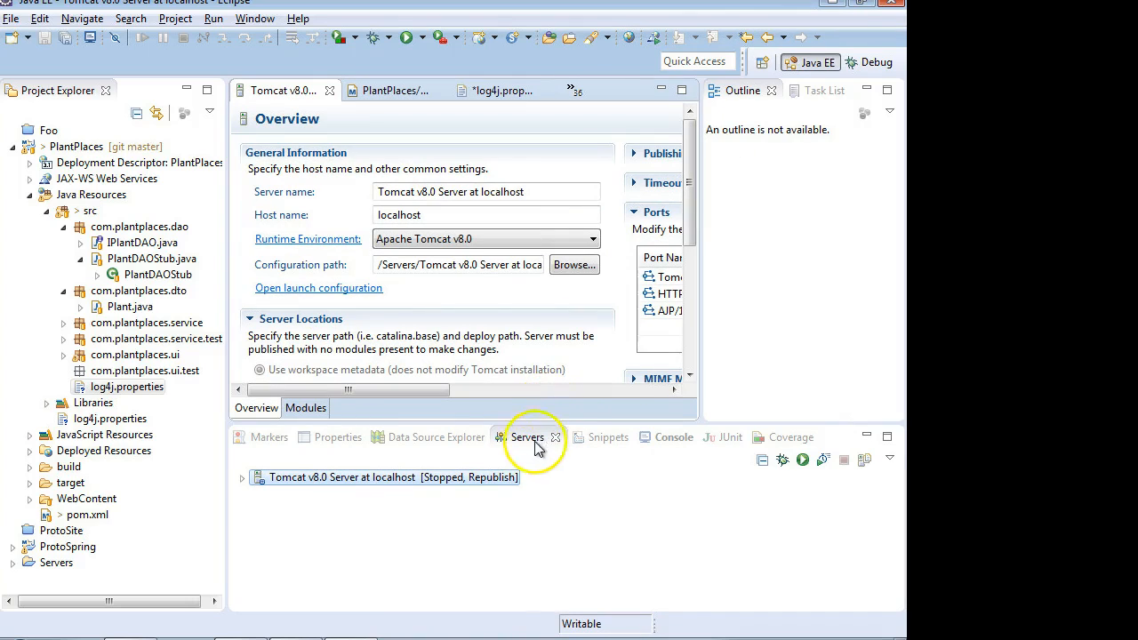
pyautogui.moveTo(325, 302)
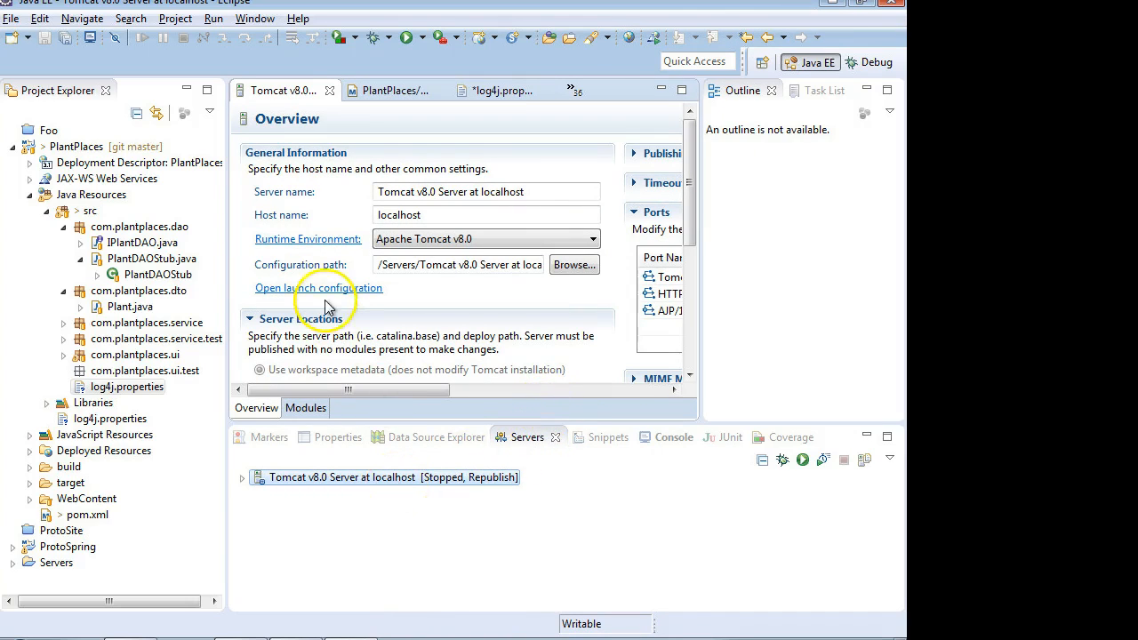
pyautogui.click(318, 287)
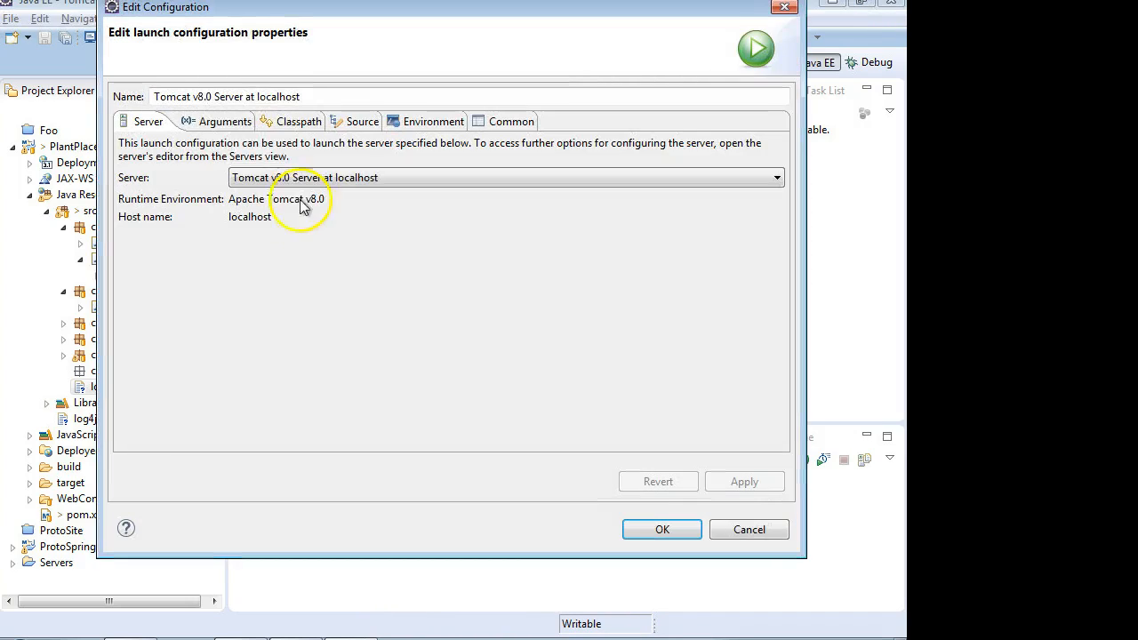
pyautogui.click(213, 121)
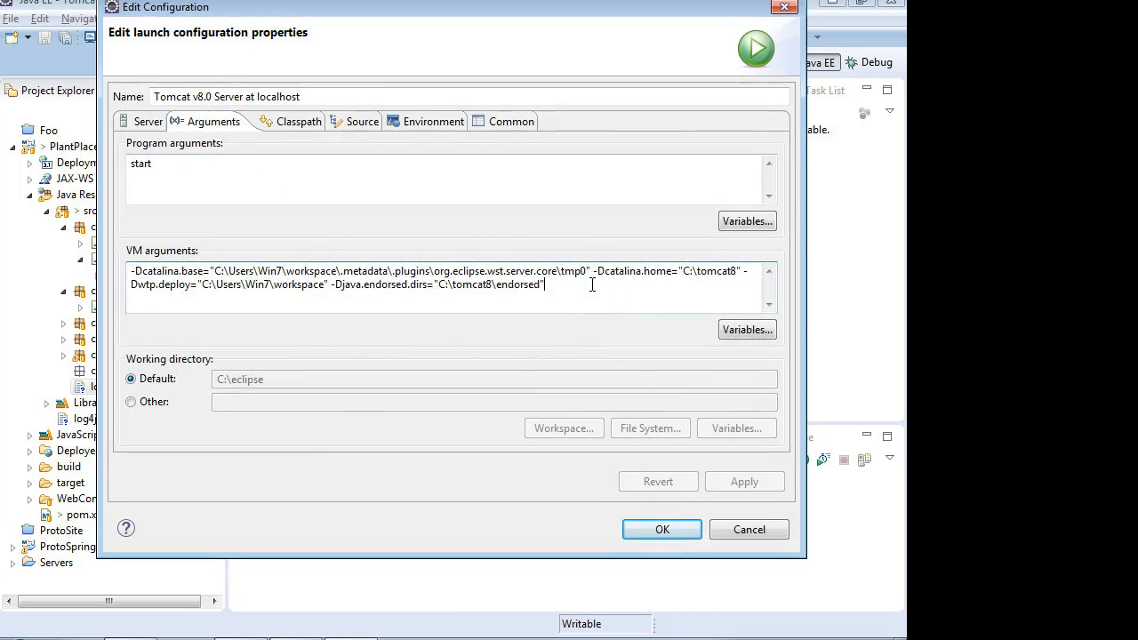
pyautogui.moveTo(622, 262)
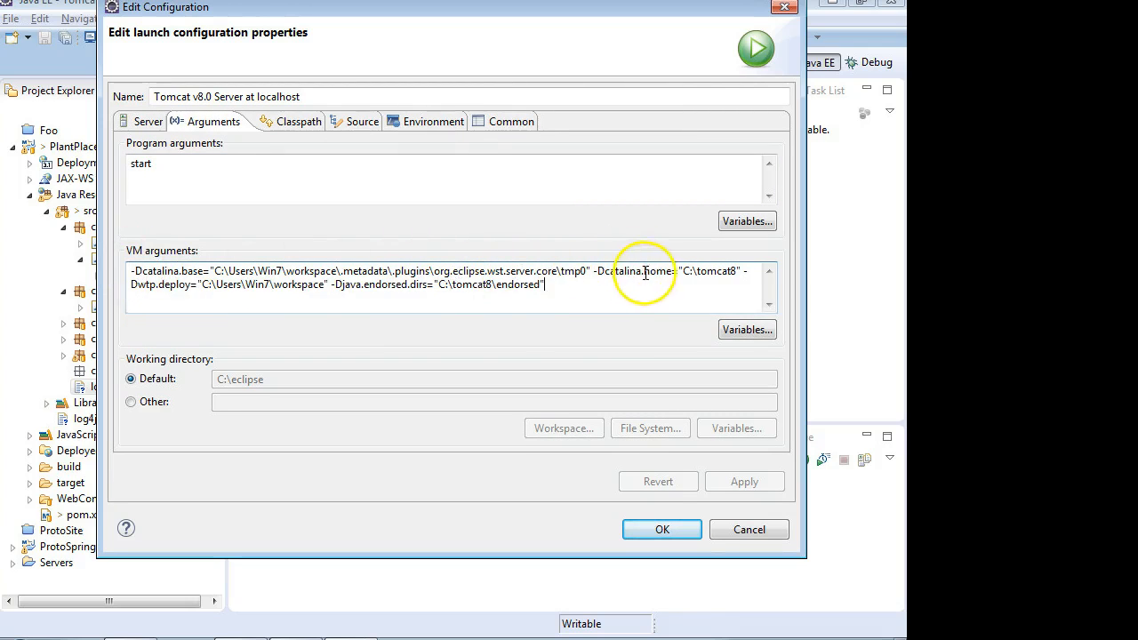
pyautogui.moveTo(781, 42)
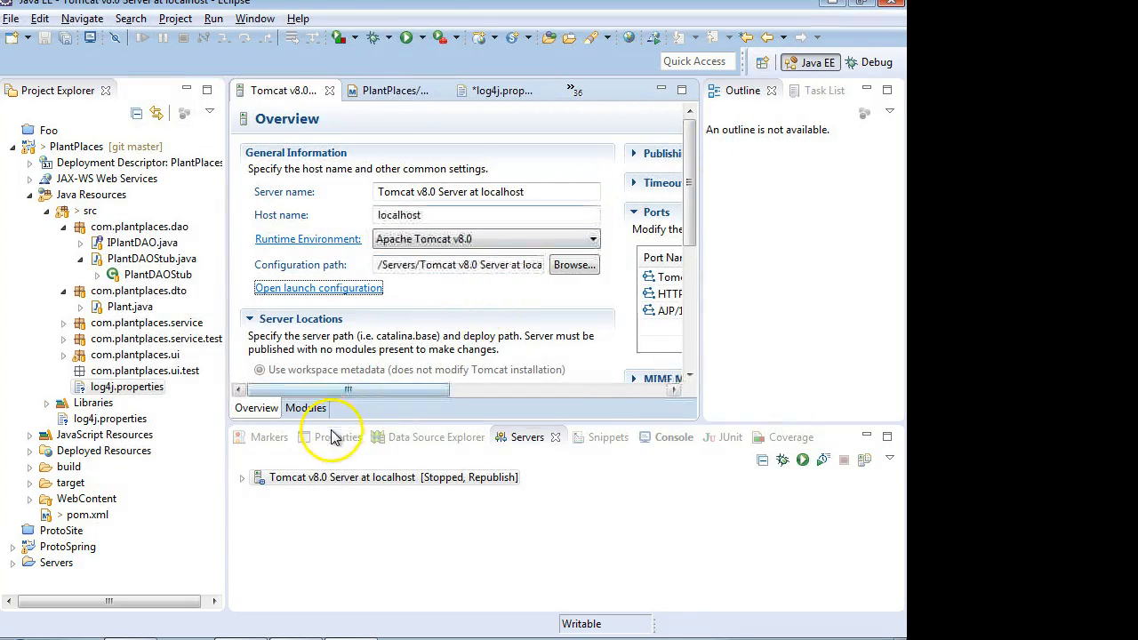
pyautogui.moveTo(133, 400)
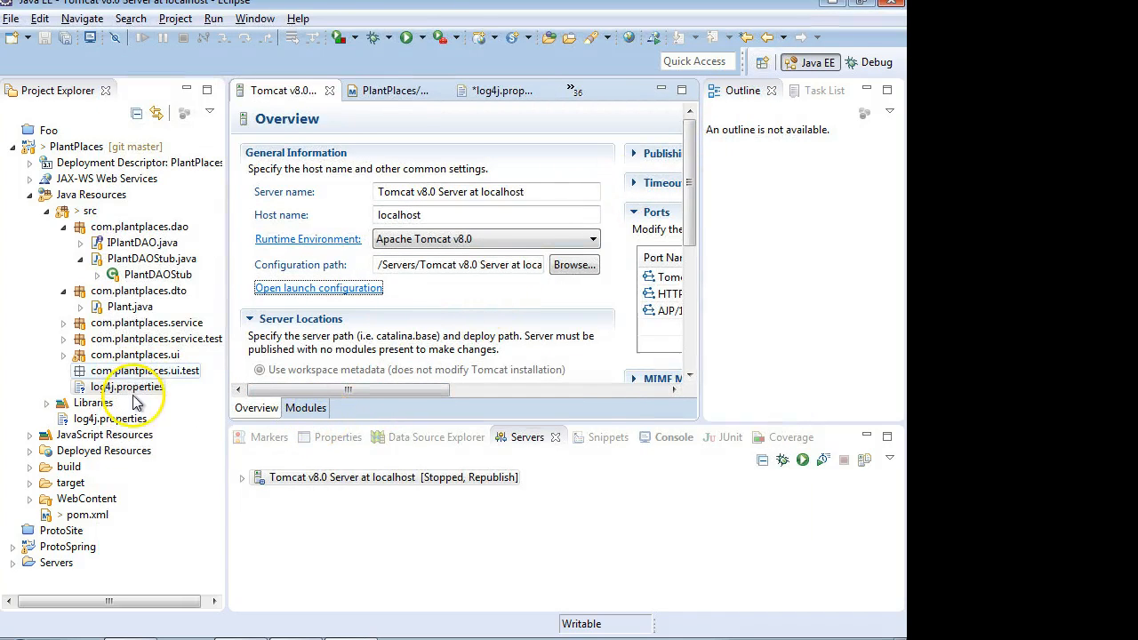
pyautogui.doubleClick(128, 386)
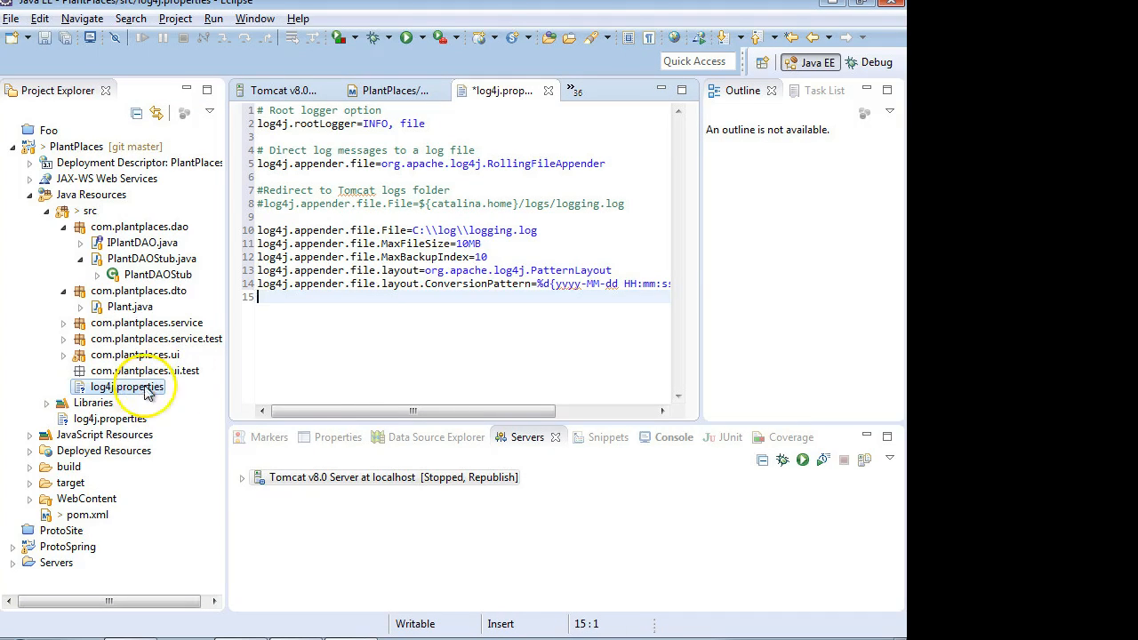
pyautogui.click(439, 338)
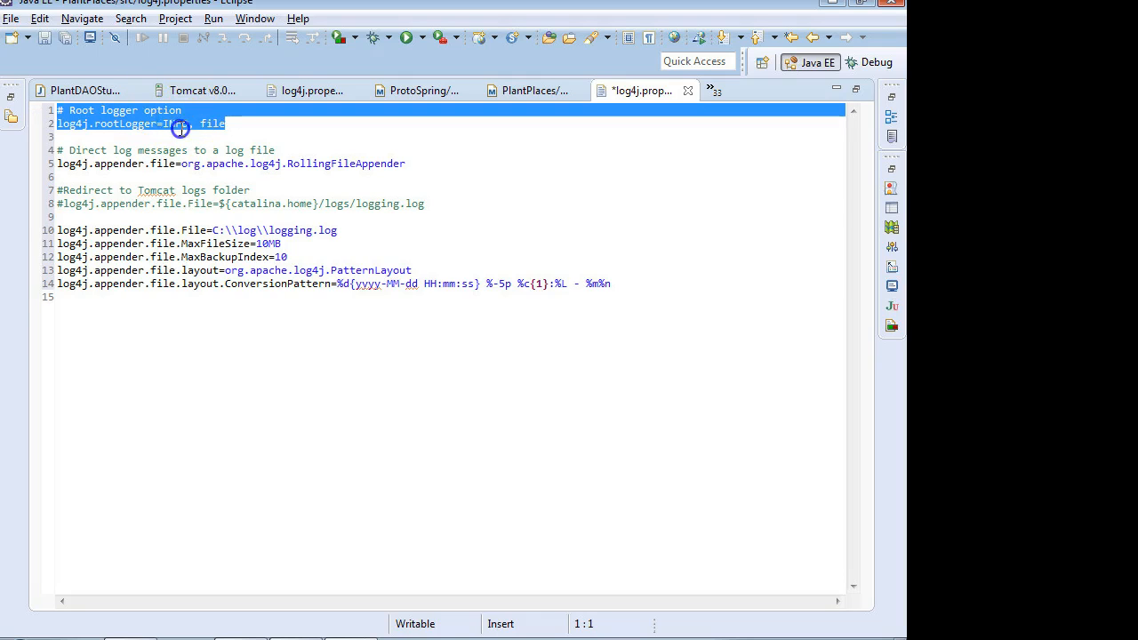
pyautogui.click(177, 124)
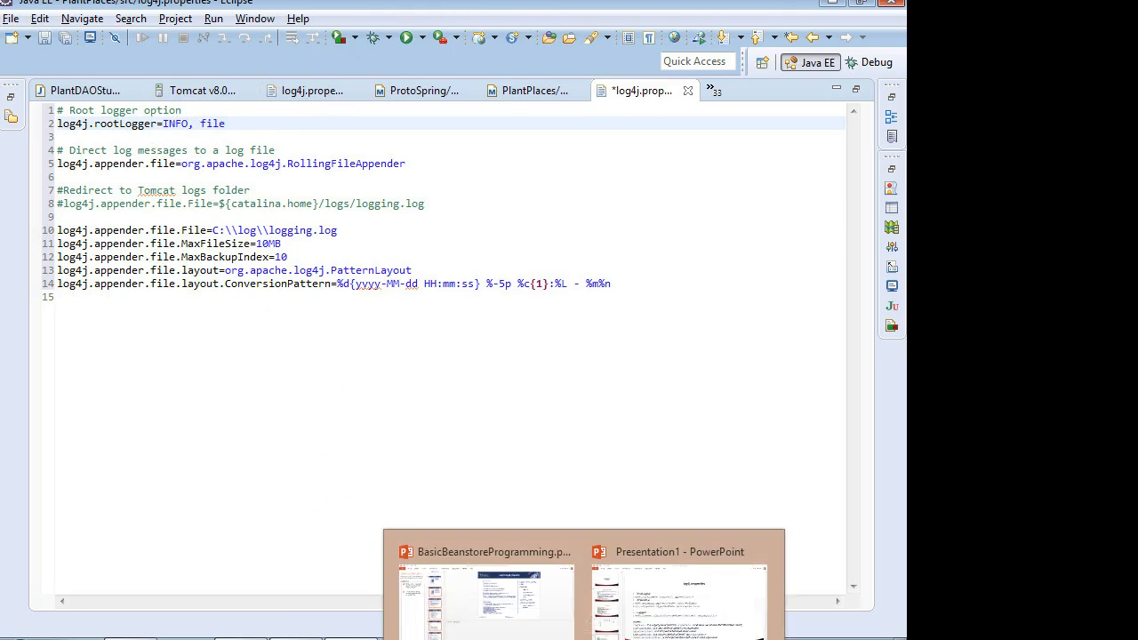
pyautogui.click(177, 124)
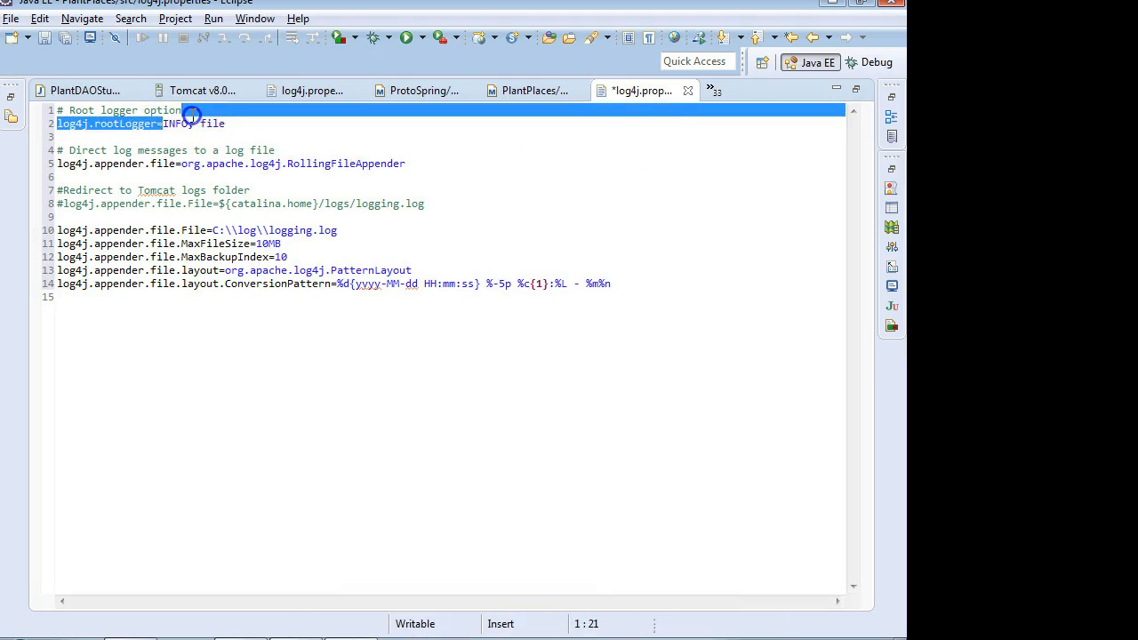
pyautogui.doubleClick(176, 123)
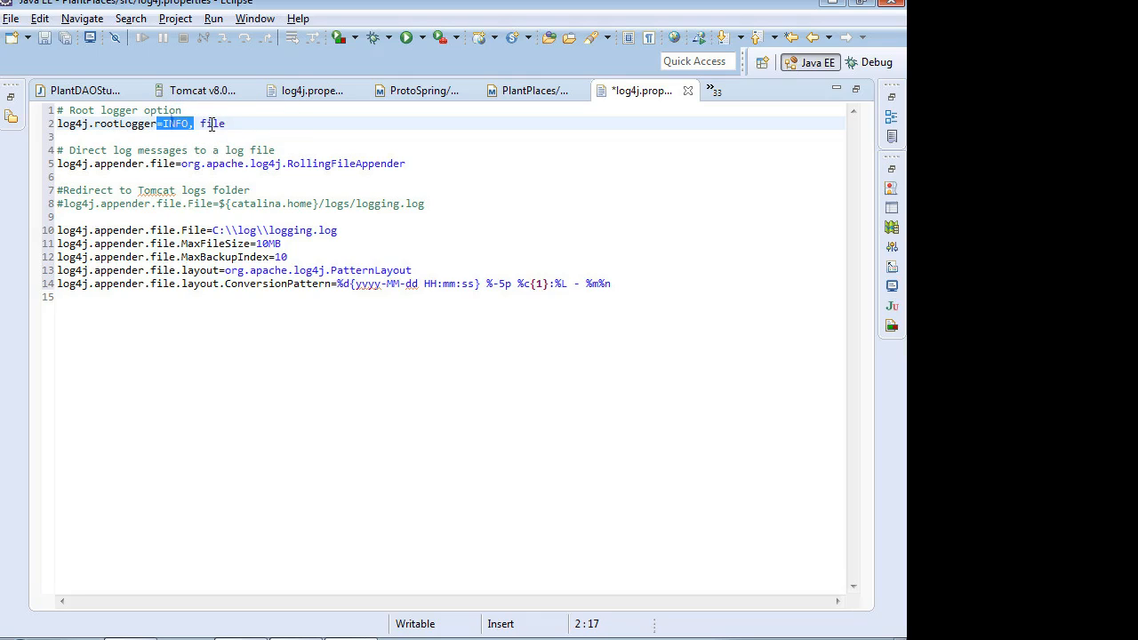
pyautogui.click(213, 123)
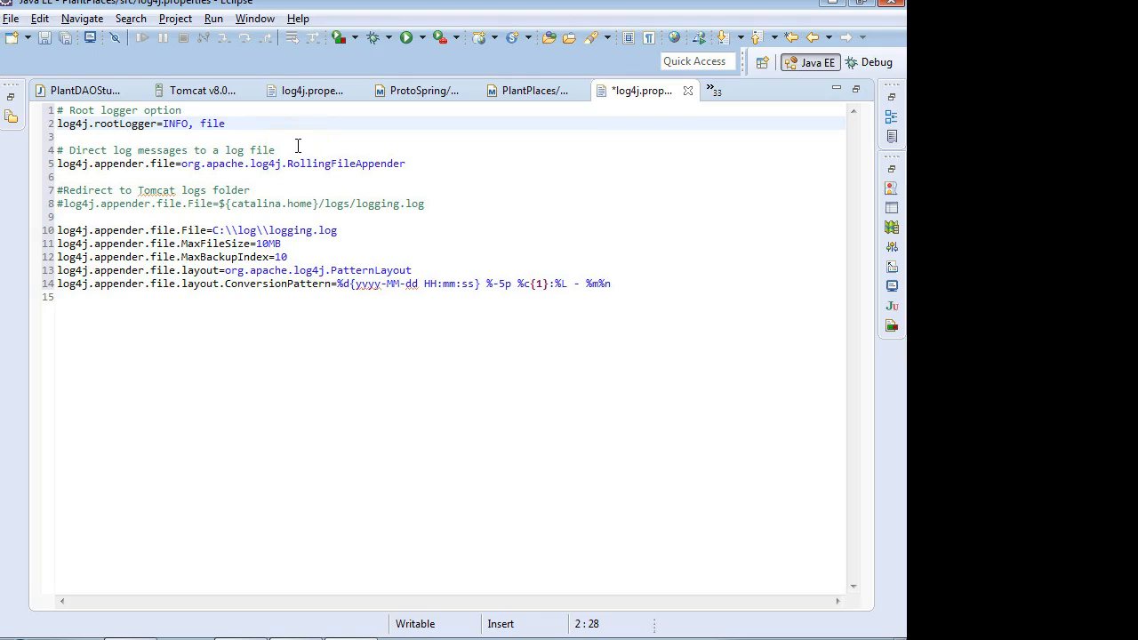
pyautogui.write(',')
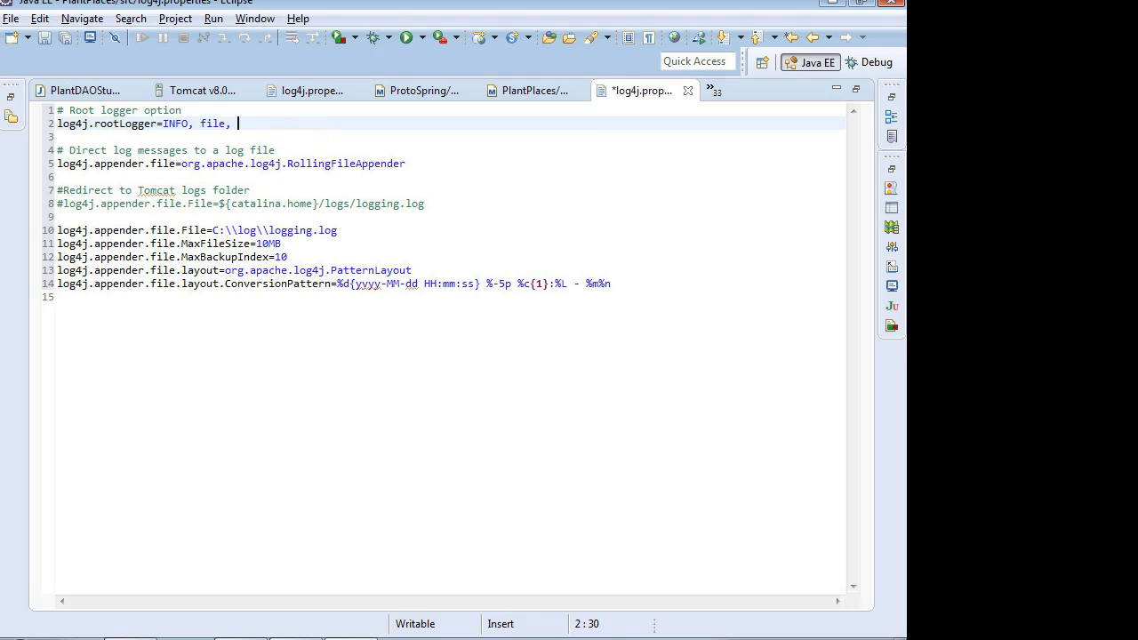
pyautogui.write('prior')
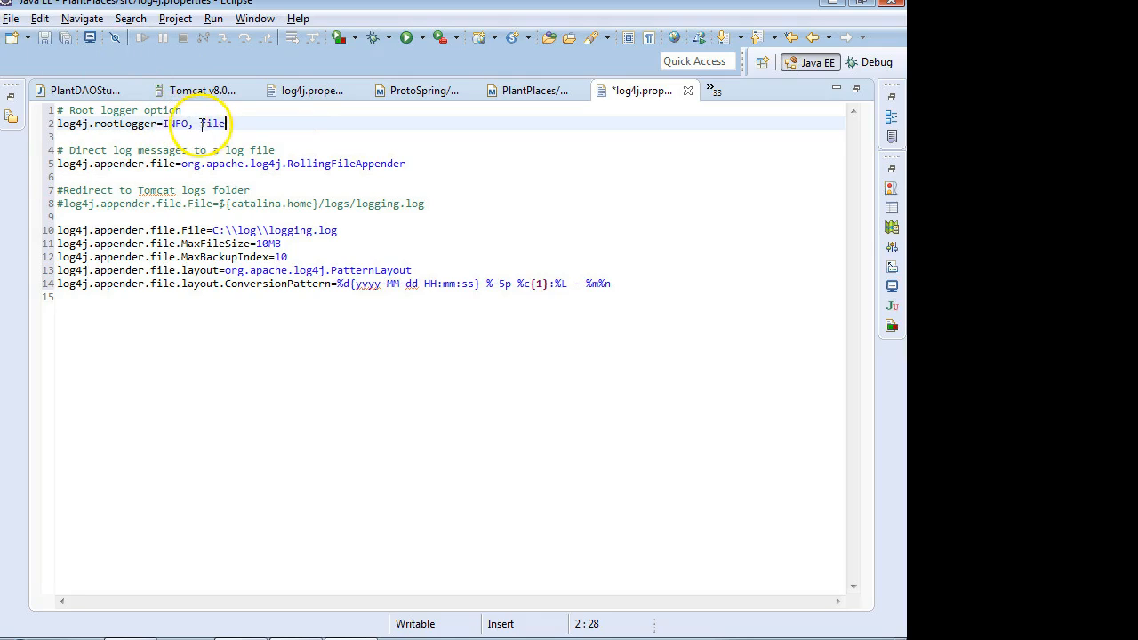
pyautogui.moveTo(205, 127)
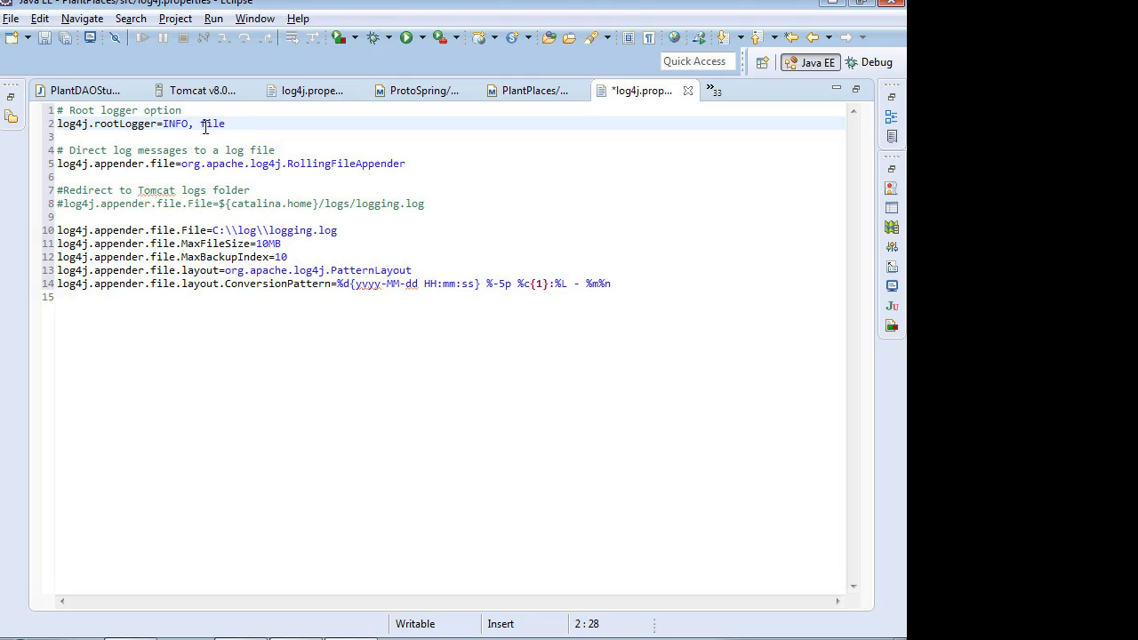
pyautogui.moveTo(295, 158)
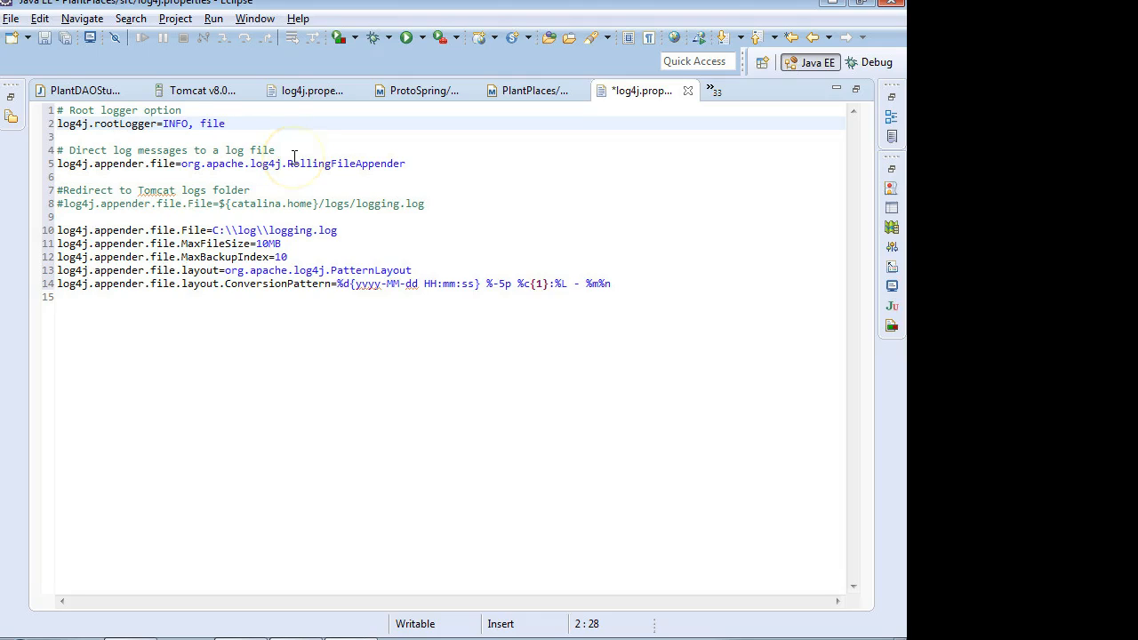
pyautogui.moveTo(279, 149)
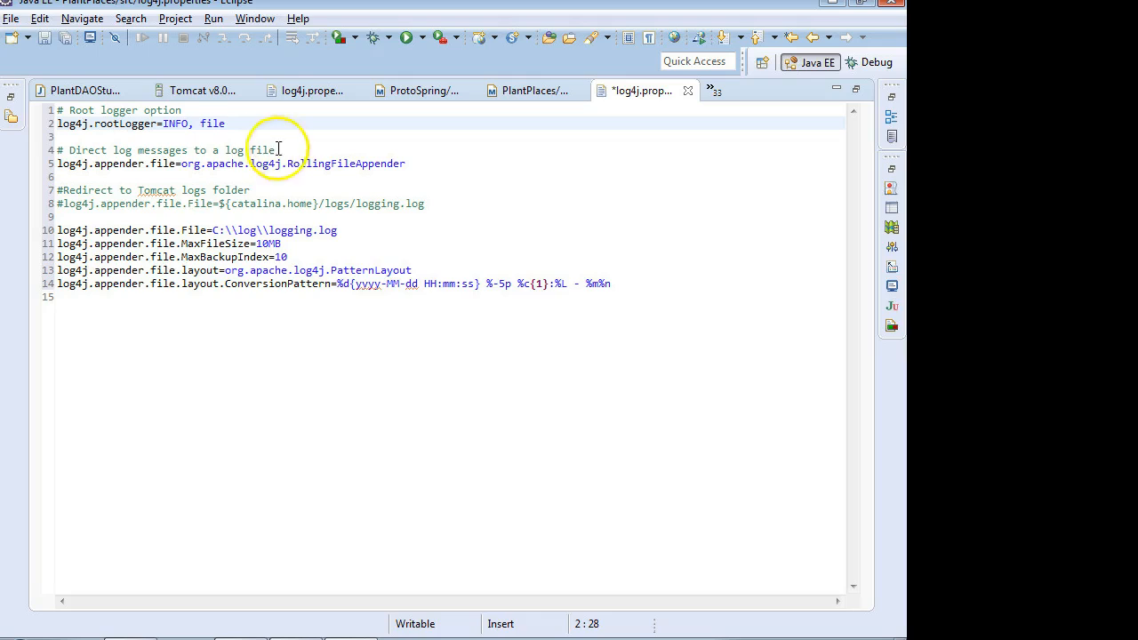
# Step: Review the appender's File, 10MB MaxFileSize and 10 MaxBackupIndex values, then save log4j.properties
pyautogui.doubleClick(209, 124)
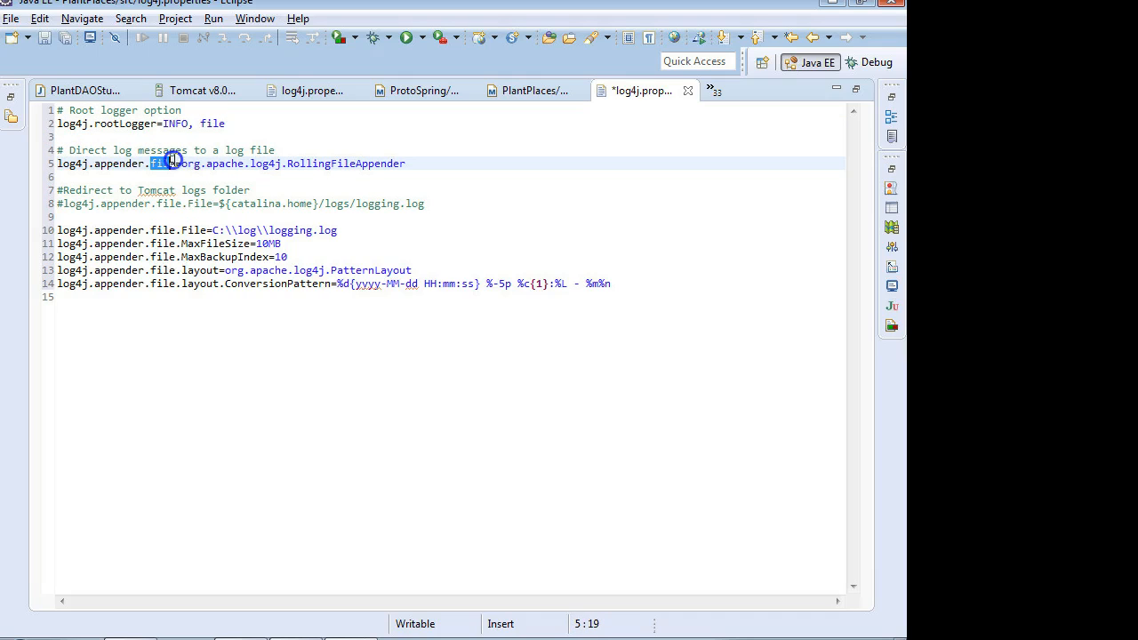
pyautogui.doubleClick(211, 124)
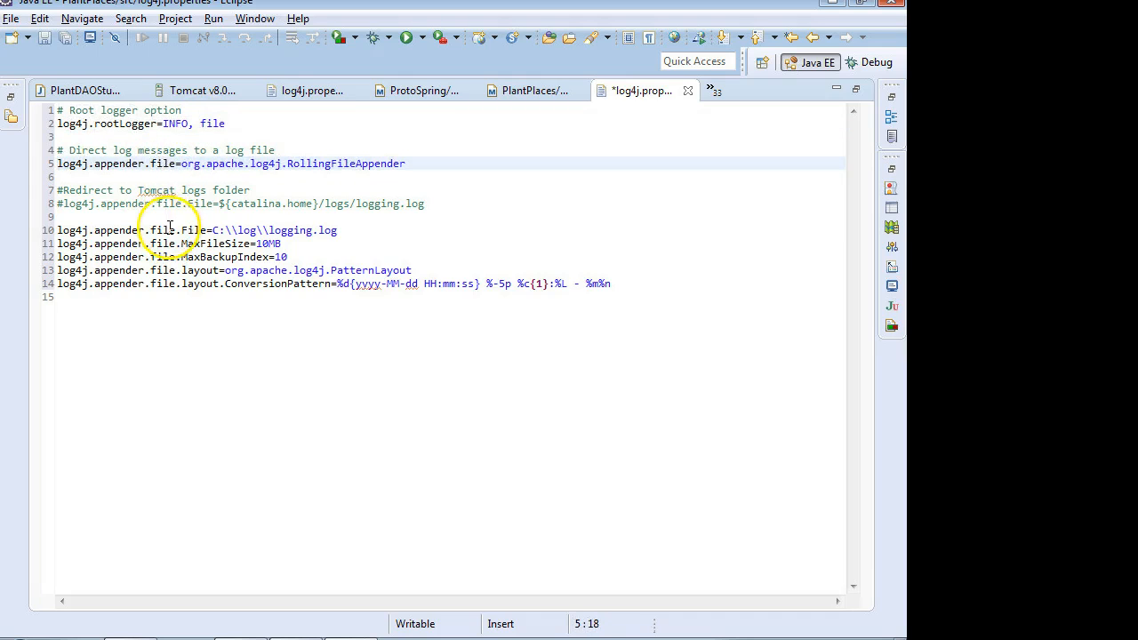
pyautogui.click(164, 257)
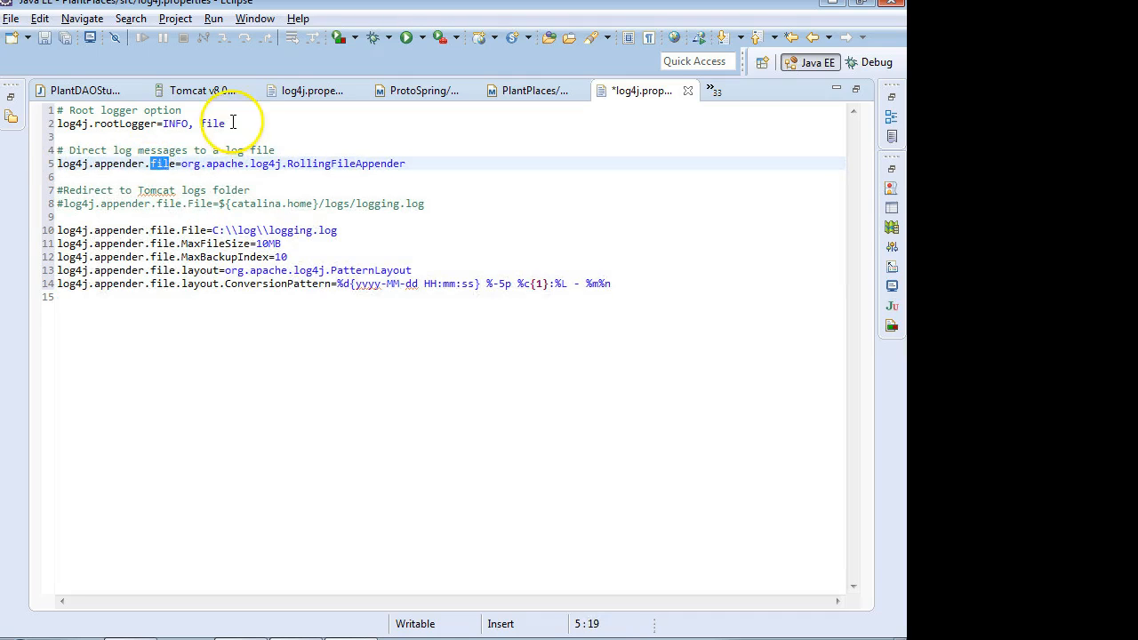
pyautogui.click(225, 124)
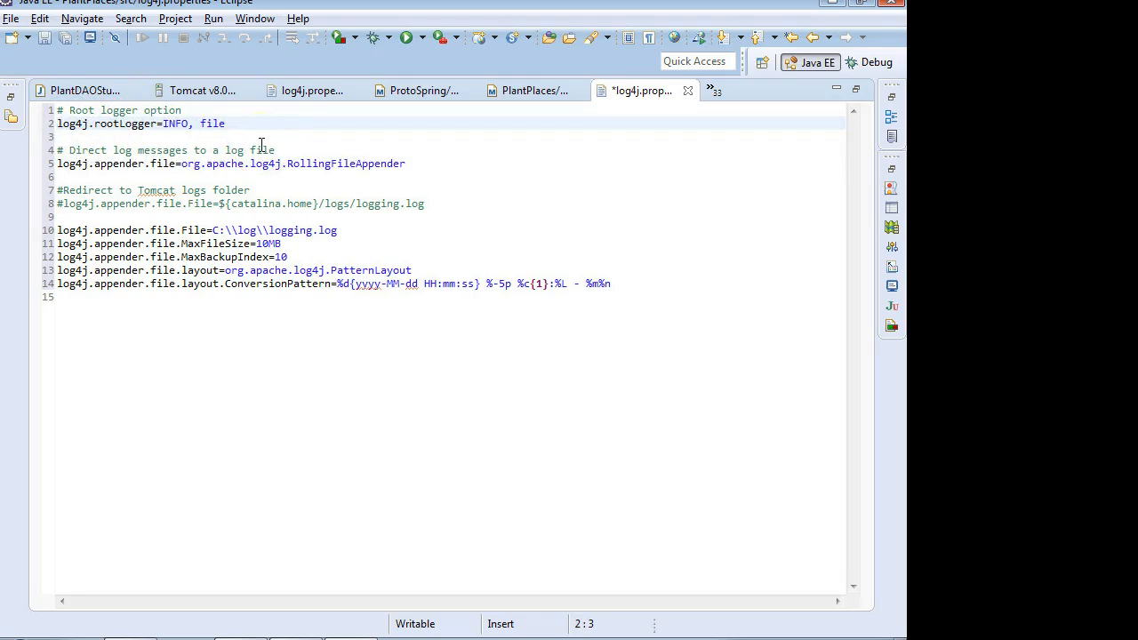
pyautogui.click(158, 124)
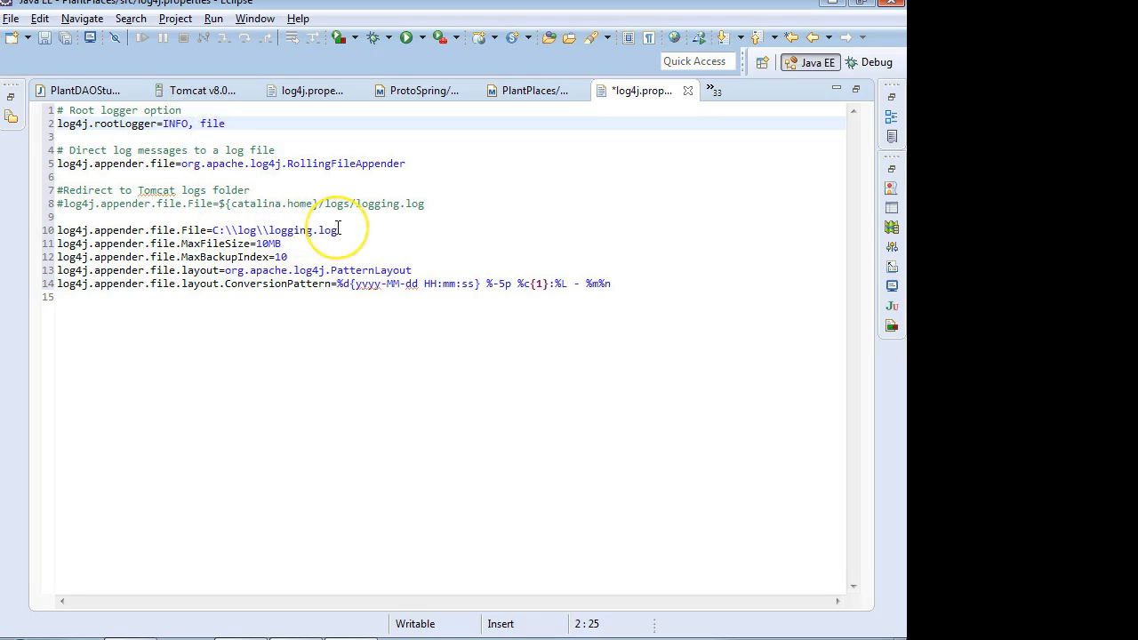
pyautogui.moveTo(338, 230)
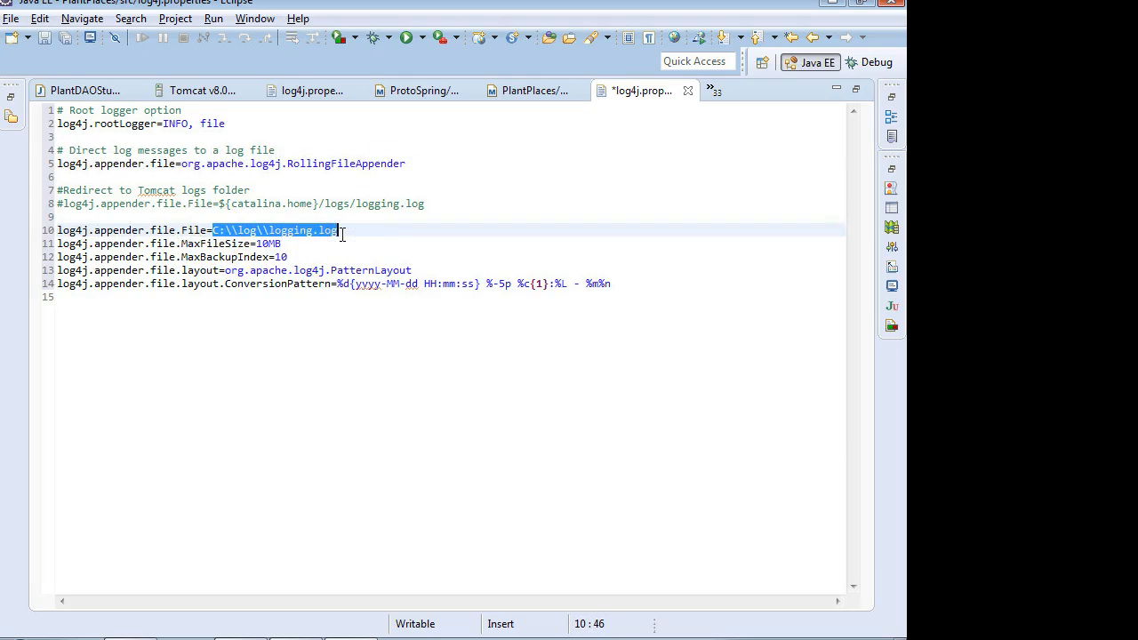
pyautogui.moveTo(258, 242)
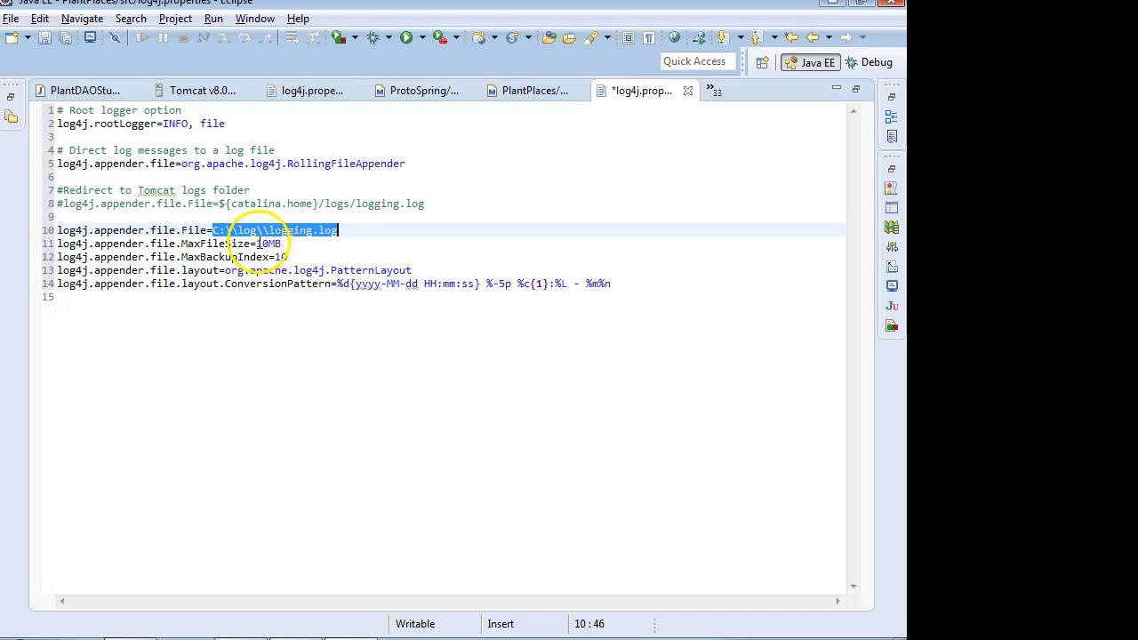
pyautogui.doubleClick(270, 244)
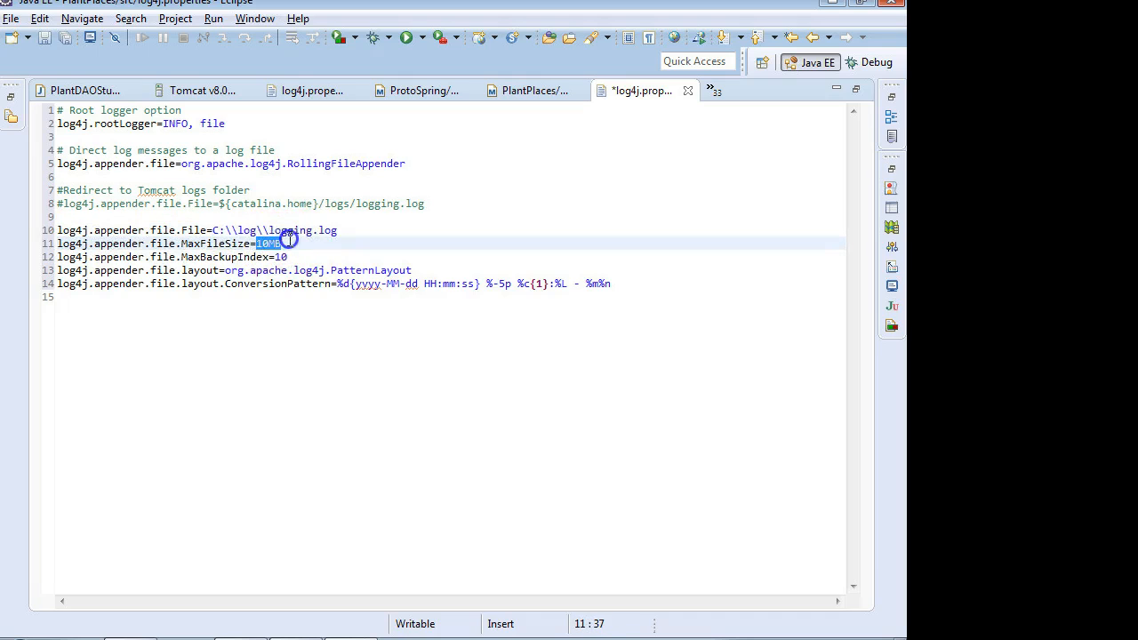
pyautogui.moveTo(307, 328)
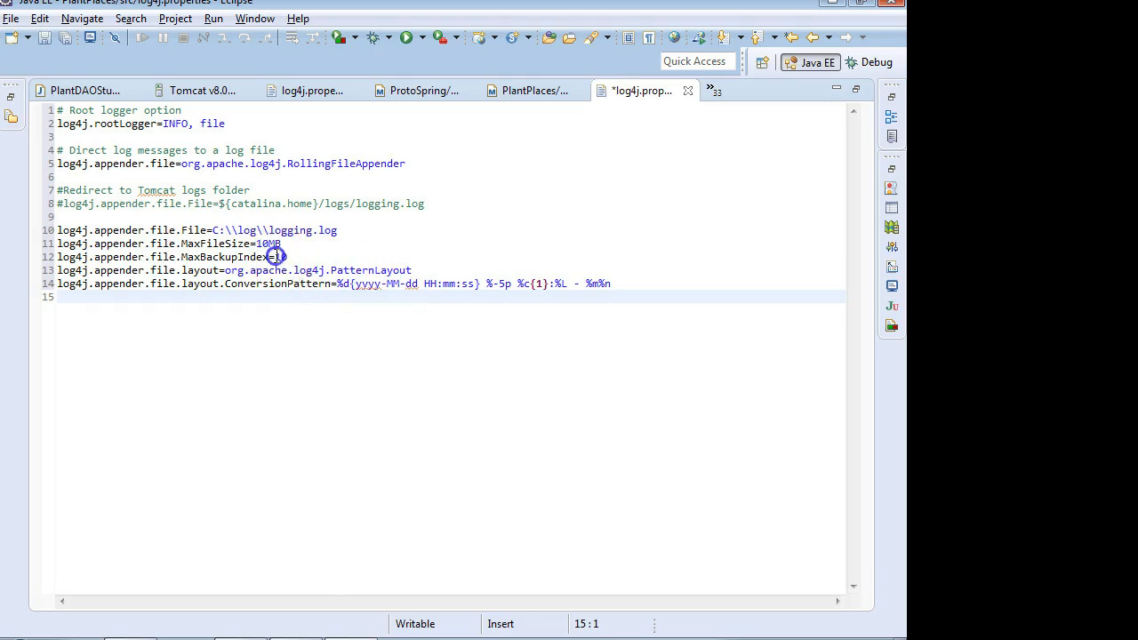
pyautogui.doubleClick(277, 257)
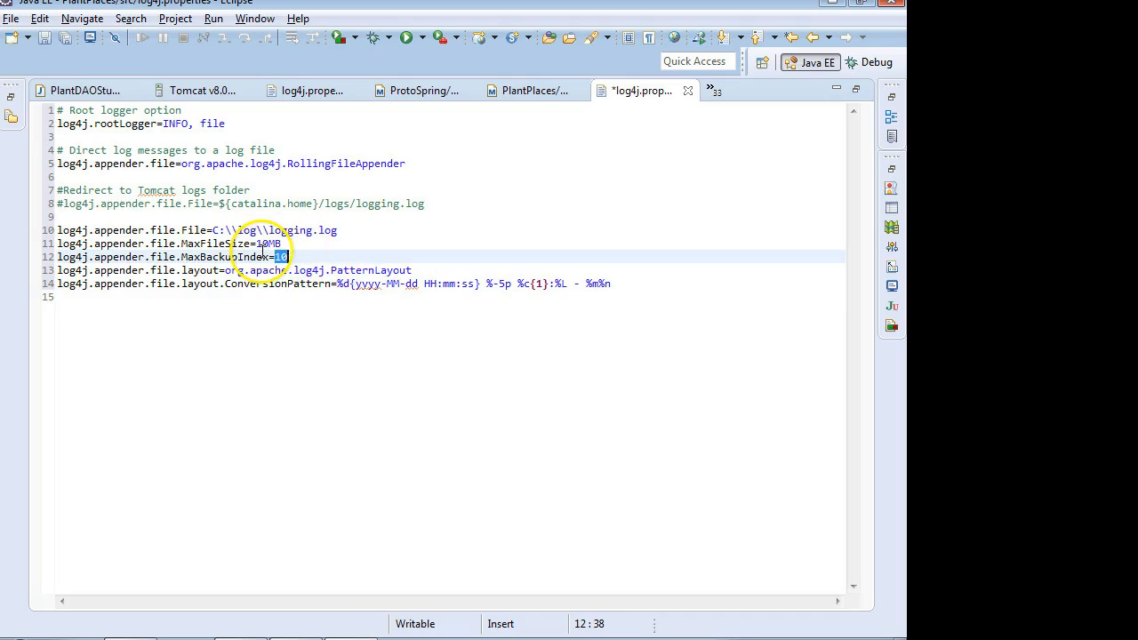
pyautogui.moveTo(258, 257)
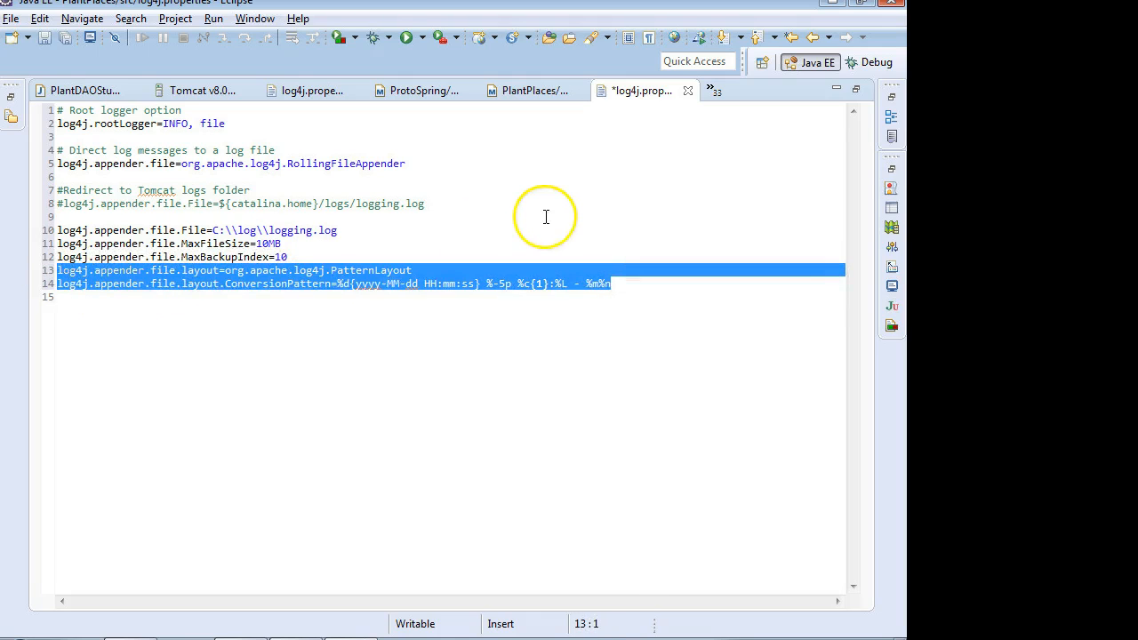
pyautogui.moveTo(45, 37)
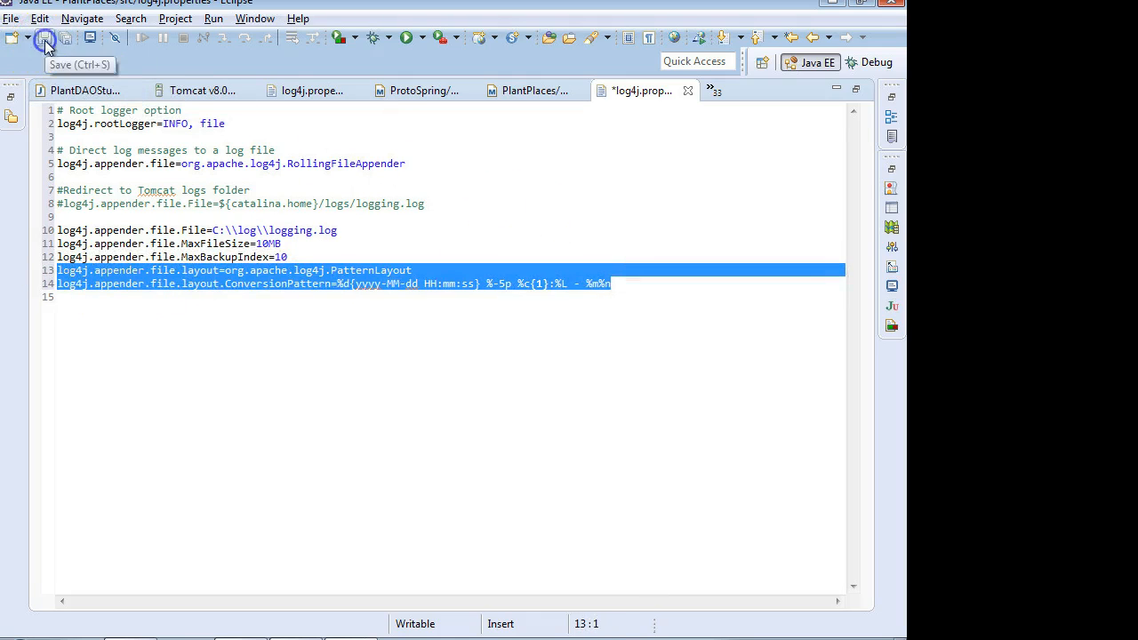
pyautogui.click(45, 38)
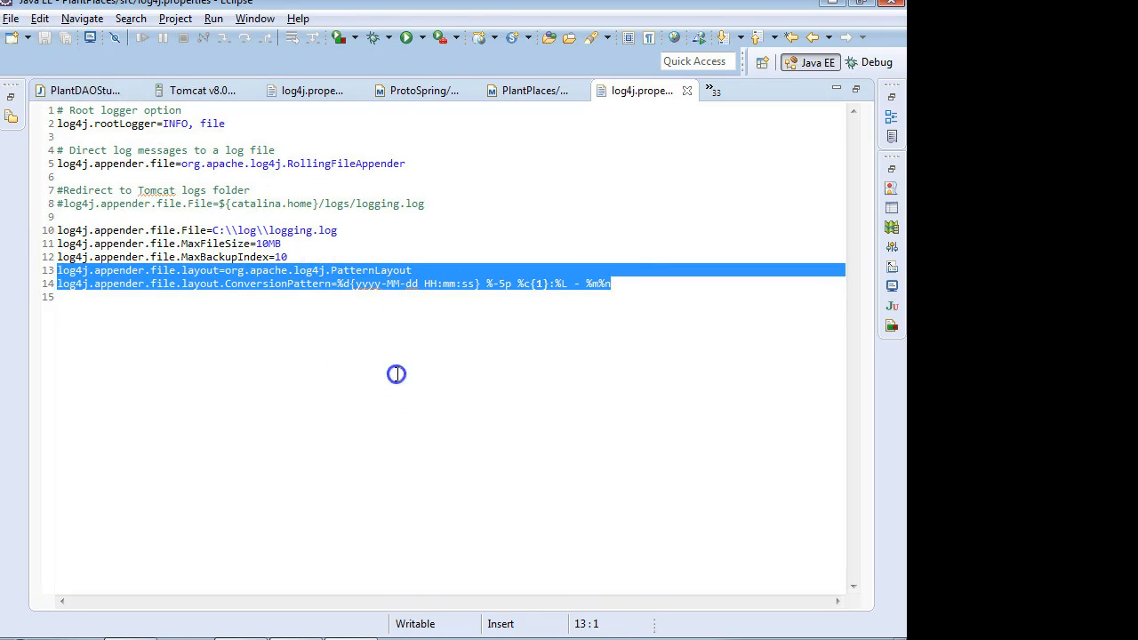
# Step: Expand the com.plantplaces.ui package and open AddPlant.java
pyautogui.click(397, 373)
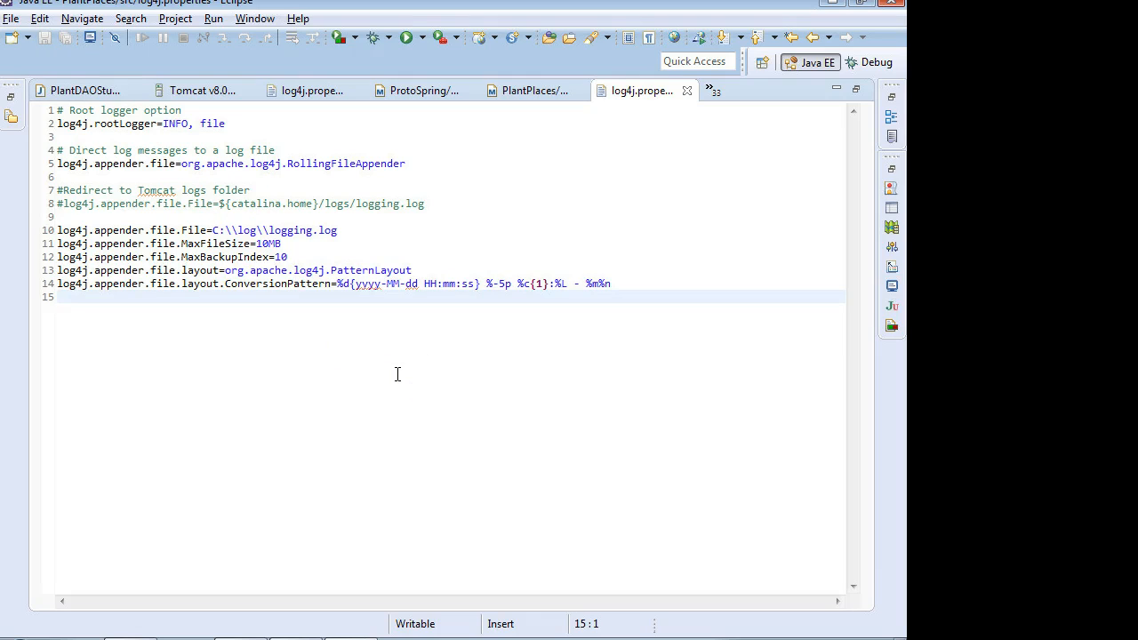
pyautogui.moveTo(310, 456)
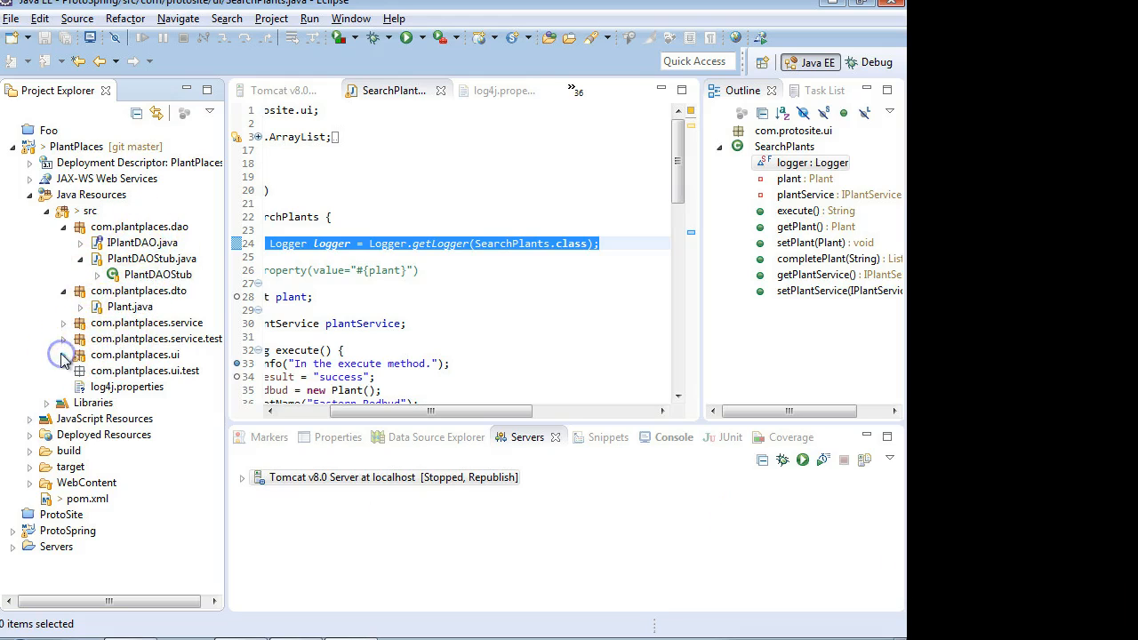
pyautogui.click(63, 353)
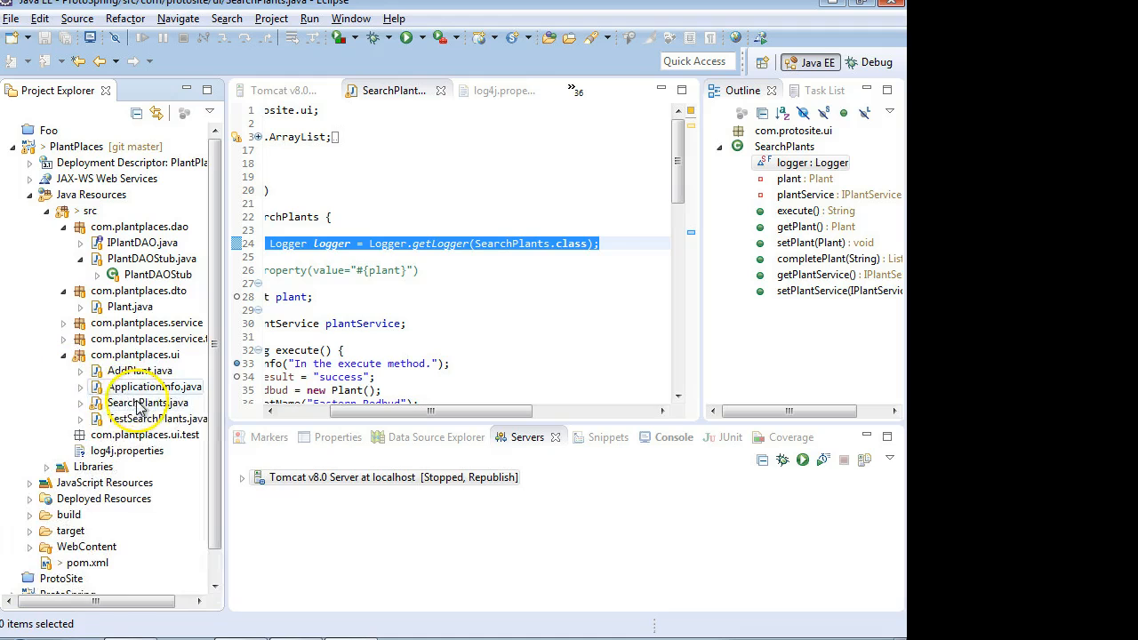
pyautogui.moveTo(151, 371)
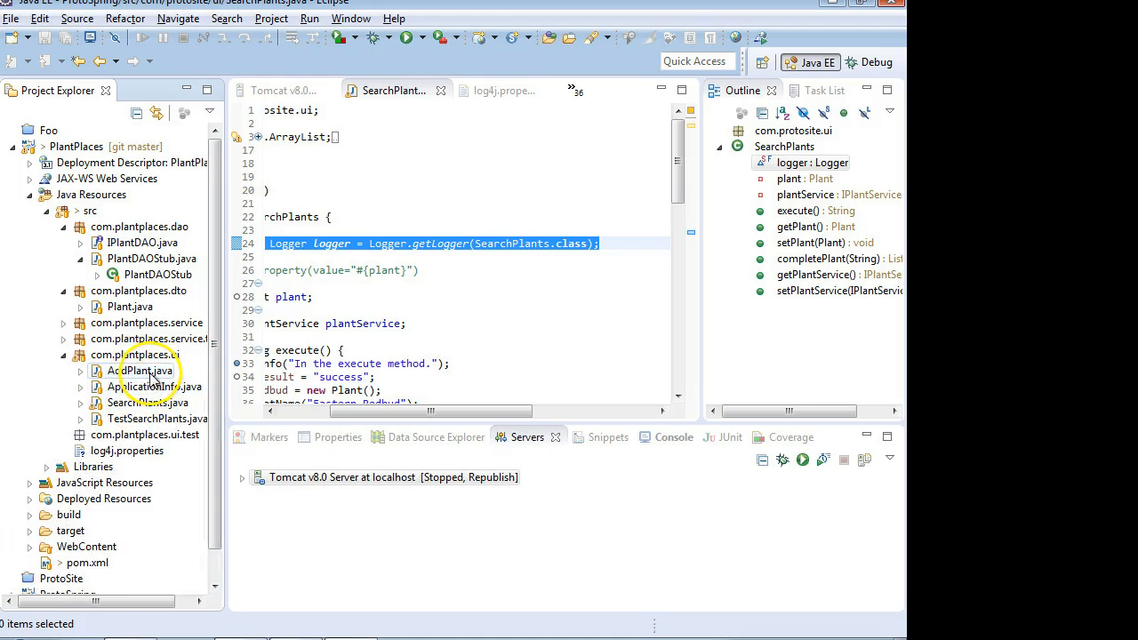
pyautogui.doubleClick(145, 370)
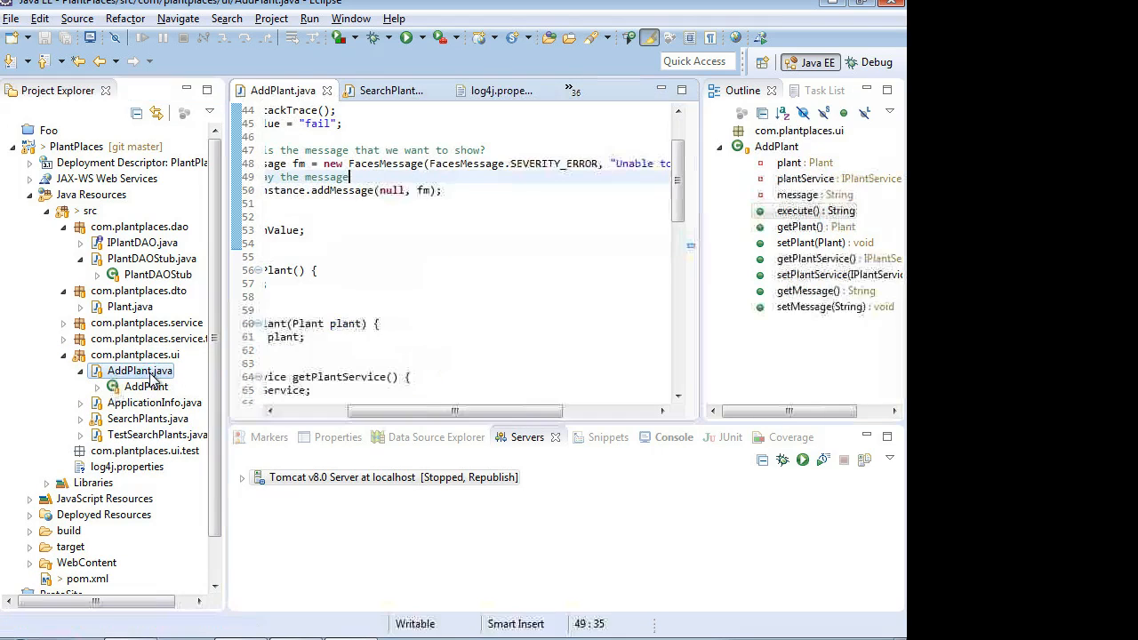
# Step: Maximize the editor and add 'final static Logger logger = Logger.getLogger(AddPlant.class);'
pyautogui.click(373, 324)
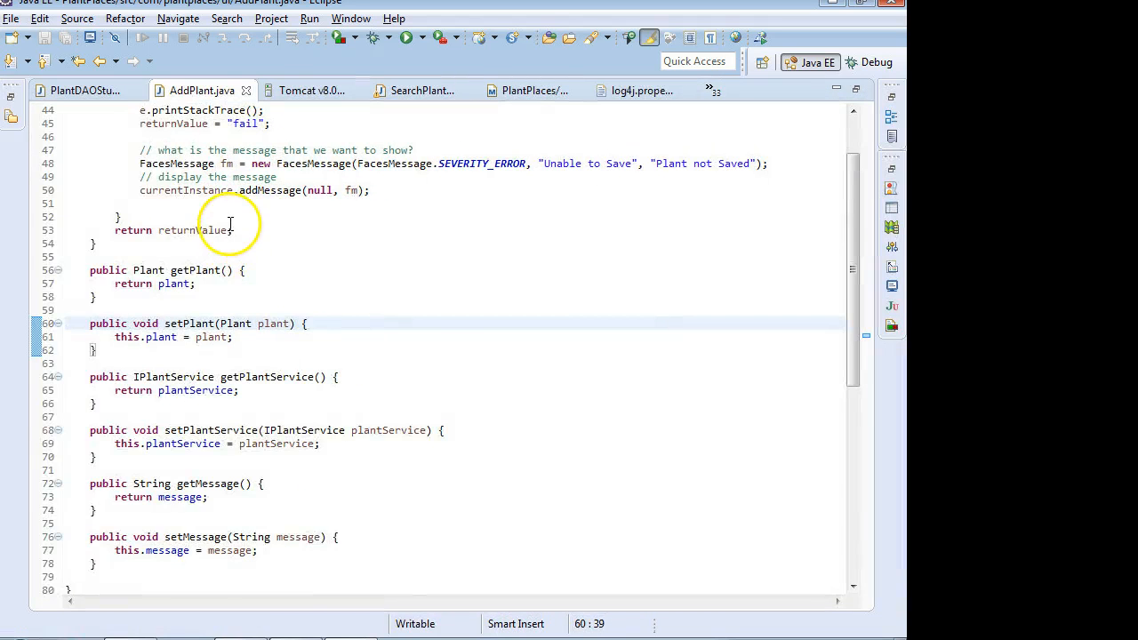
pyautogui.scroll(3)
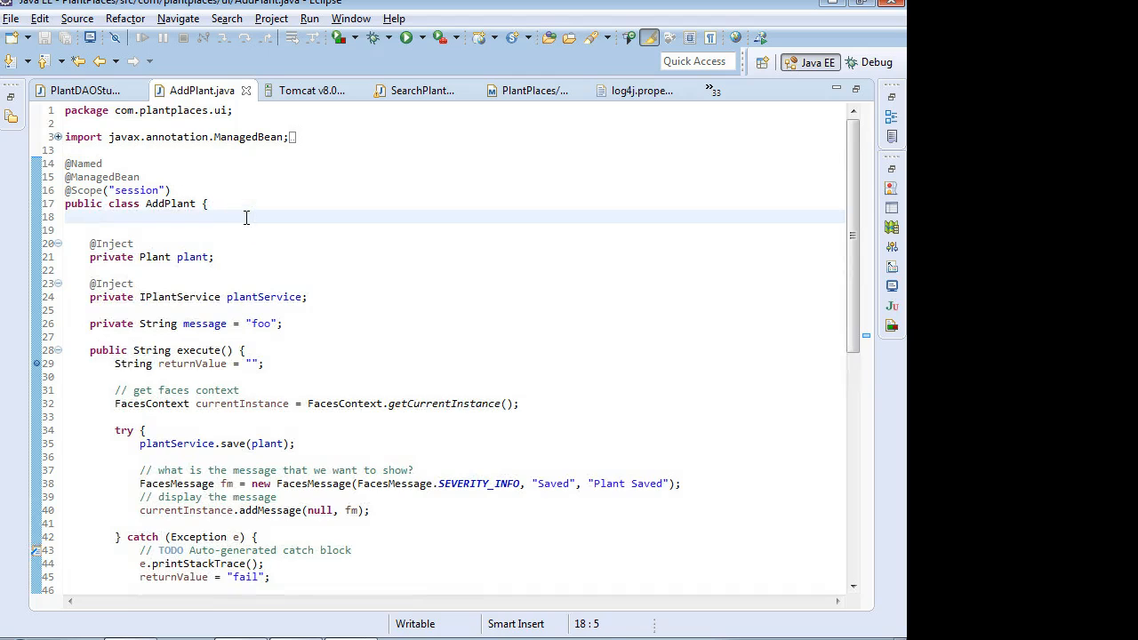
pyautogui.write('final')
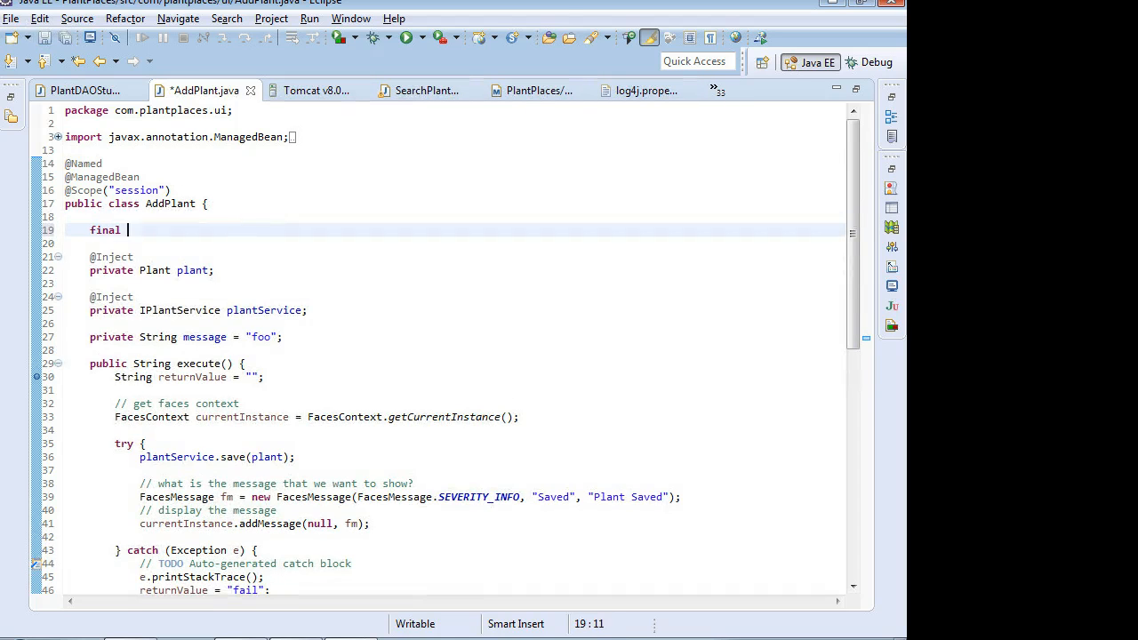
pyautogui.write('static Logger logger = Logger')
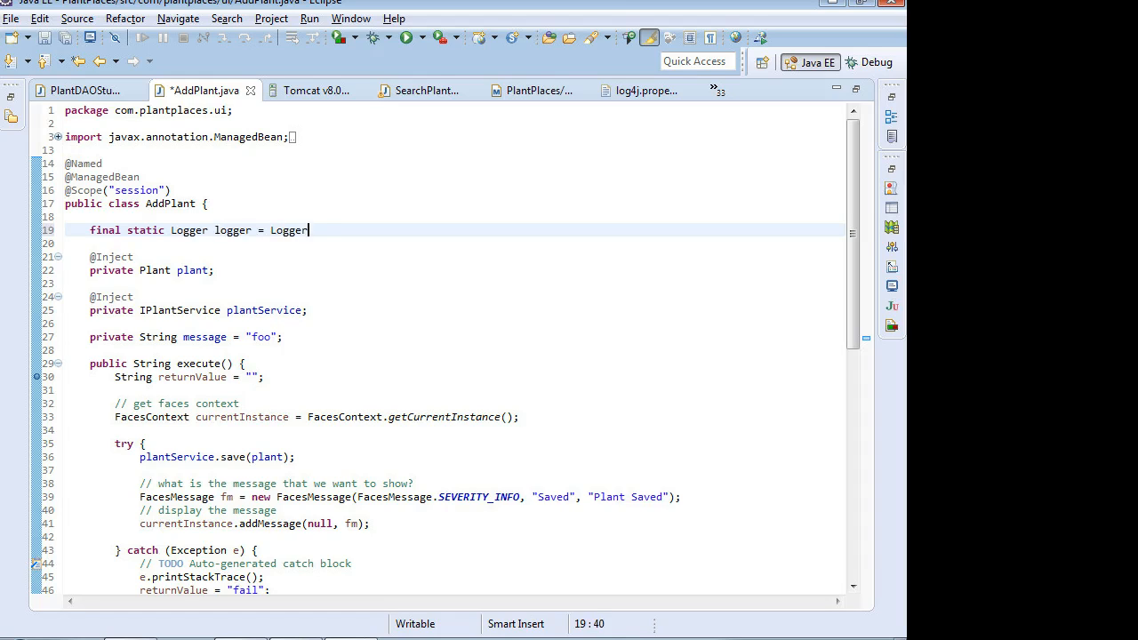
pyautogui.write('.')
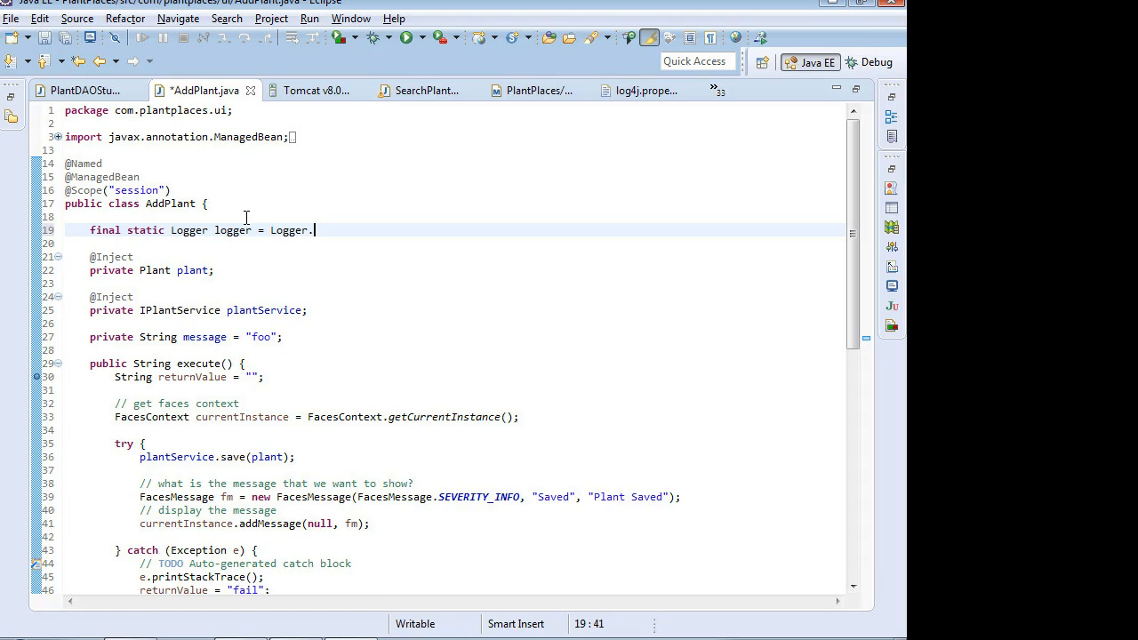
pyautogui.write('get')
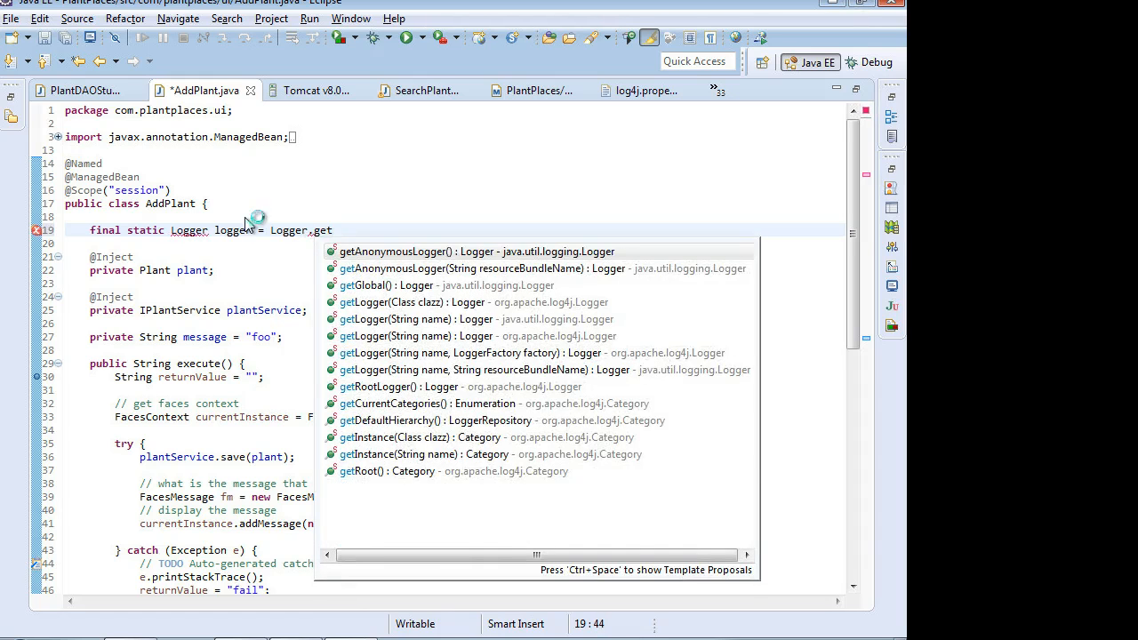
pyautogui.write('Logger(AddPlant')
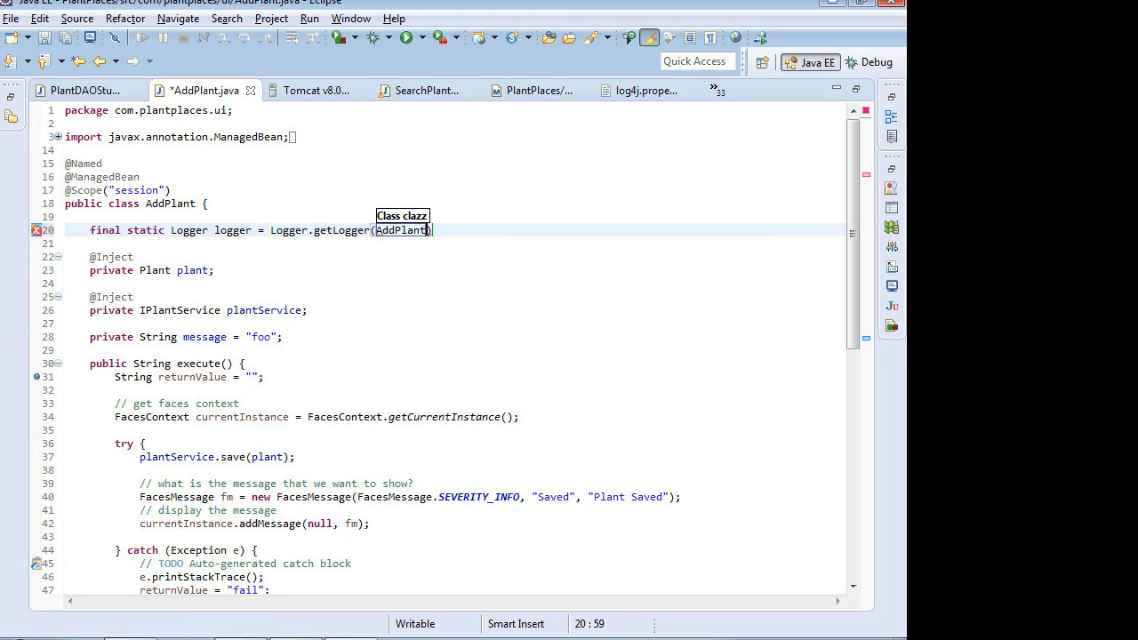
pyautogui.write('.class')
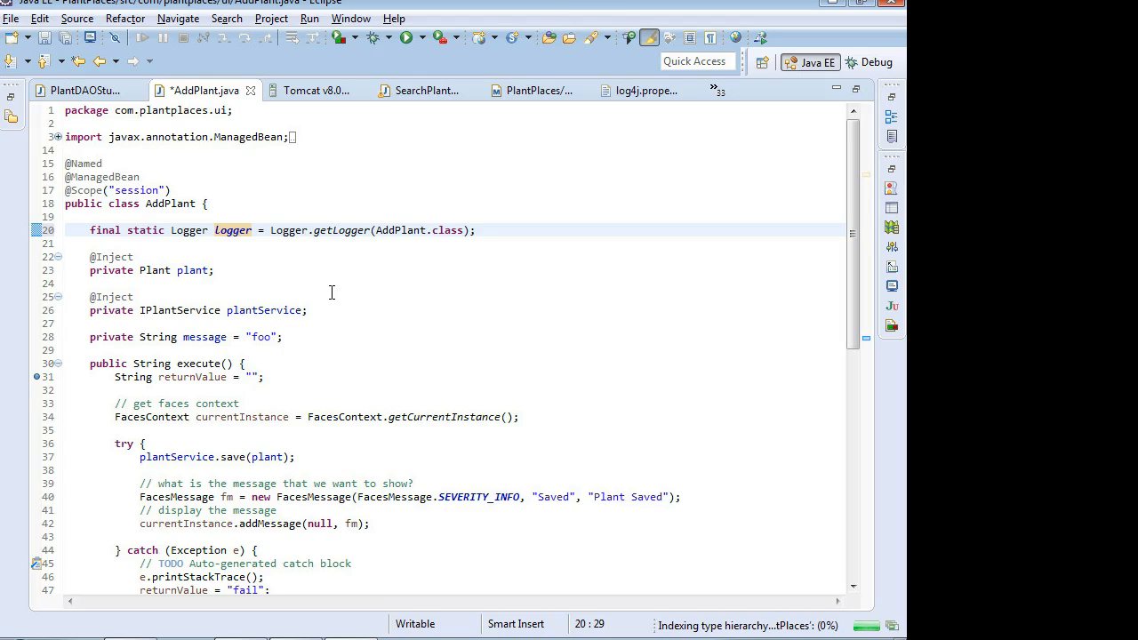
pyautogui.moveTo(269, 363)
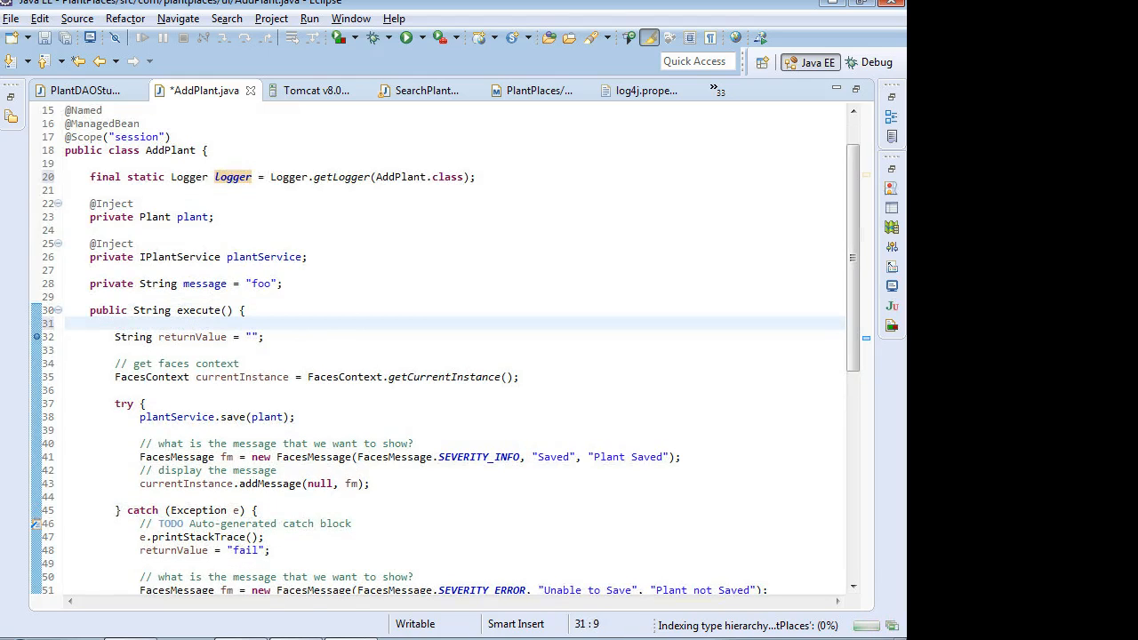
# Step: Insert logger.info("Entering the Execute method"); at the start of execute()
pyautogui.write('loger.')
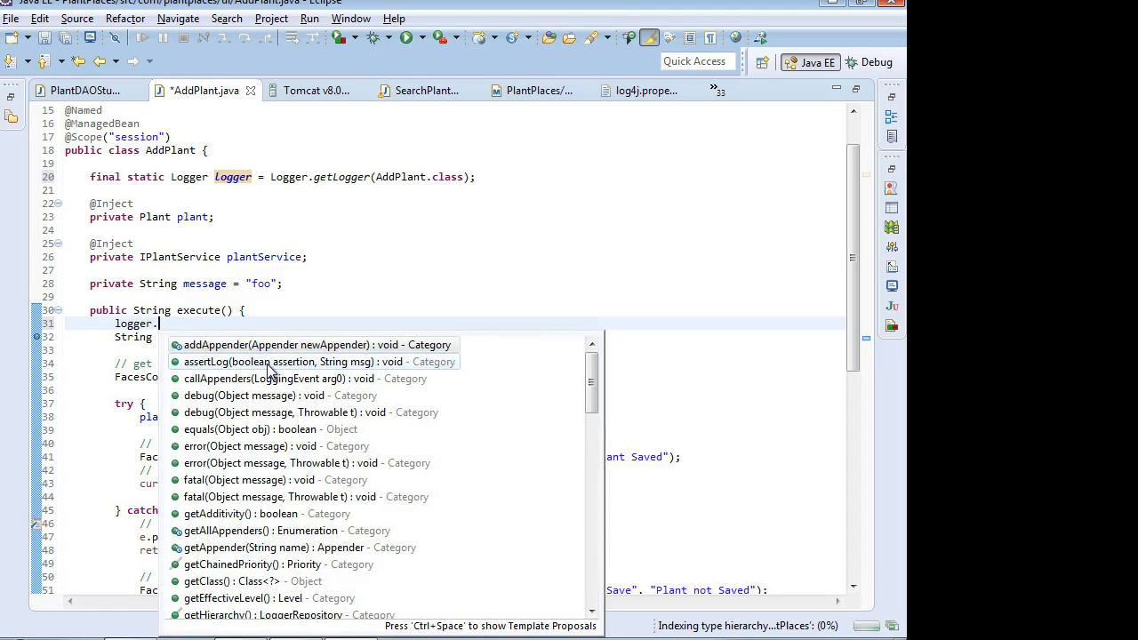
pyautogui.write('in')
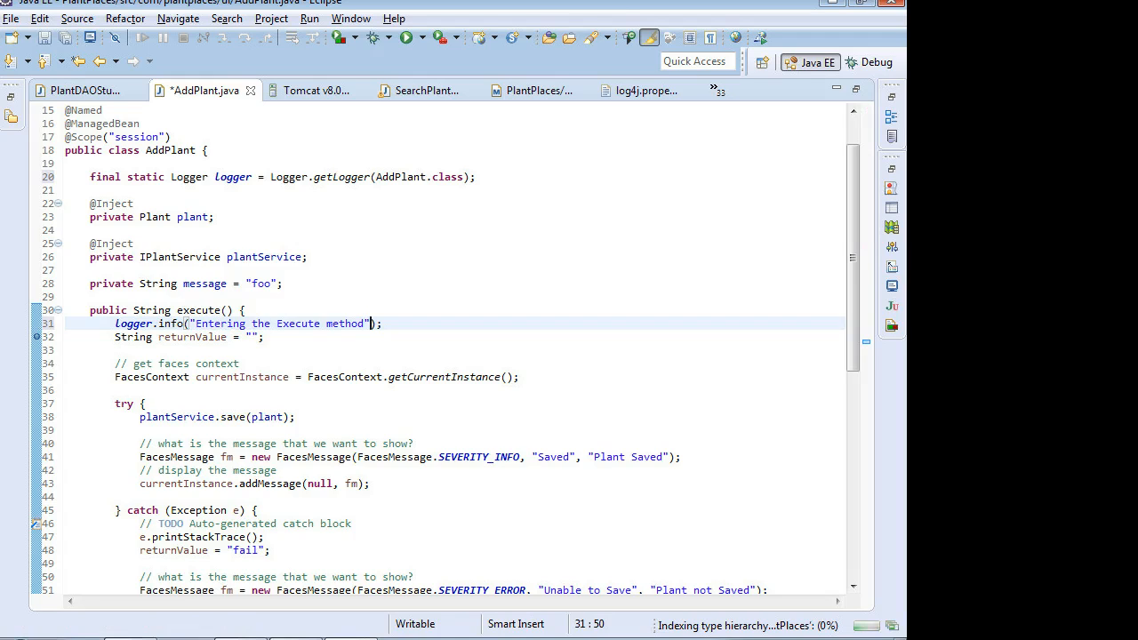
pyautogui.moveTo(212, 441)
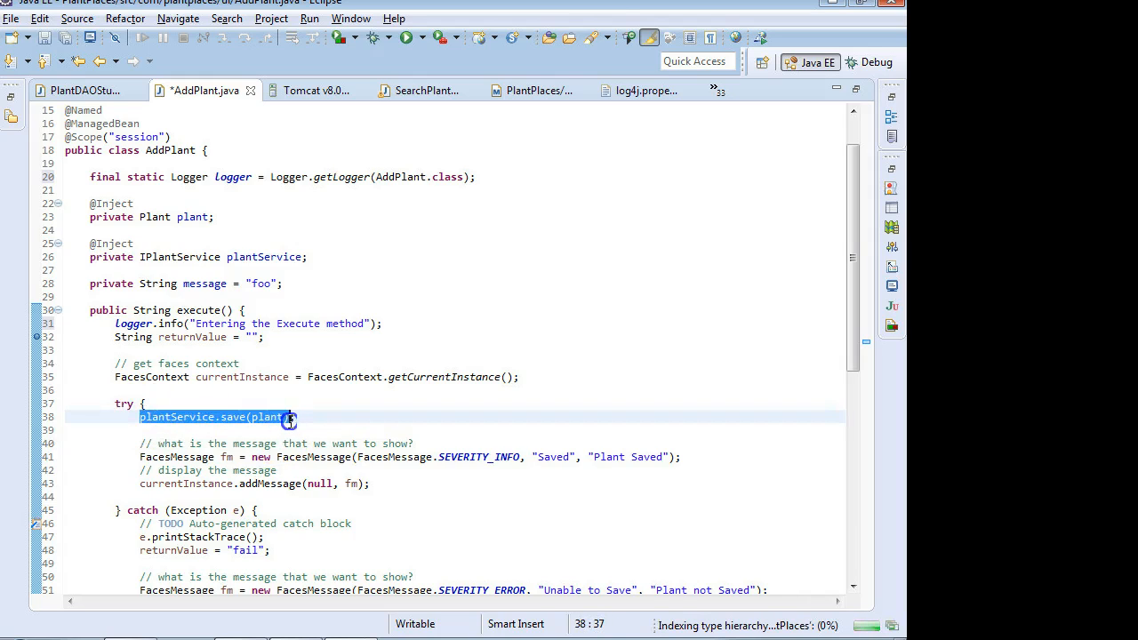
# Step: Add logger.info("Save successful " + plant.toString()); after plantService.save(plant)
pyautogui.moveTo(291, 417); pyautogui.dragTo(188, 509)
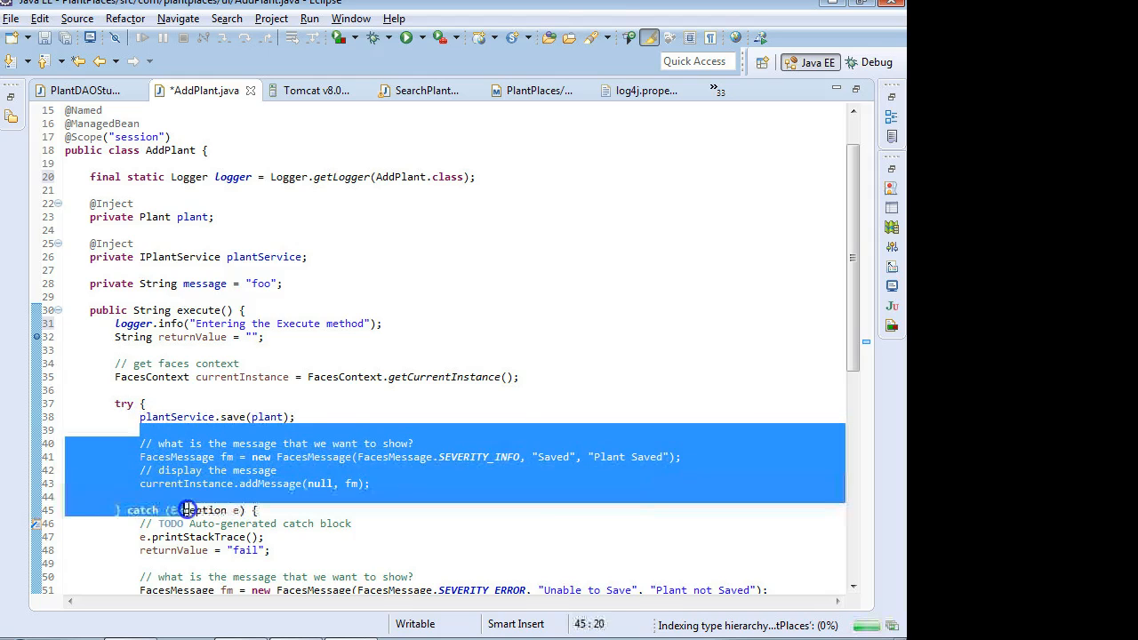
pyautogui.click(115, 509)
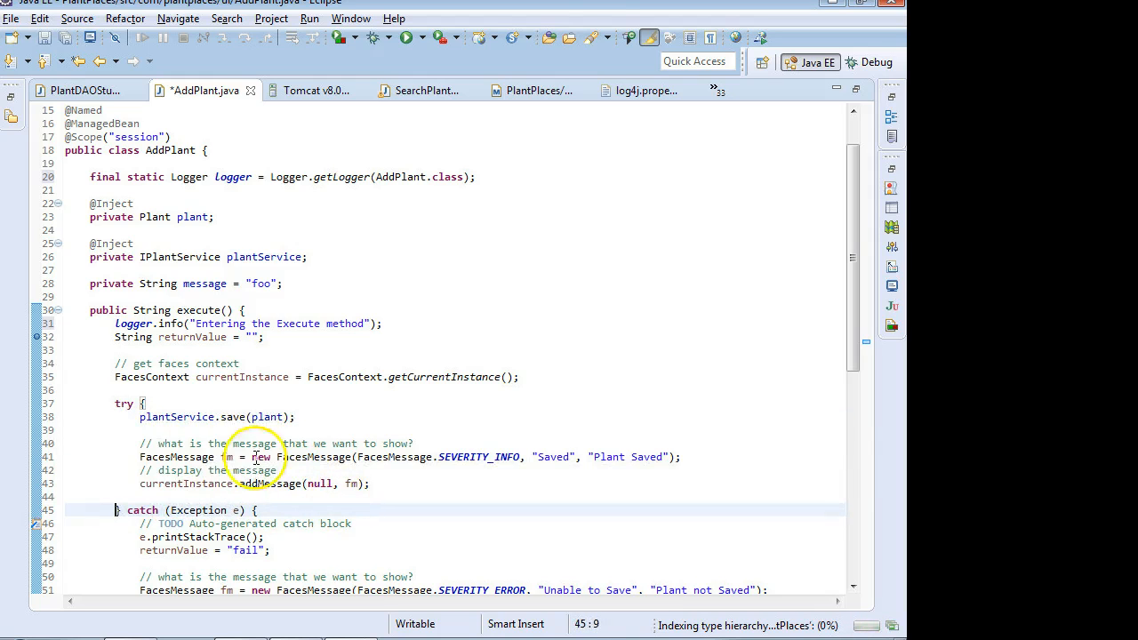
pyautogui.click(295, 417)
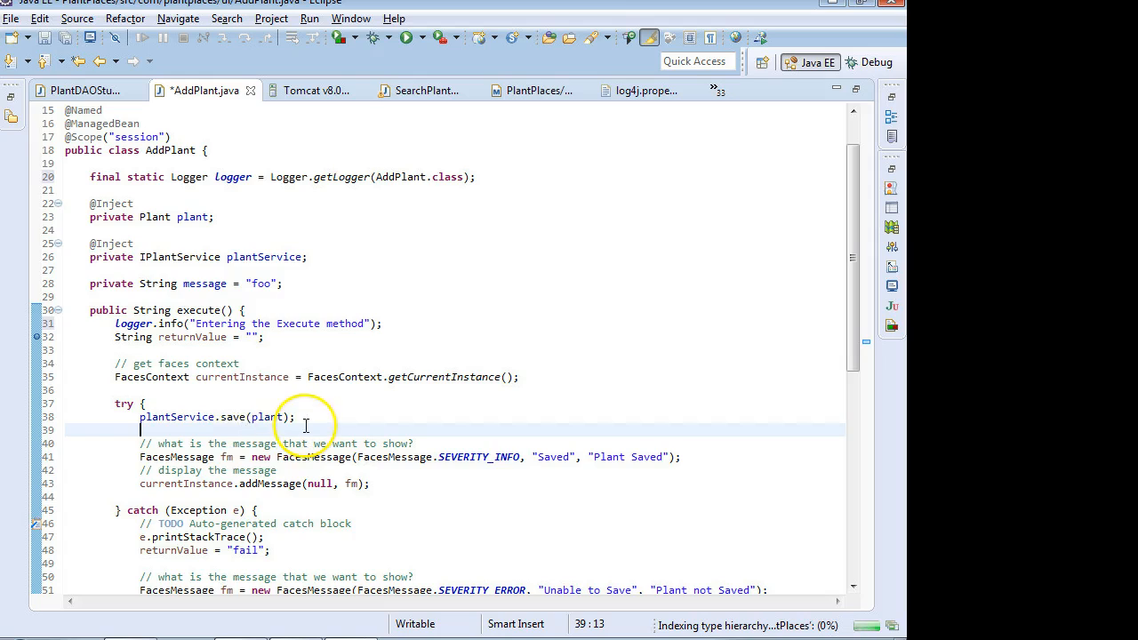
pyautogui.moveTo(306, 425)
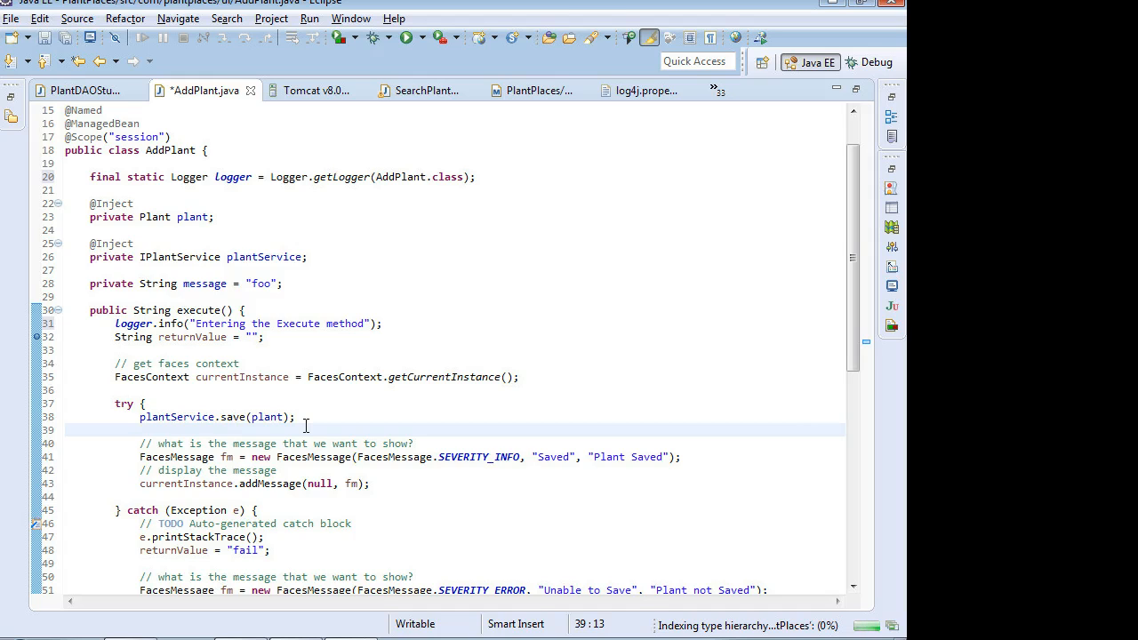
pyautogui.press('Return')
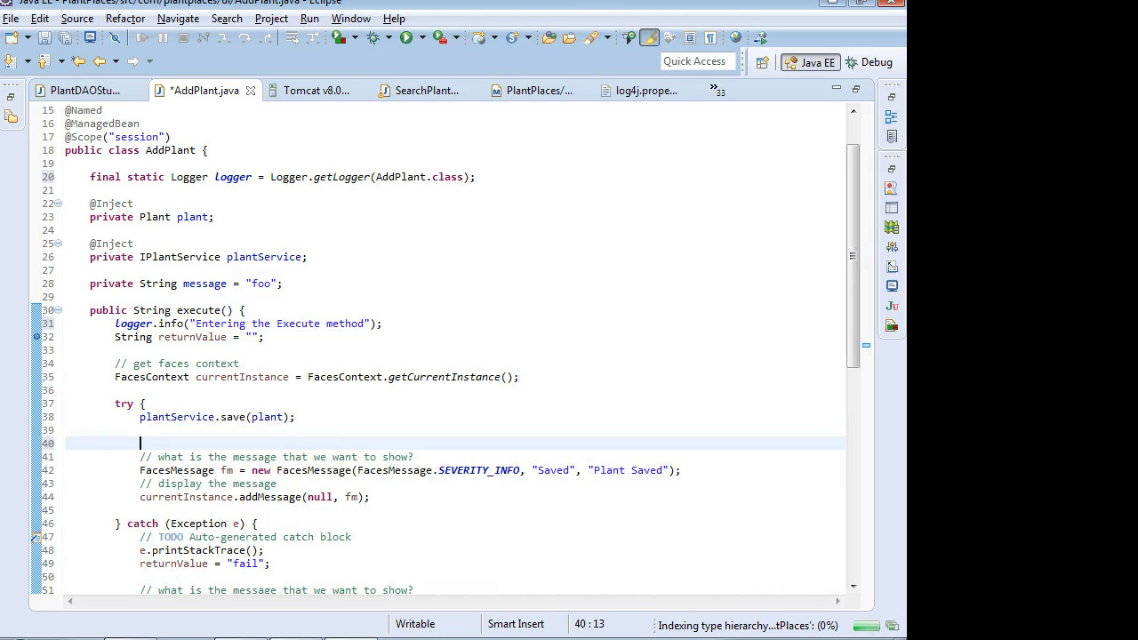
pyautogui.write('1')
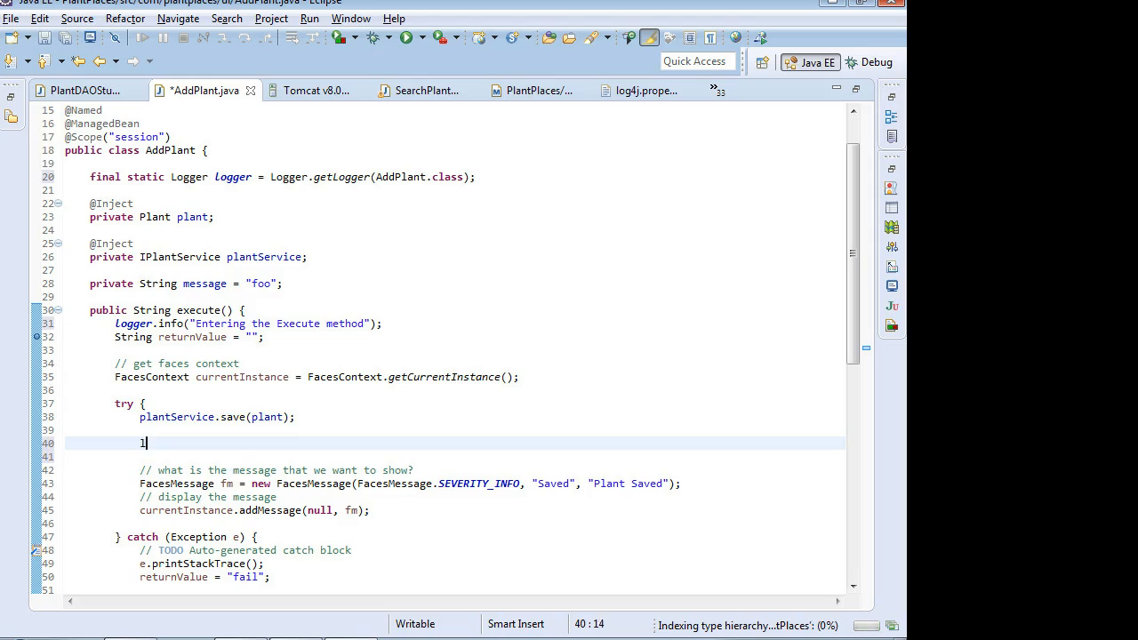
pyautogui.write('ogger.info')
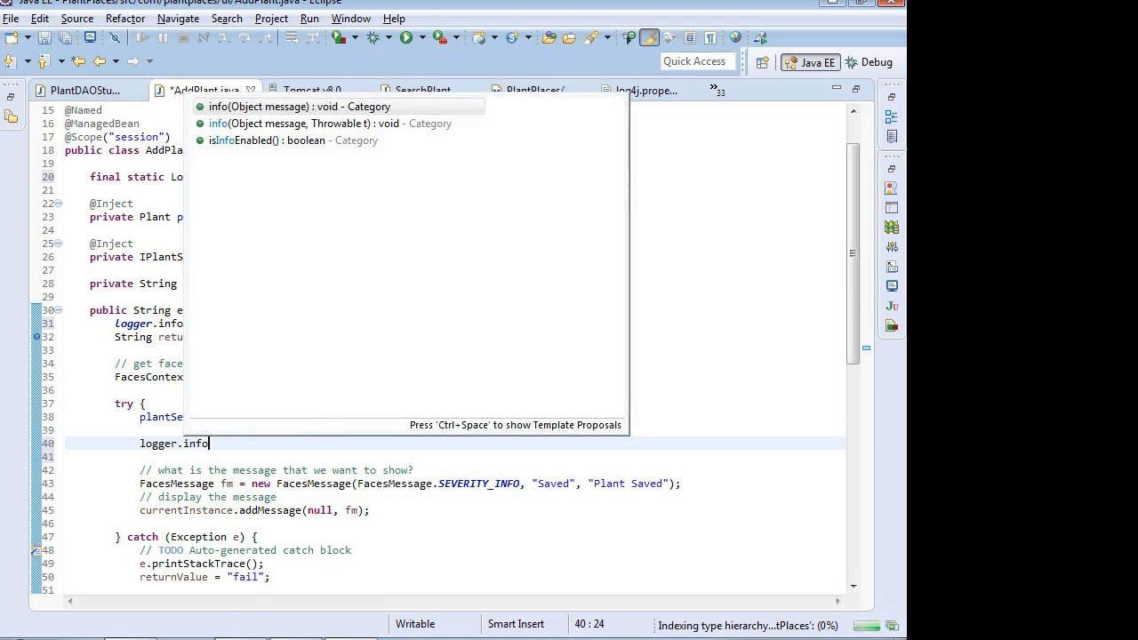
pyautogui.click(296, 106)
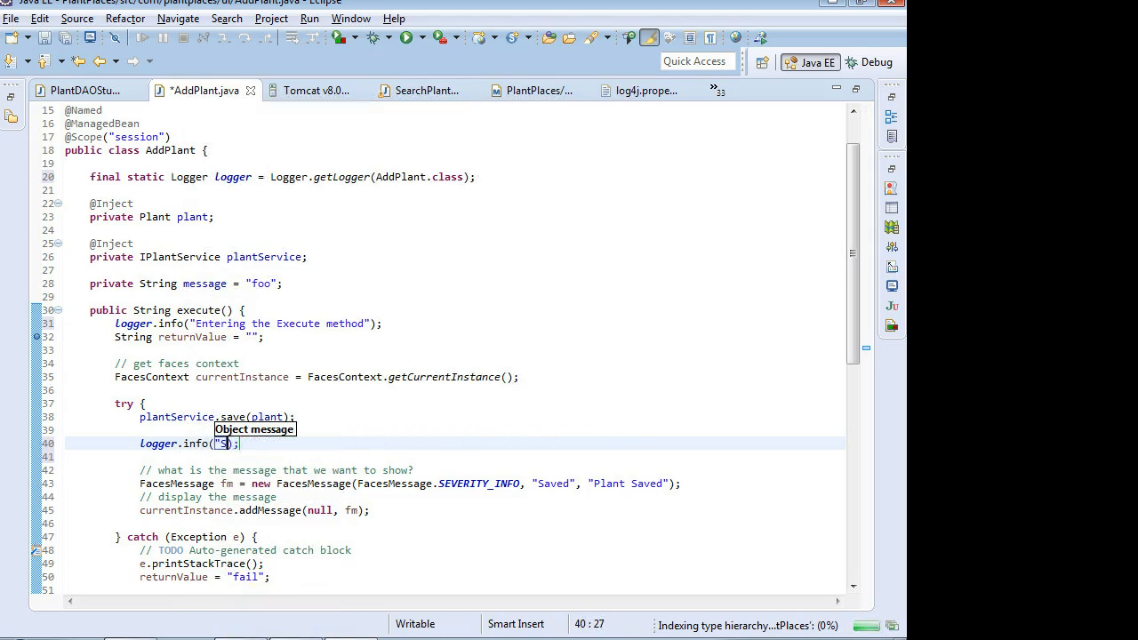
pyautogui.write('ave successful')
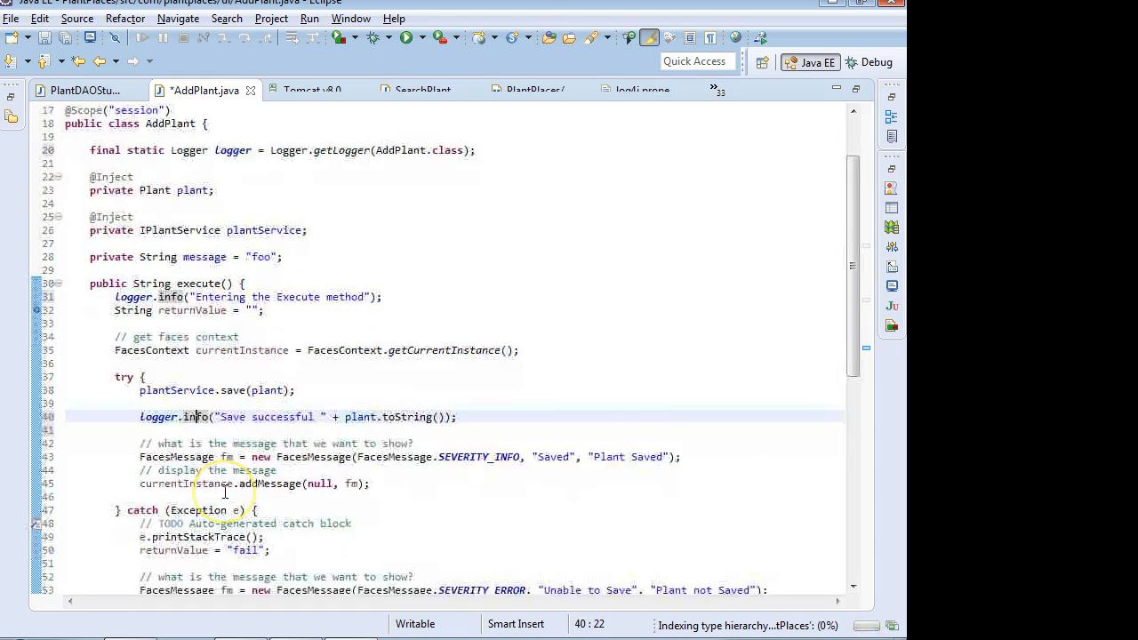
pyautogui.scroll(-3)
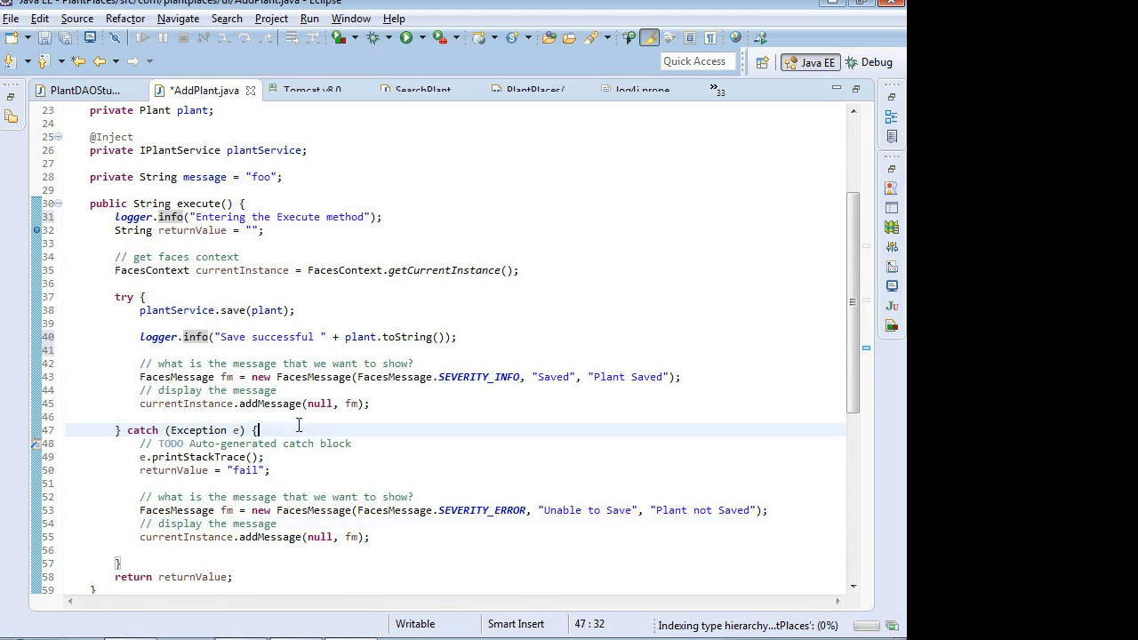
# Step: Swap the catch TODO for logger.error("Error while saving plant. Message: " + e.getMessage());
pyautogui.press('Return')
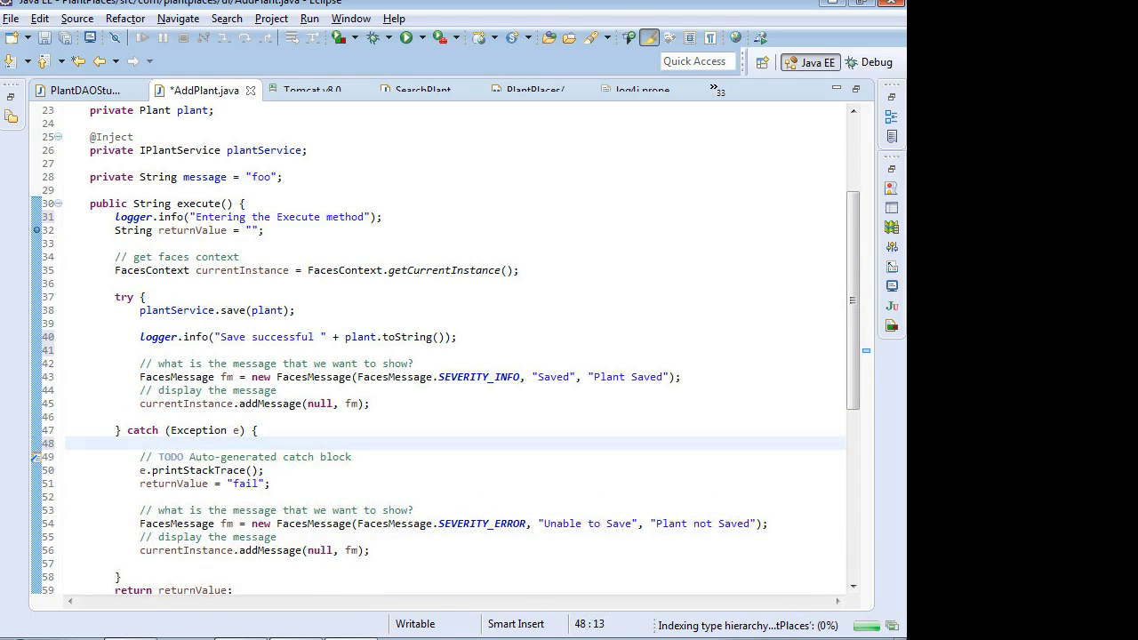
pyautogui.moveTo(151, 443); pyautogui.dragTo(351, 456)
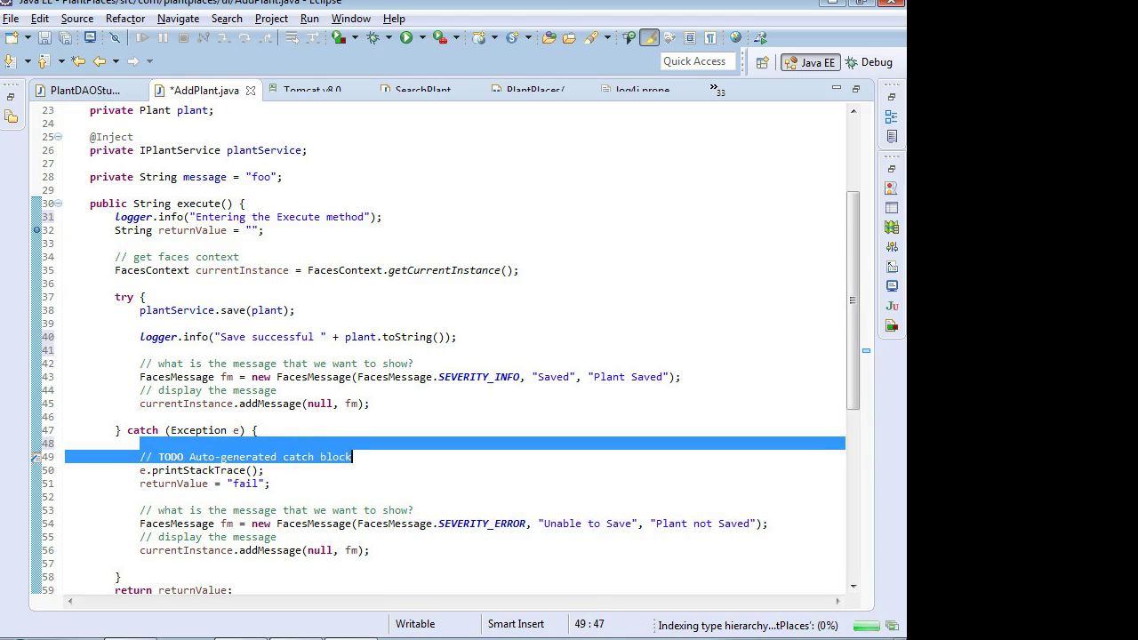
pyautogui.press('Delete')
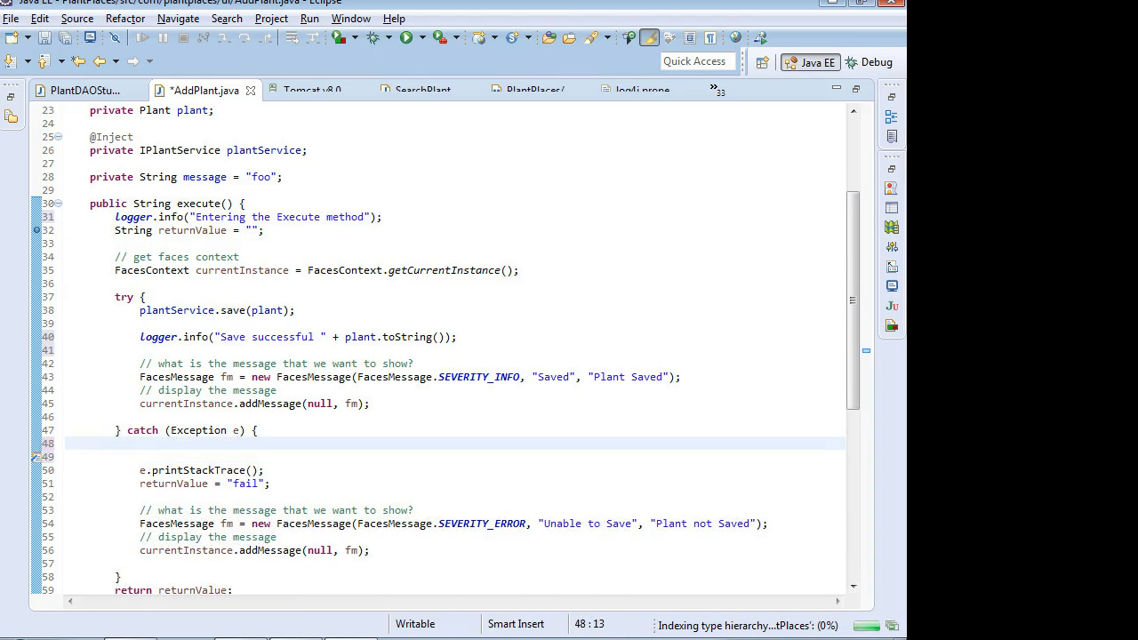
pyautogui.write('logger.')
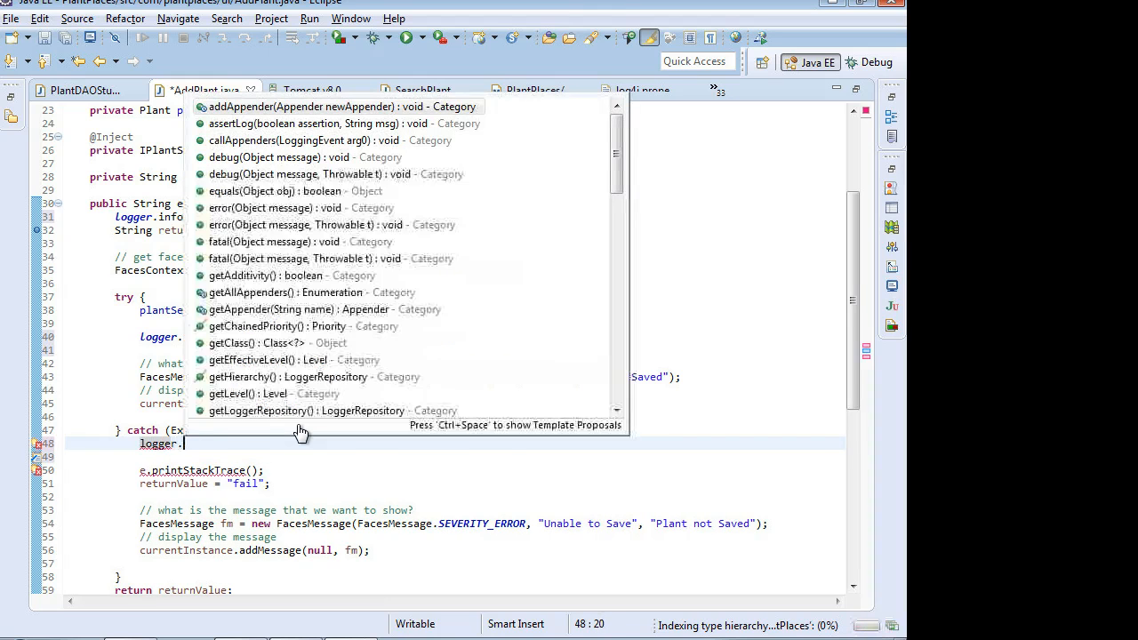
pyautogui.write('error("E");')
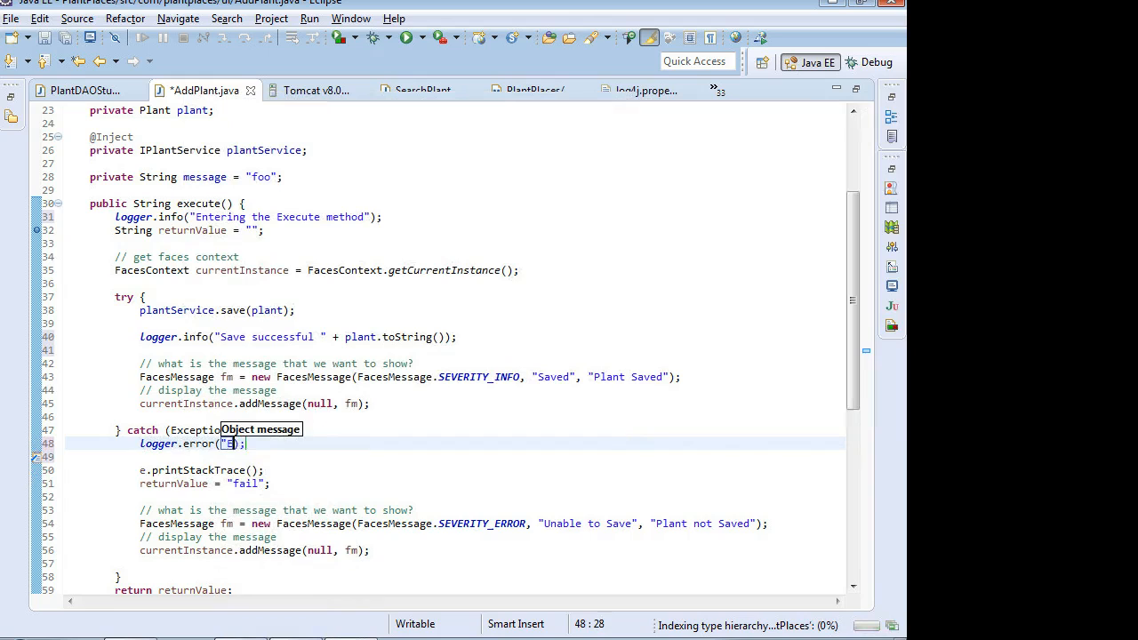
pyautogui.write('Error while saving')
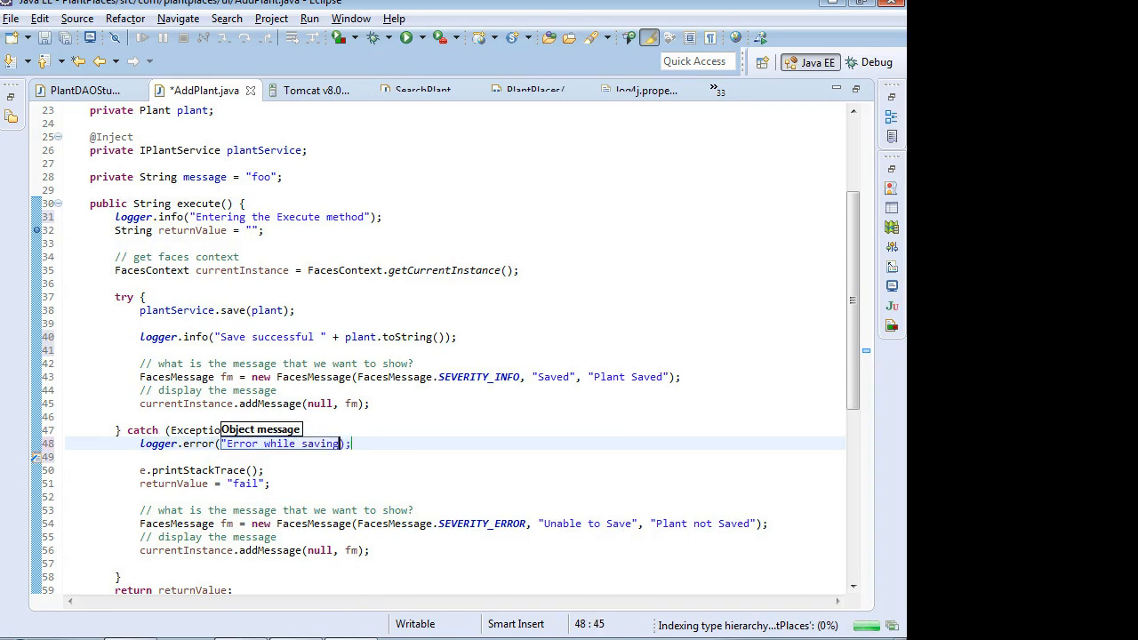
pyautogui.write('plant.')
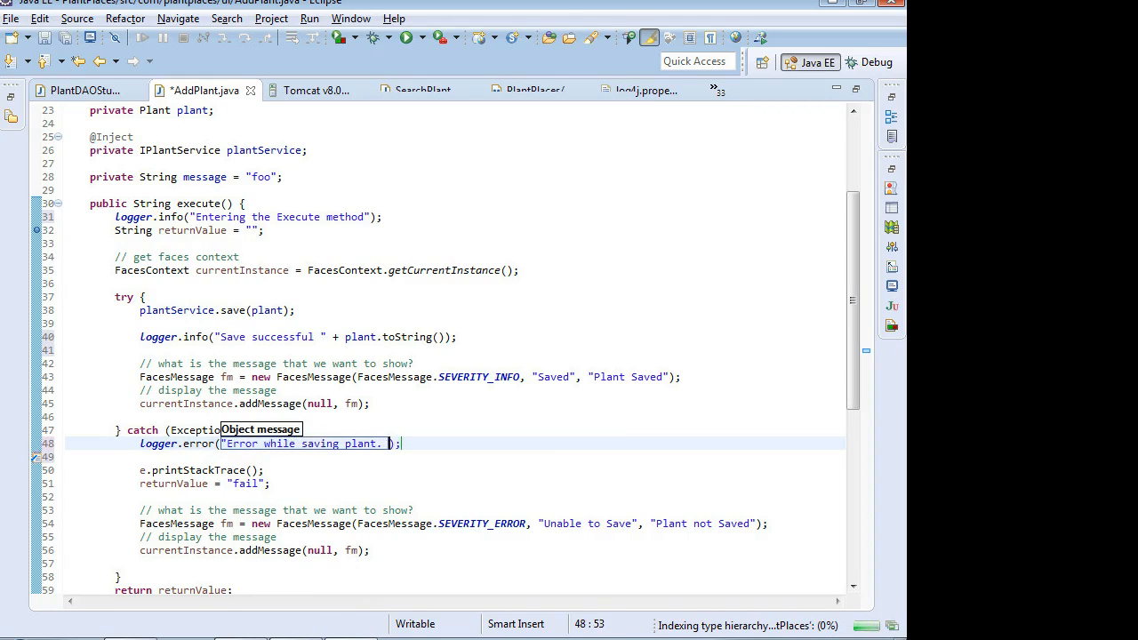
pyautogui.write('Message: " {}')
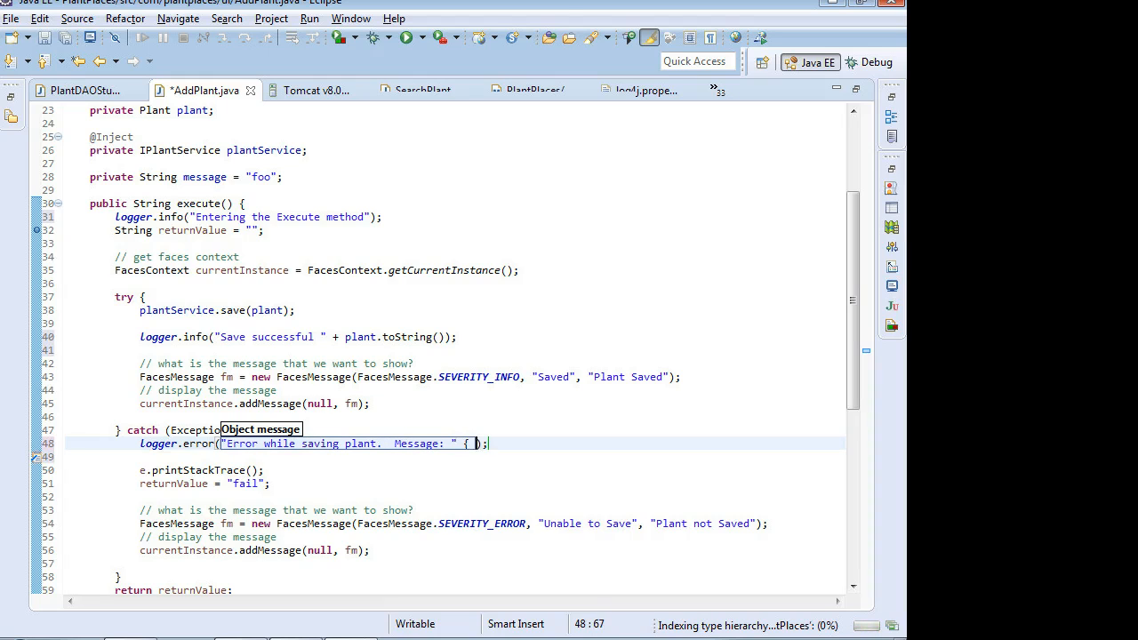
pyautogui.write('e')
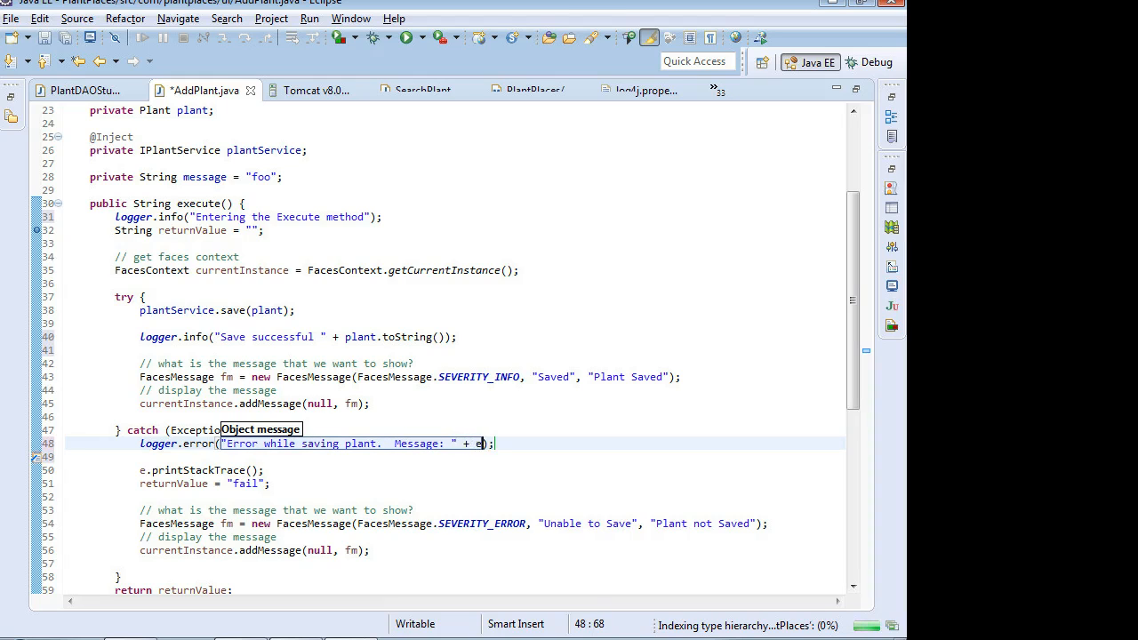
pyautogui.write('.getMessage(')
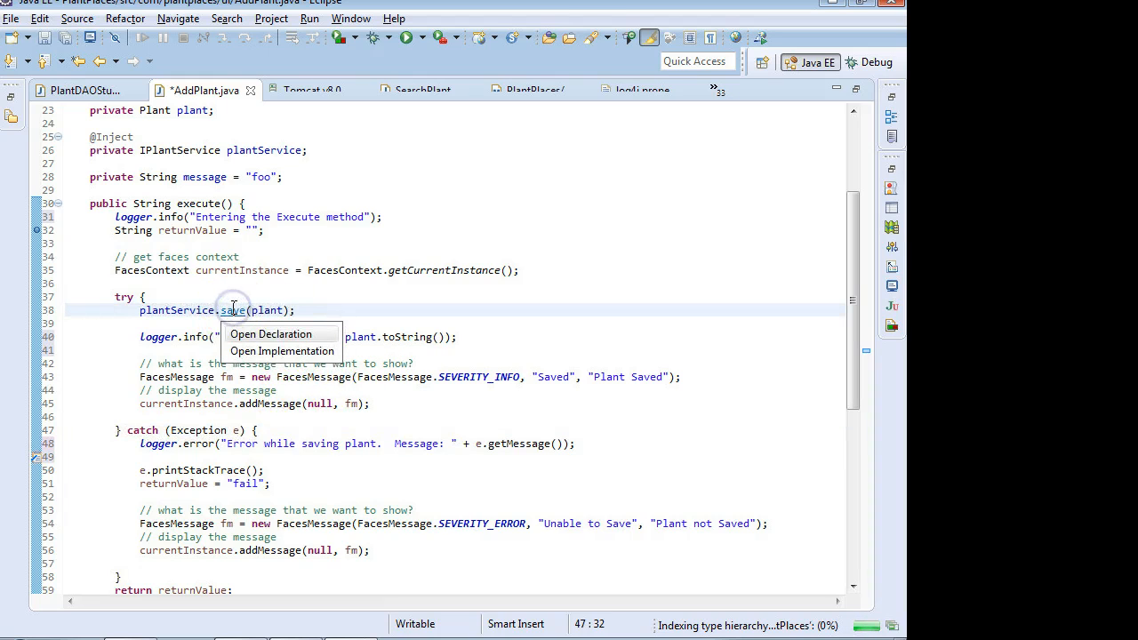
# Step: Open PlantDAOStub, the implementation of the insert method
pyautogui.click(271, 334)
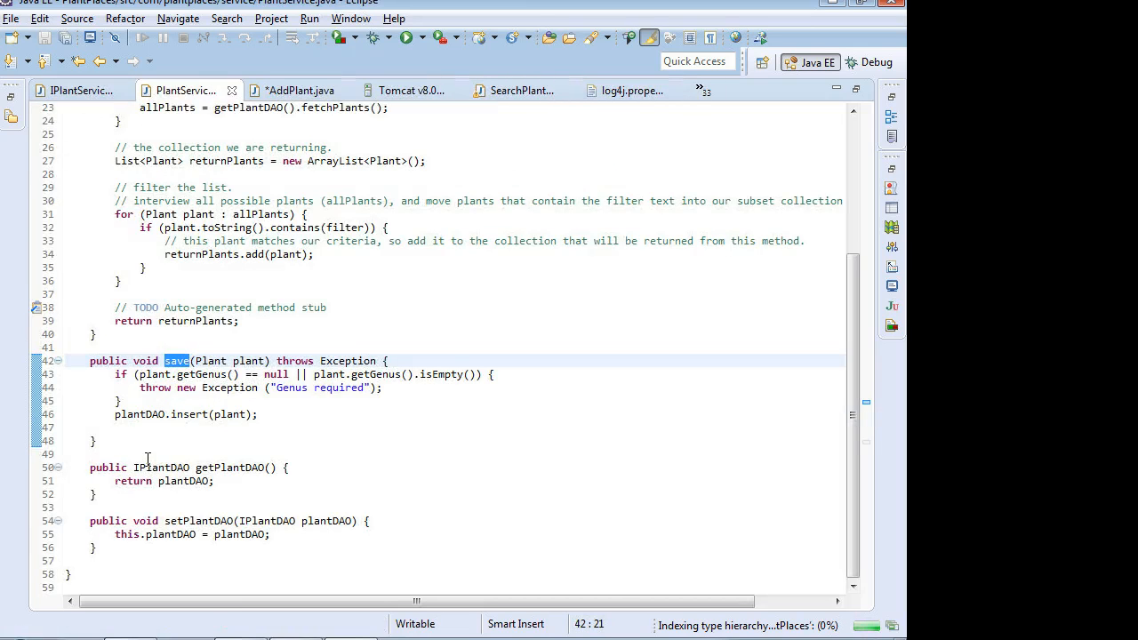
pyautogui.moveTo(178, 414)
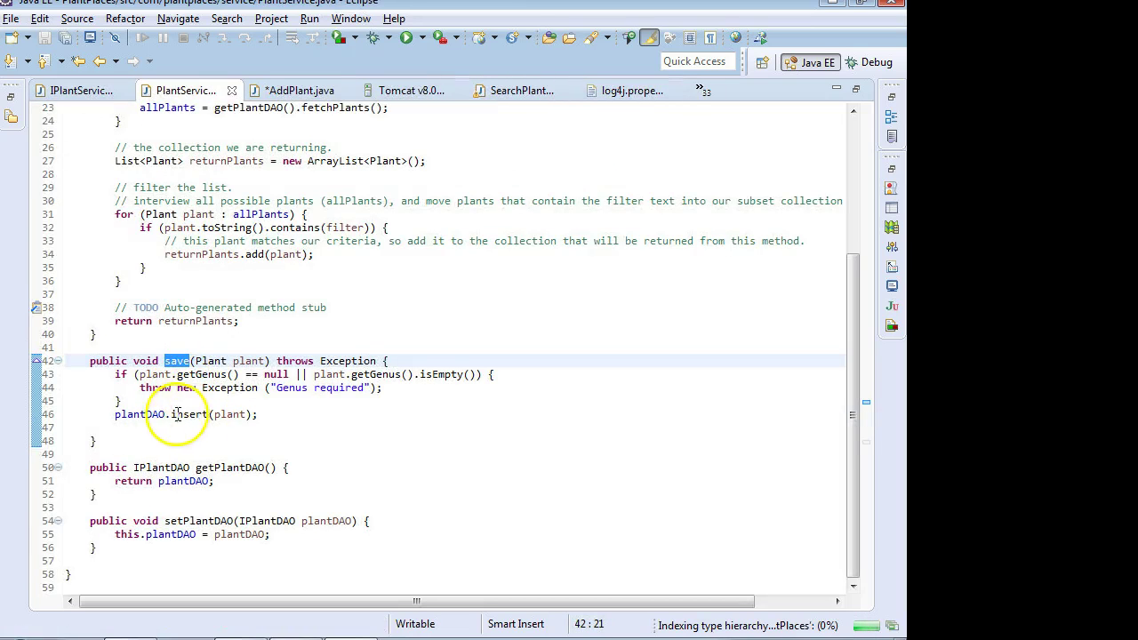
pyautogui.click(186, 414)
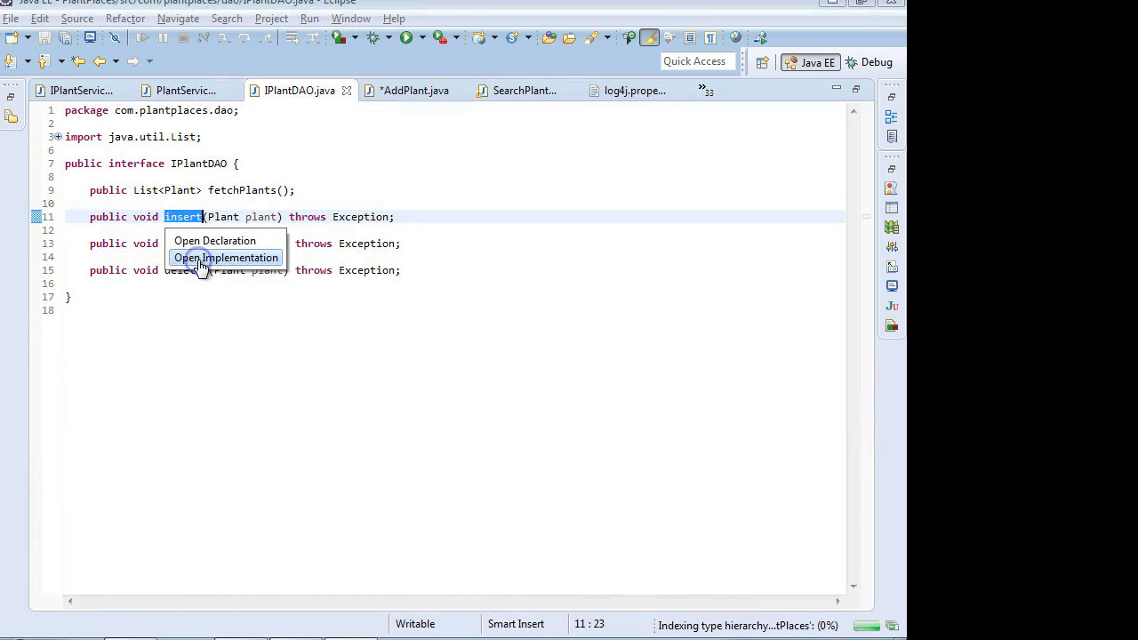
pyautogui.click(225, 256)
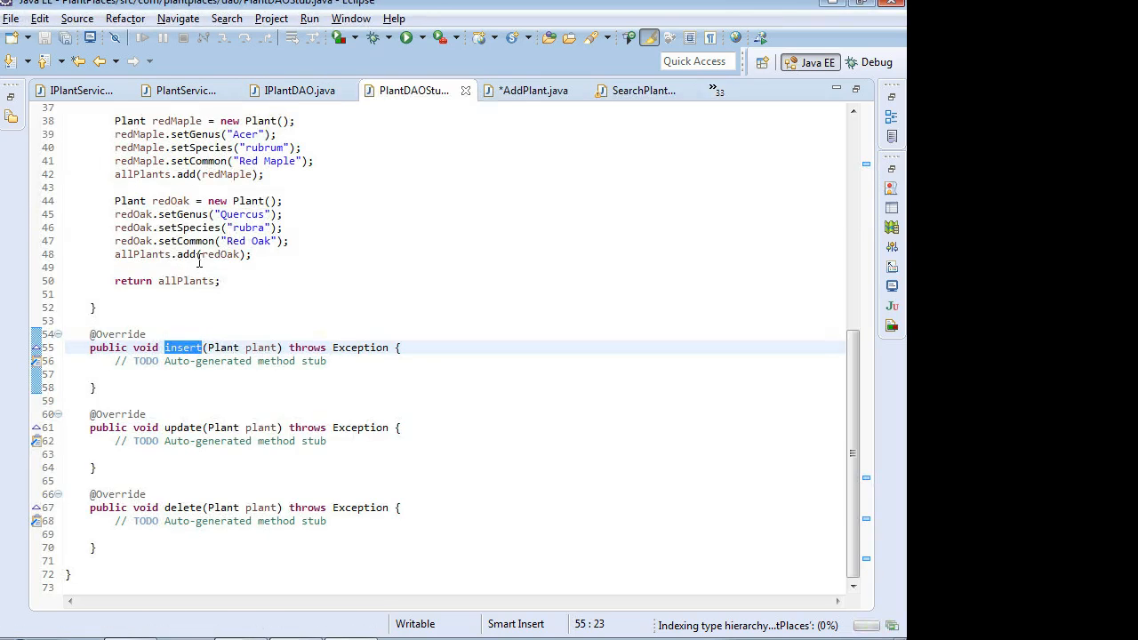
pyautogui.moveTo(289, 258)
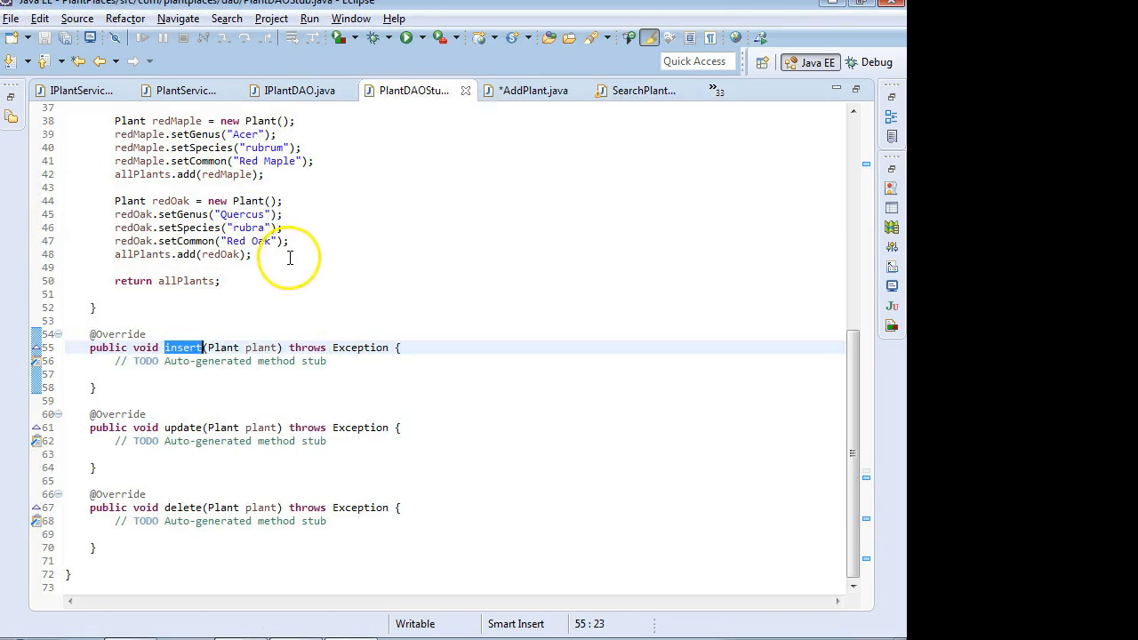
# Step: Add blank lines below the PlantDAOStub class declaration
pyautogui.scroll(3)
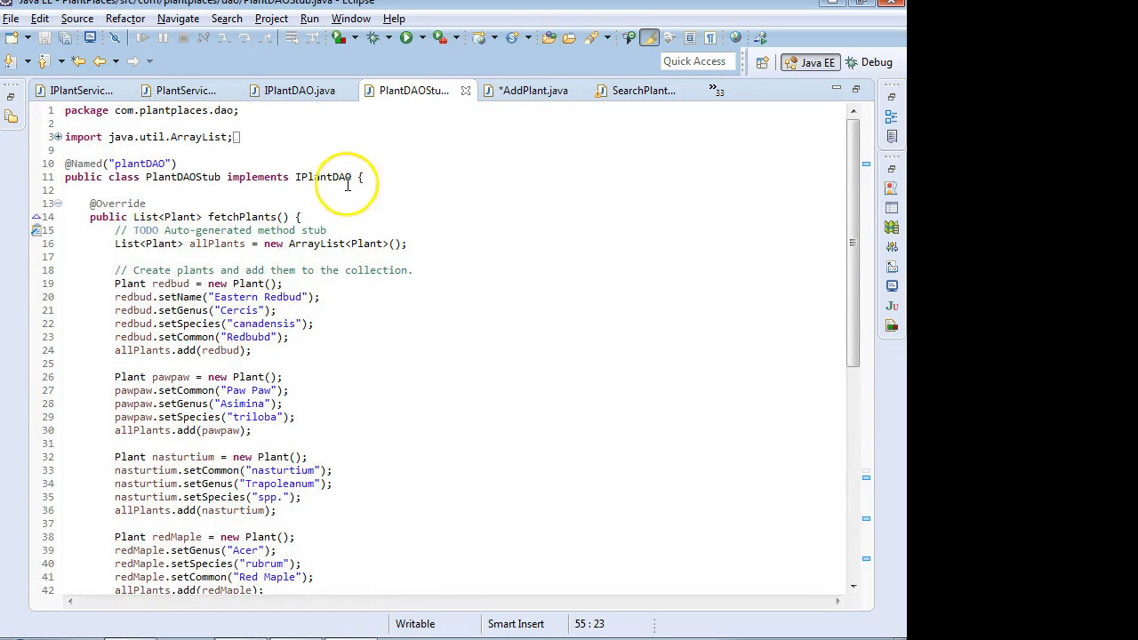
pyautogui.click(363, 177)
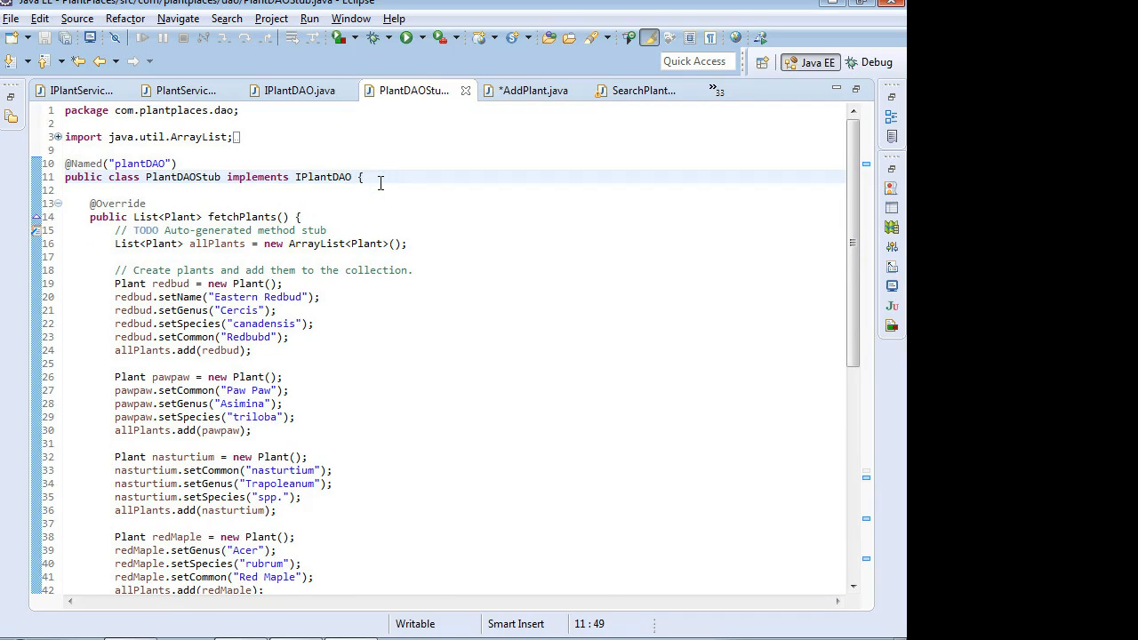
pyautogui.press('Return')
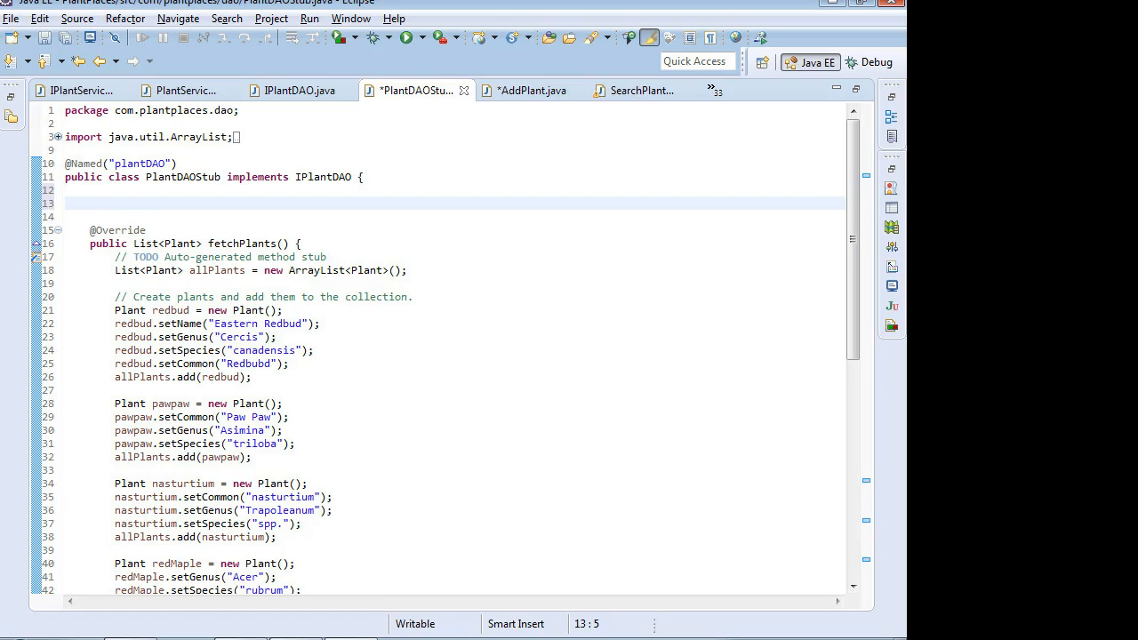
# Step: Type static final Logger log = Logger.getLogger(PlantDAOStub.class); on the new line
pyautogui.write('stat')
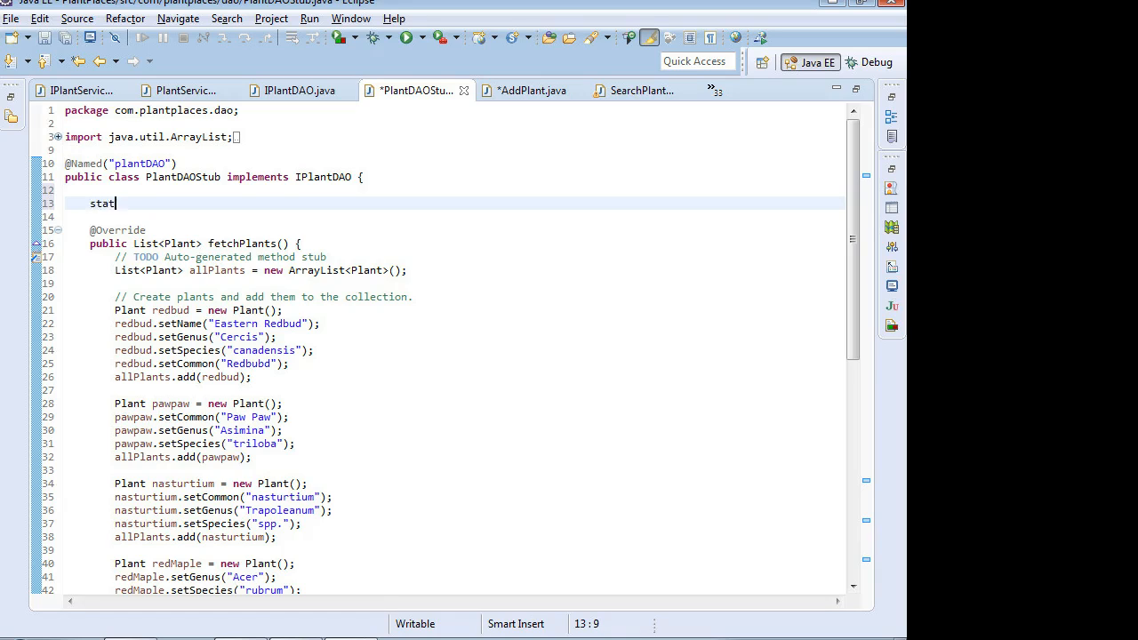
pyautogui.write('ic final Logg')
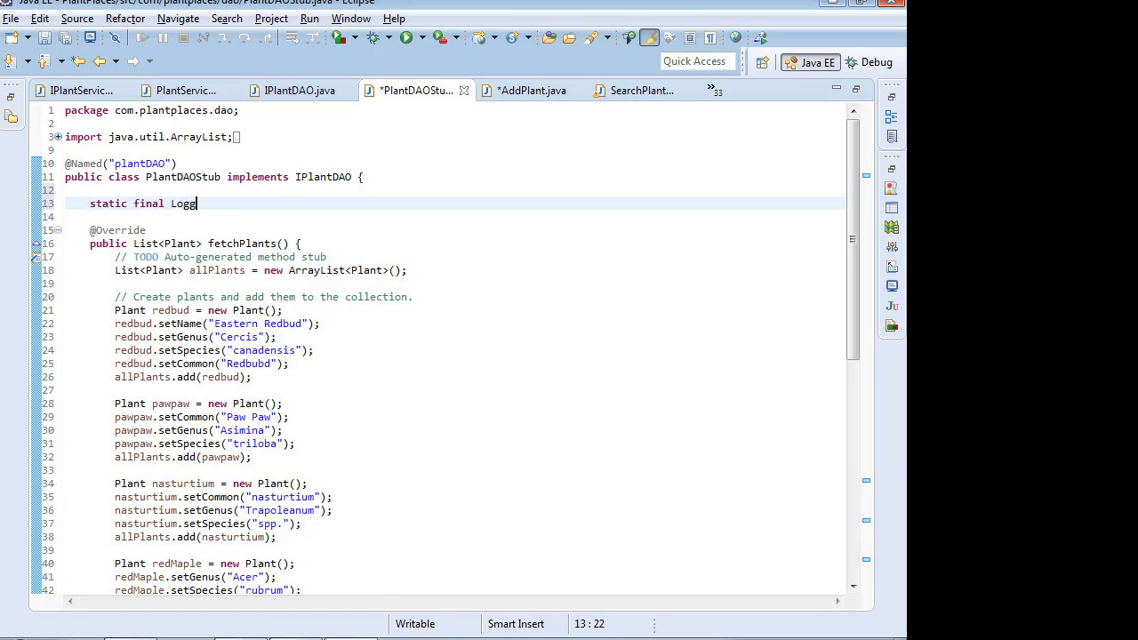
pyautogui.write('er log')
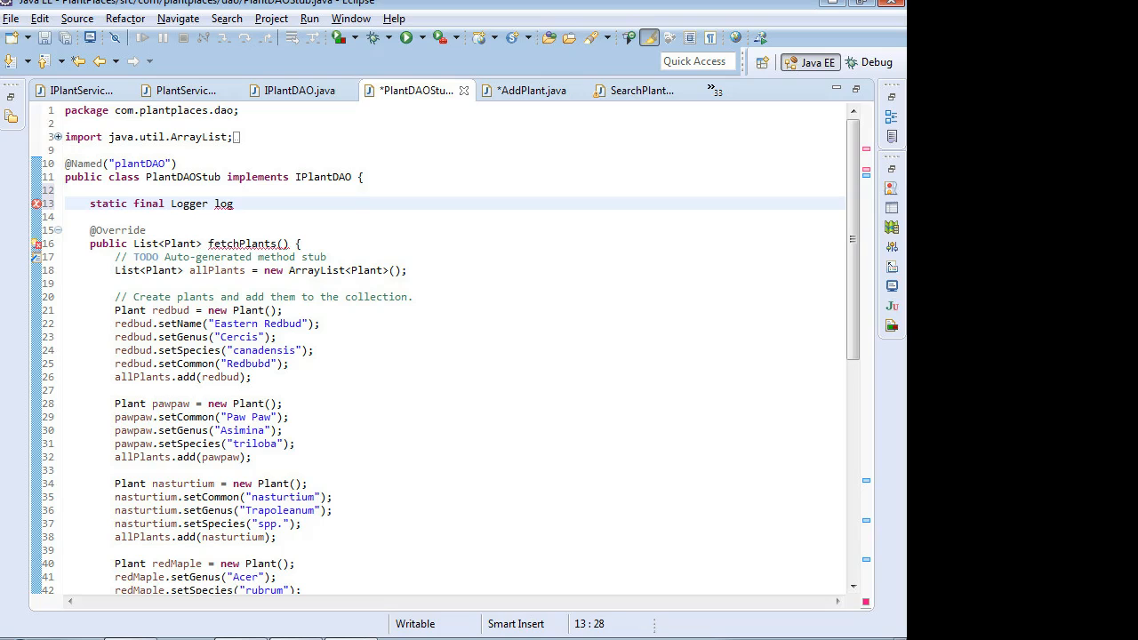
pyautogui.write('= Logger.')
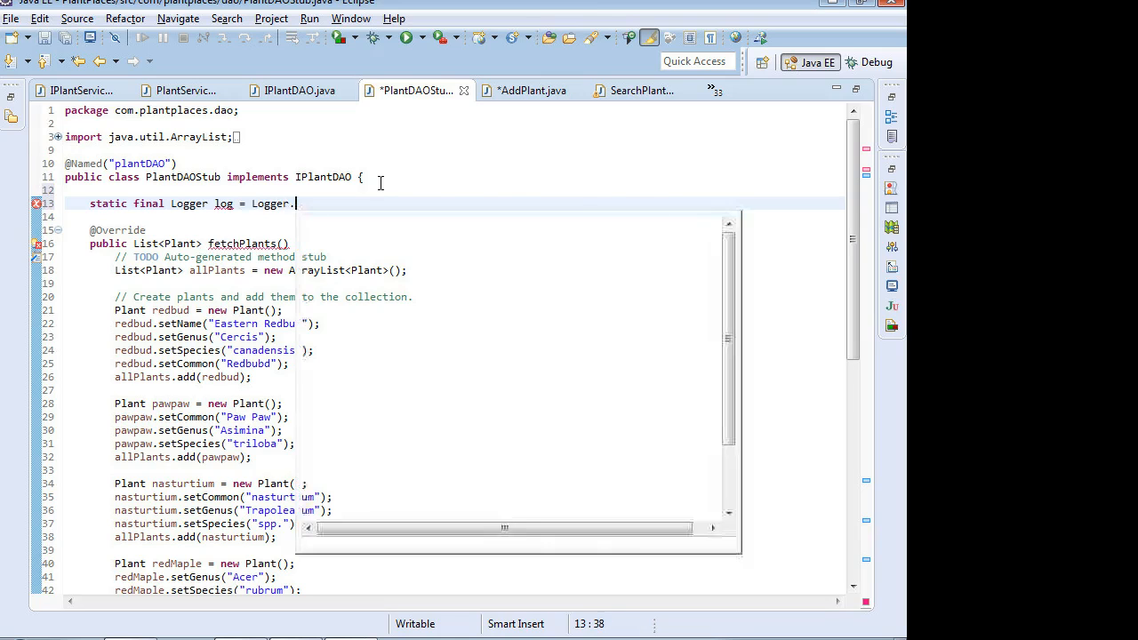
pyautogui.write('getLogger')
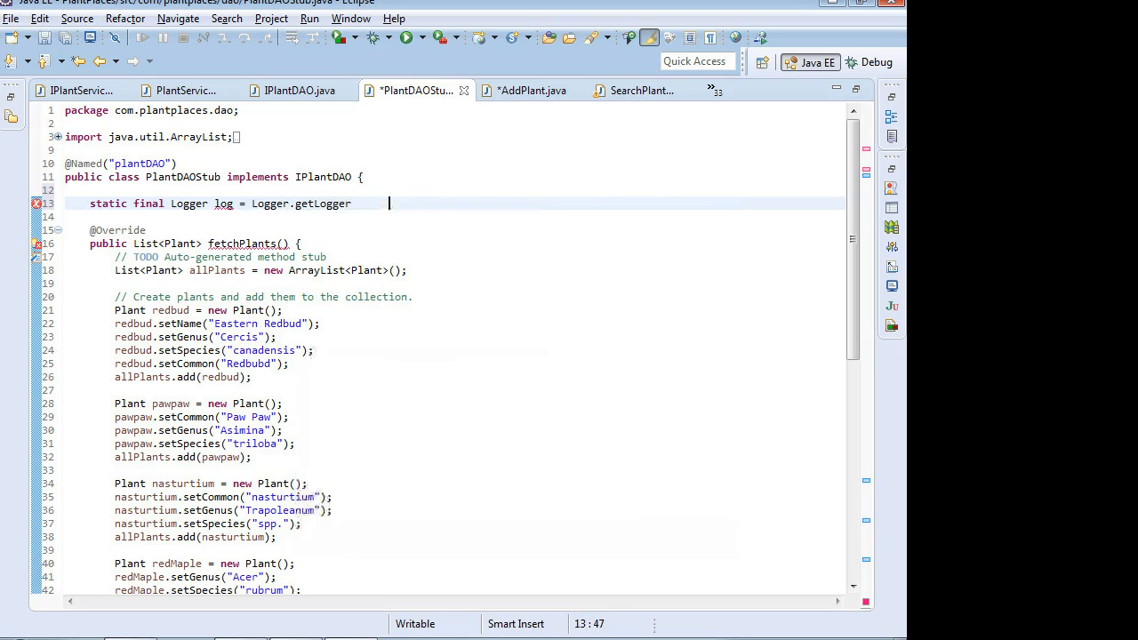
pyautogui.write('(PLant')
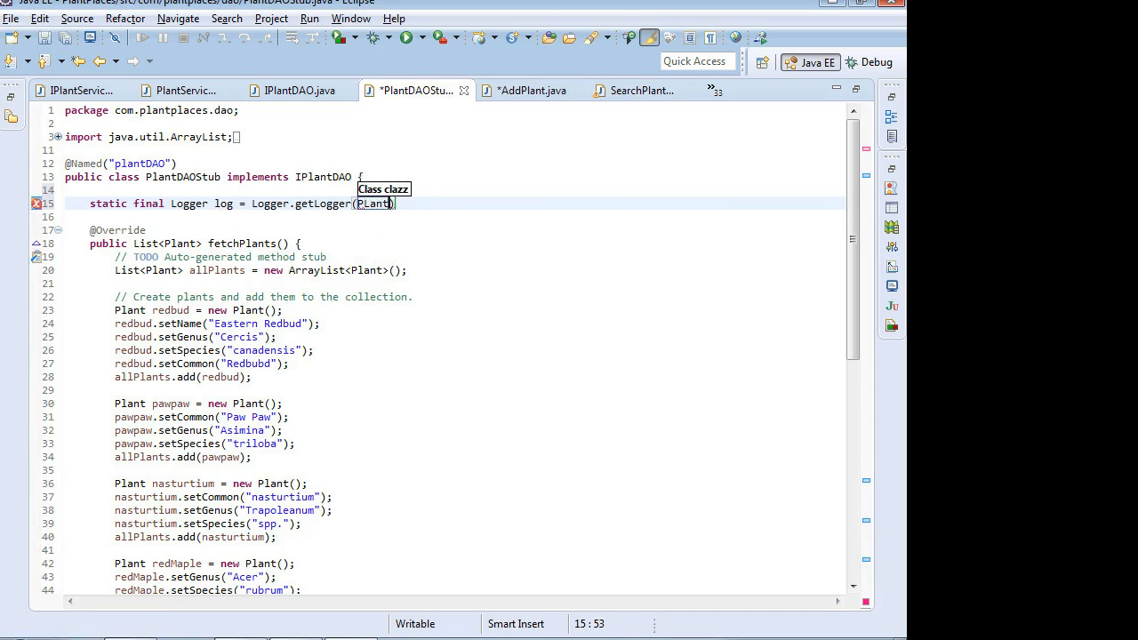
pyautogui.write('DAOStub')
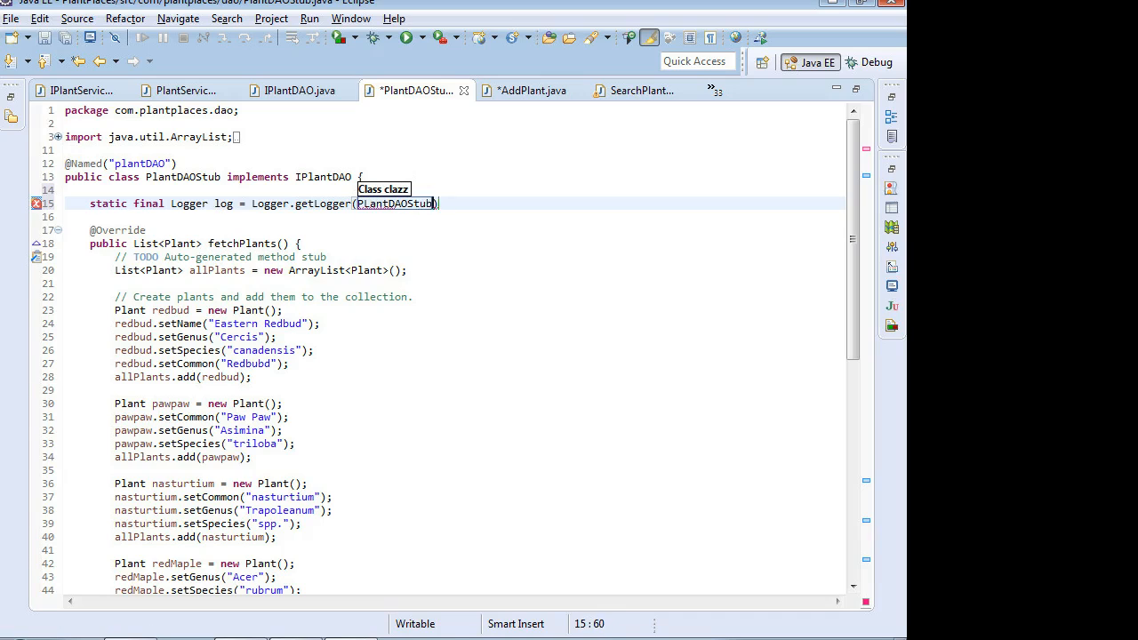
pyautogui.write('.class')
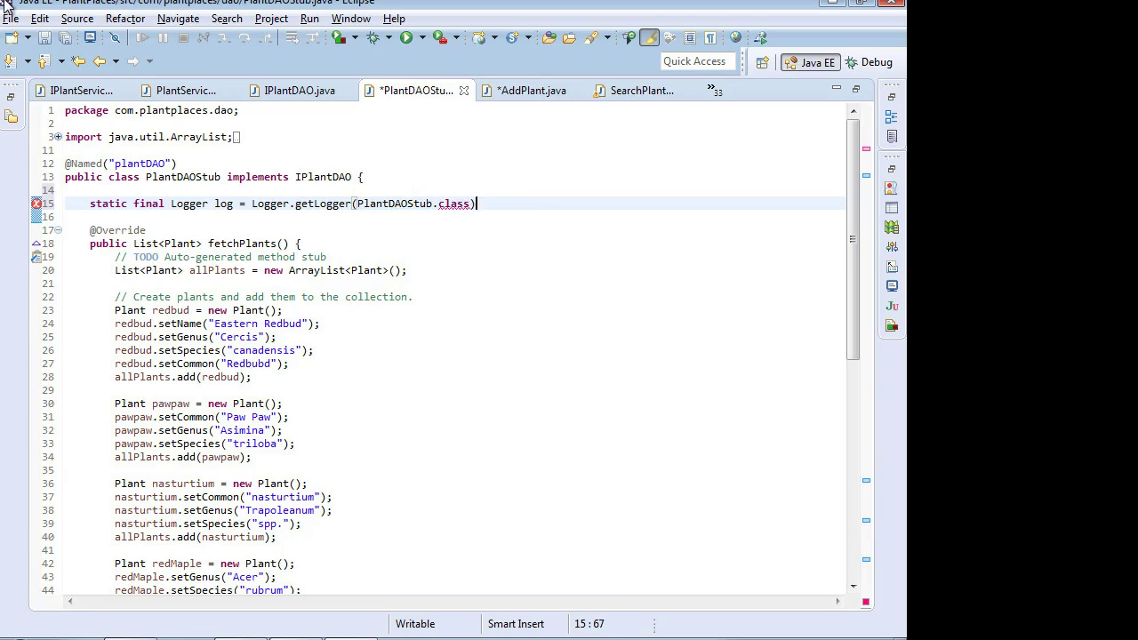
pyautogui.write(';')
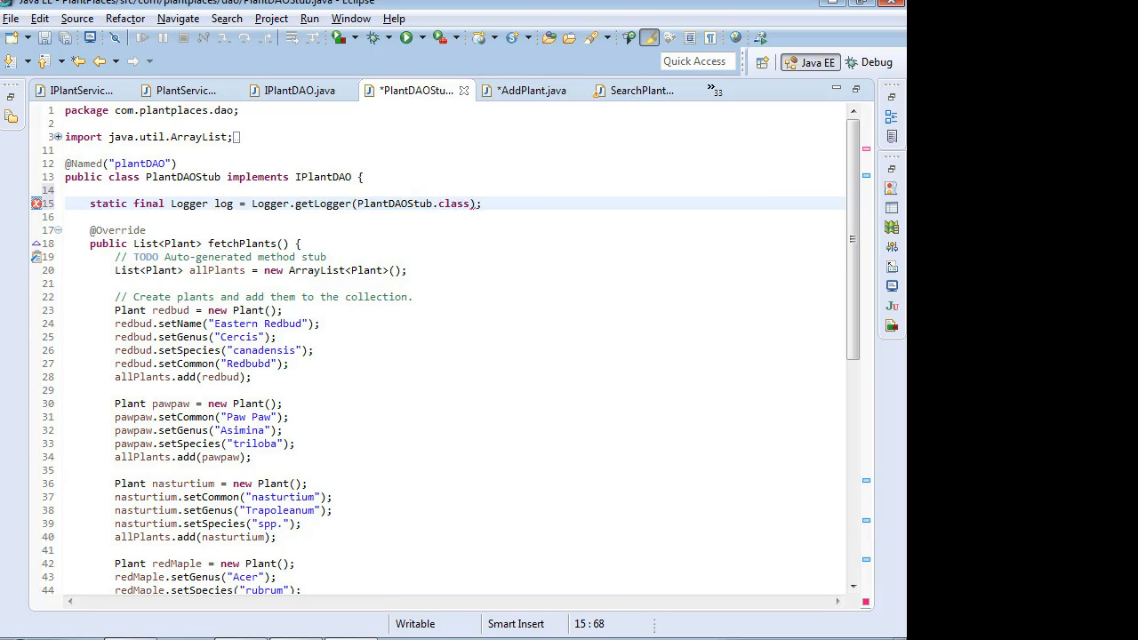
pyautogui.scroll(-3)
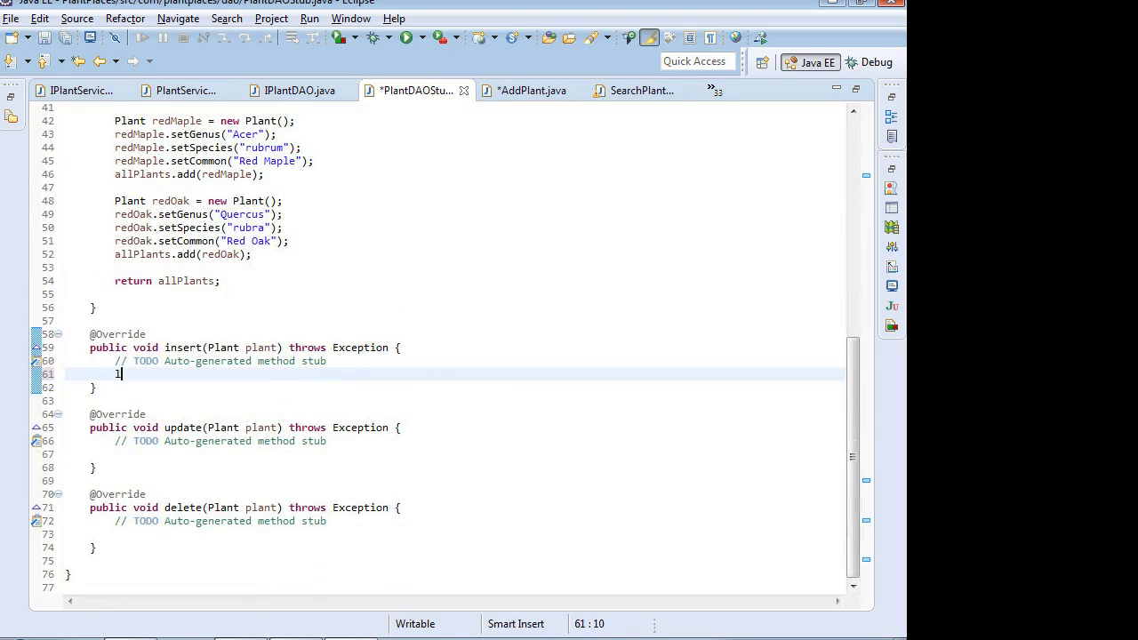
# Step: Add log.warn("Inserting to stub; this does NOT persist the item"); to insert() and save
pyautogui.write('log.')
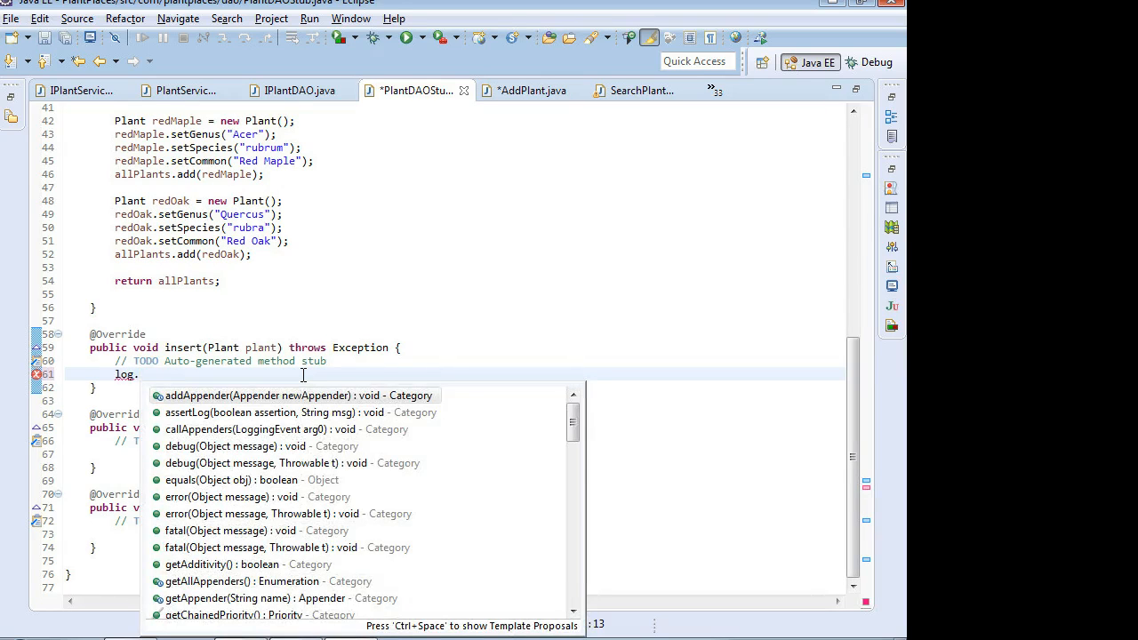
pyautogui.write('in')
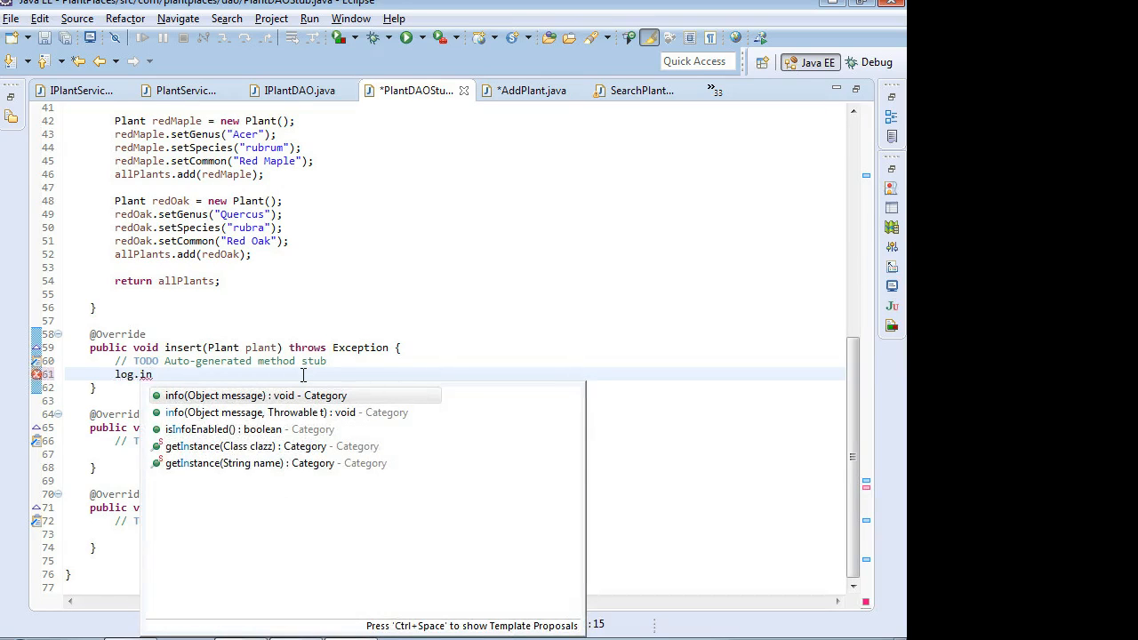
pyautogui.write('wa')
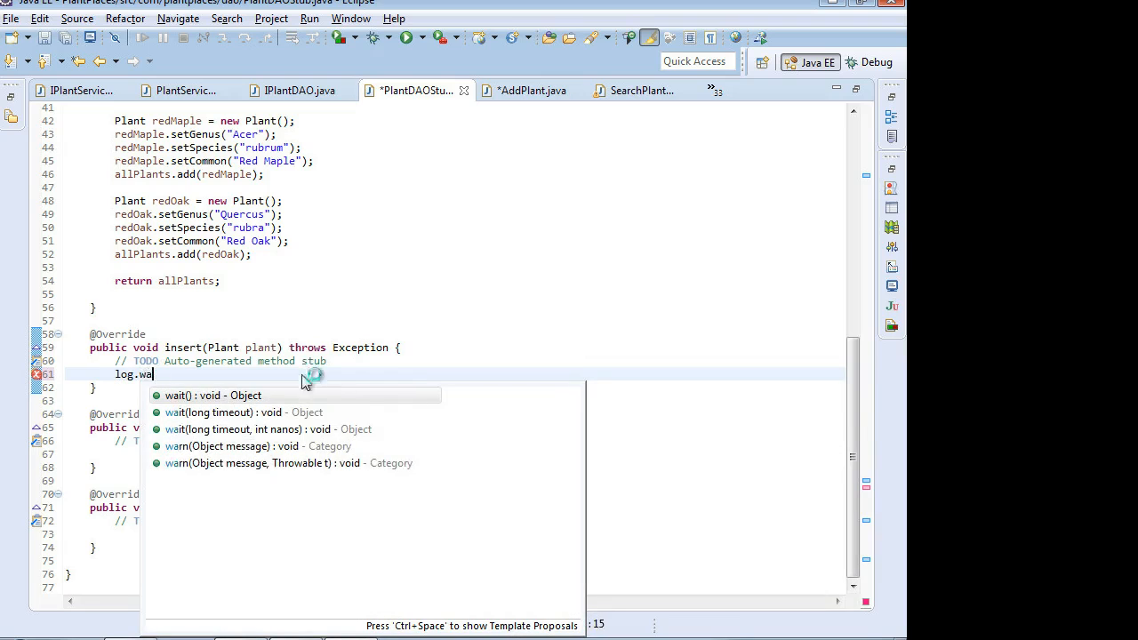
pyautogui.write('rn("Inserting to stub");')
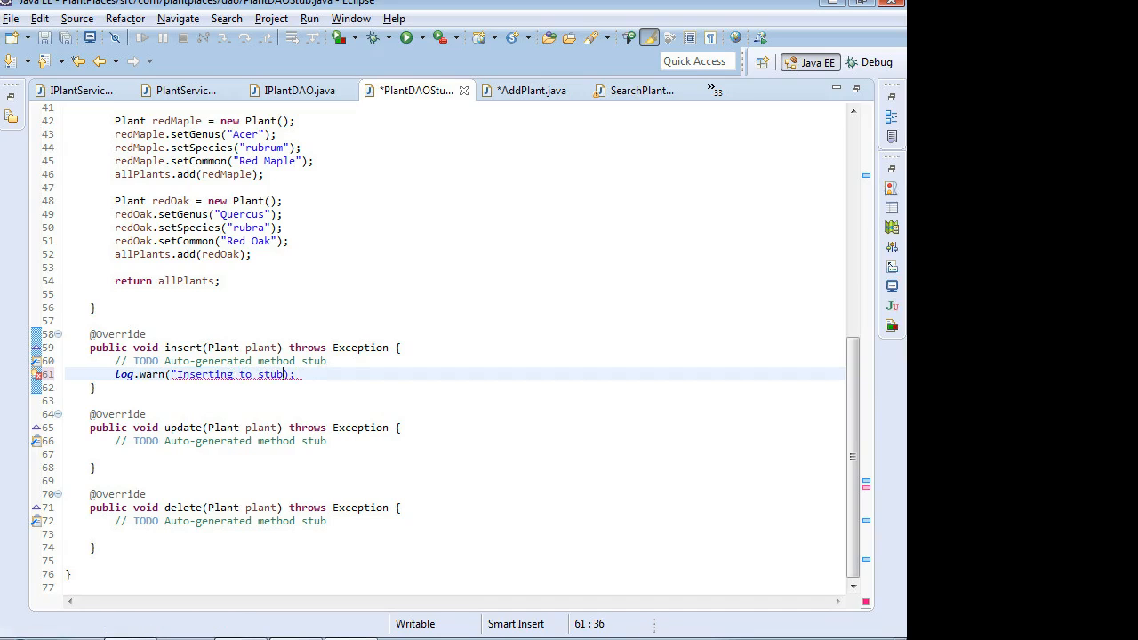
pyautogui.write('this does NOT persist the item')
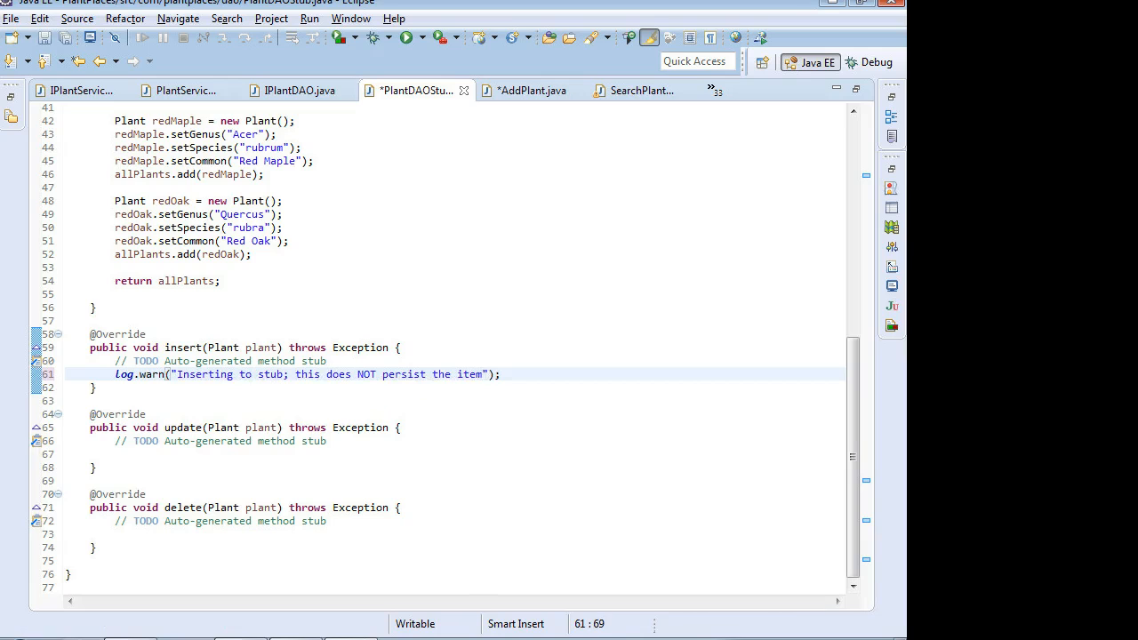
pyautogui.press('ctrl+s')
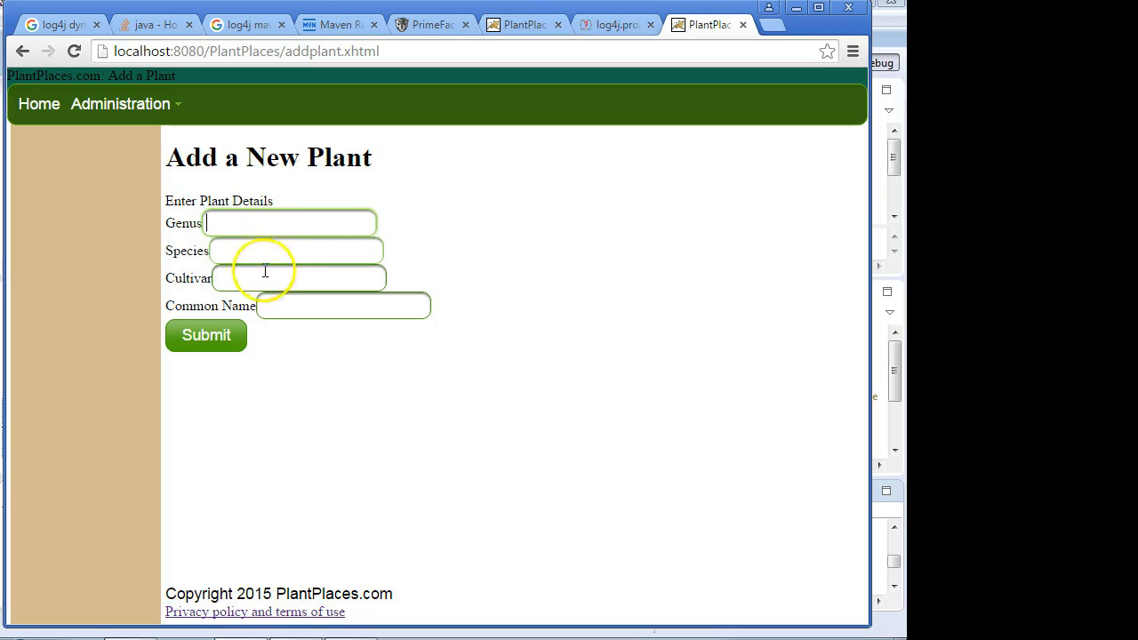
pyautogui.moveTo(214, 337)
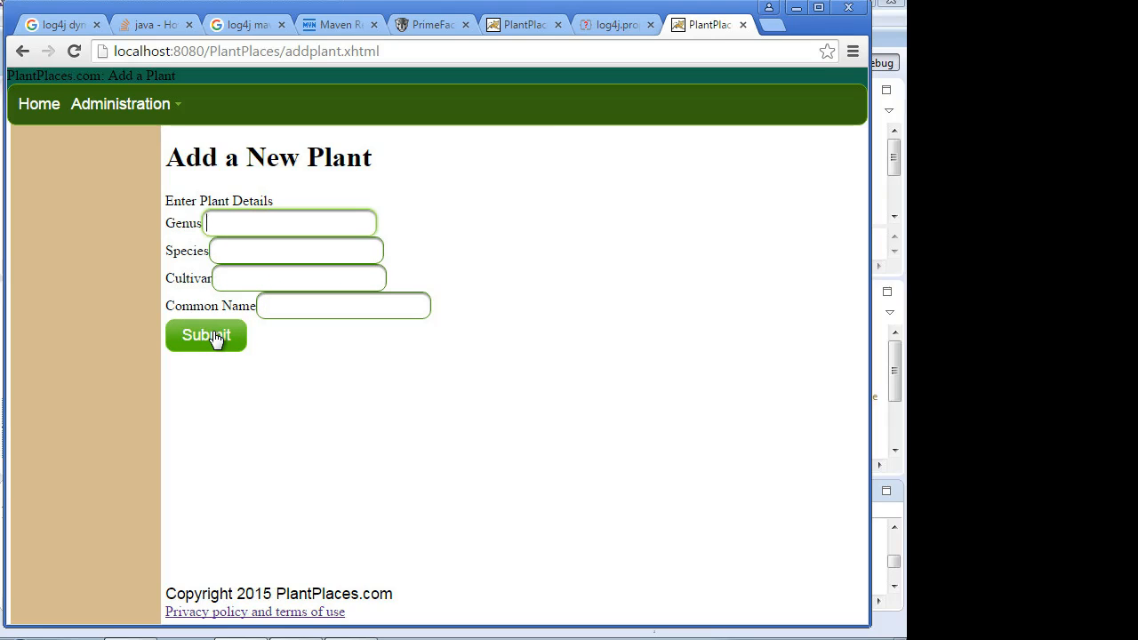
# Step: Submit the blank Add a New Plant form on addplant.xhtml
pyautogui.click(205, 335)
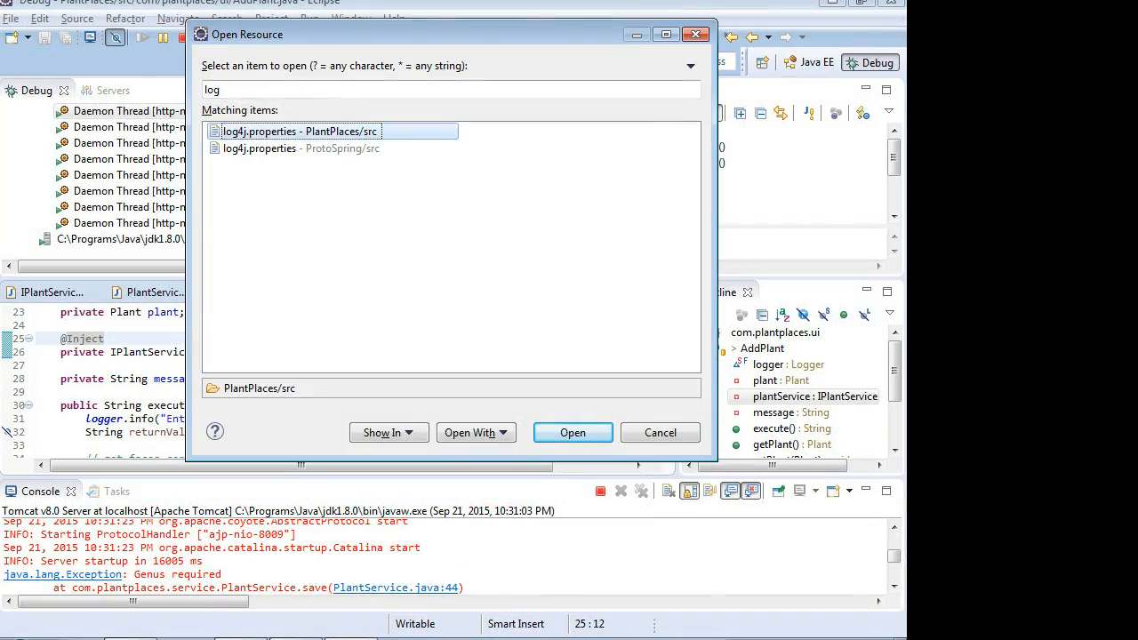
# Step: Open log4j.properties, then open the logging file from C:\log in Notepad
pyautogui.click(573, 432)
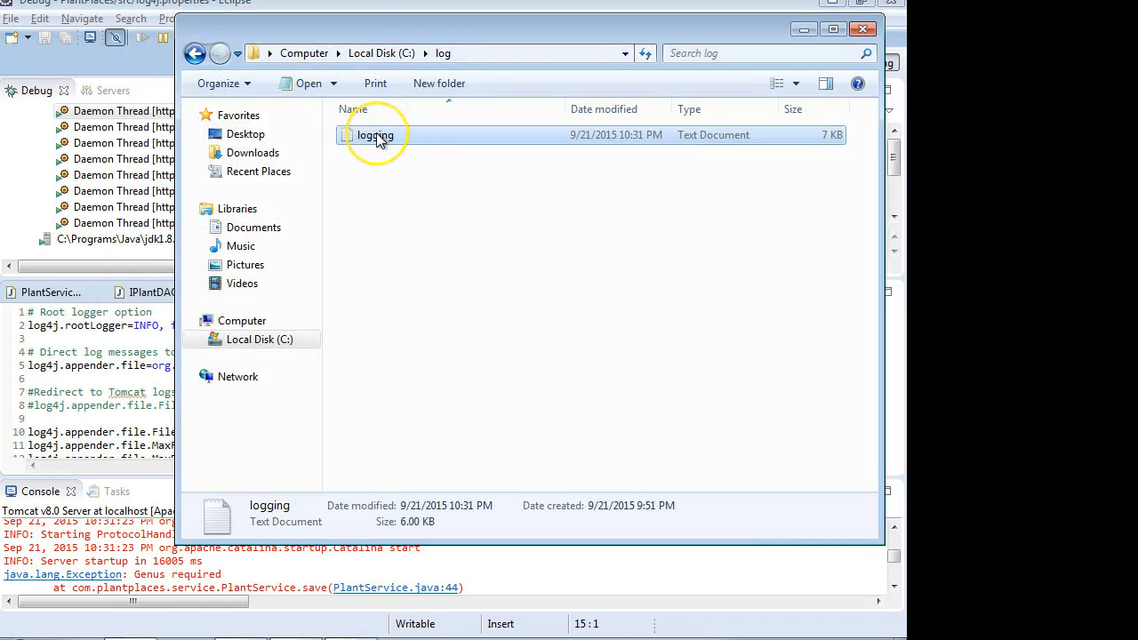
pyautogui.moveTo(375, 135)
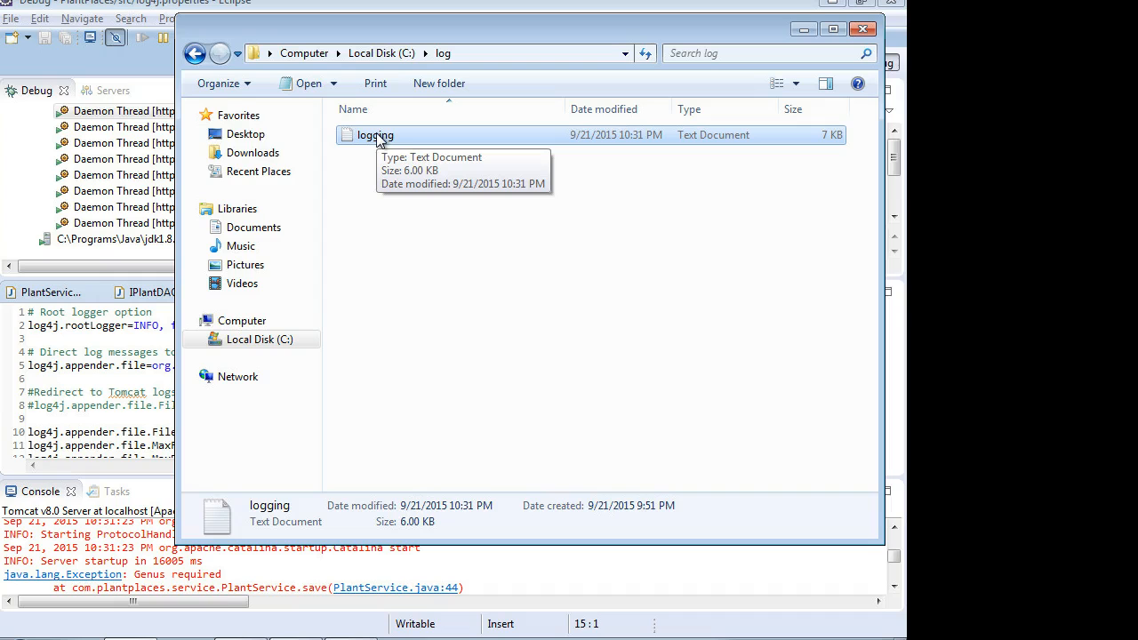
pyautogui.moveTo(396, 206)
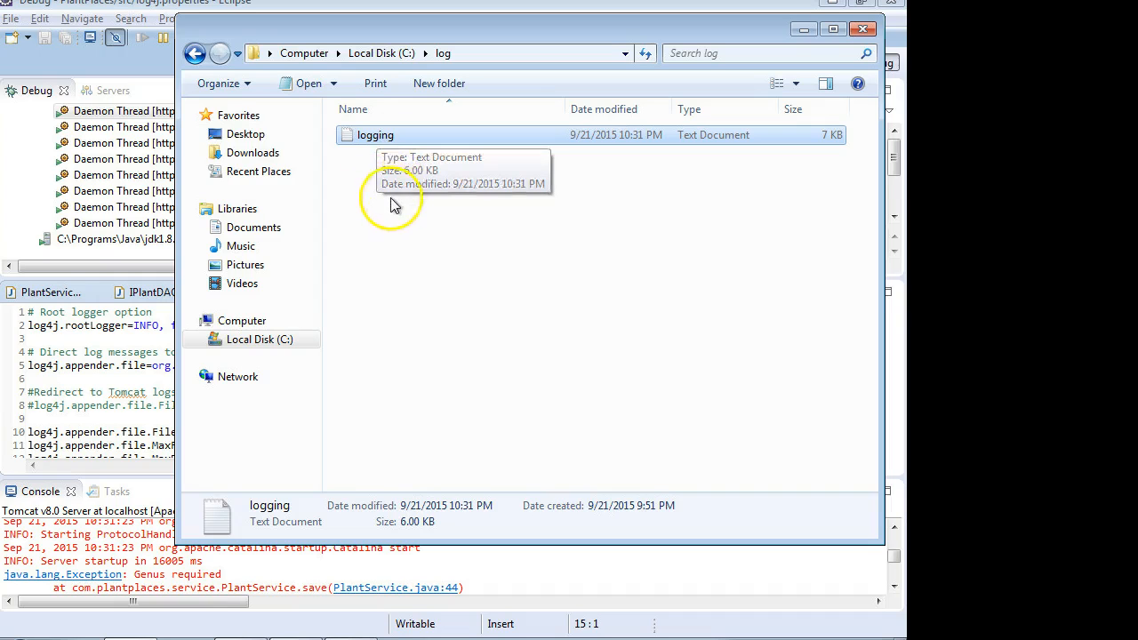
pyautogui.doubleClick(374, 134)
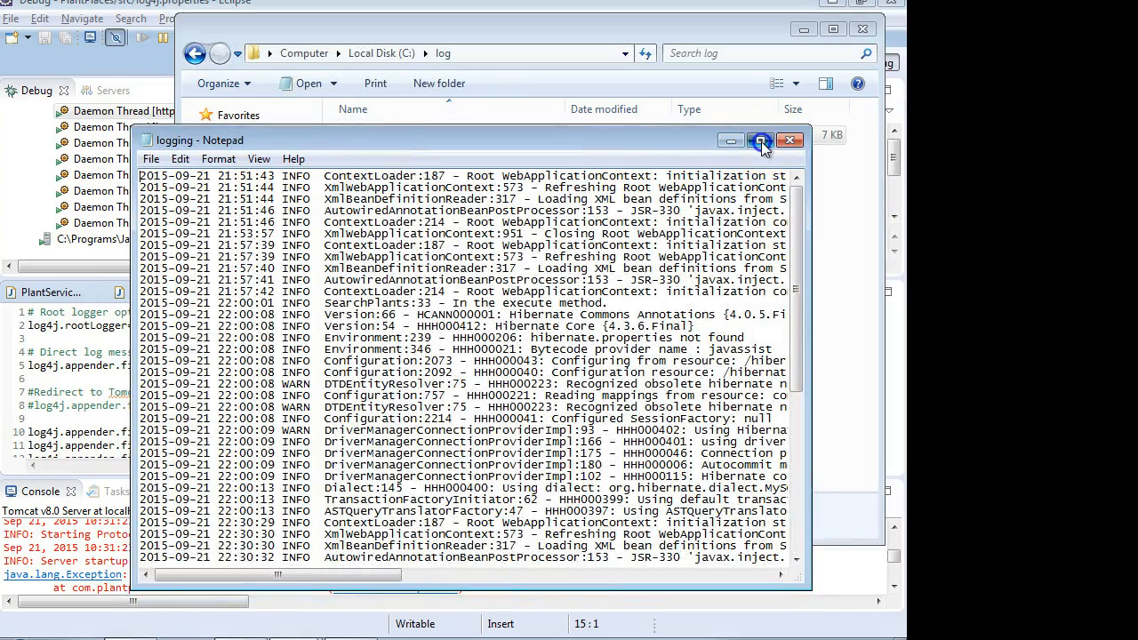
# Step: Maximize Notepad, scroll to the log's end and select the Genus required error
pyautogui.click(760, 140)
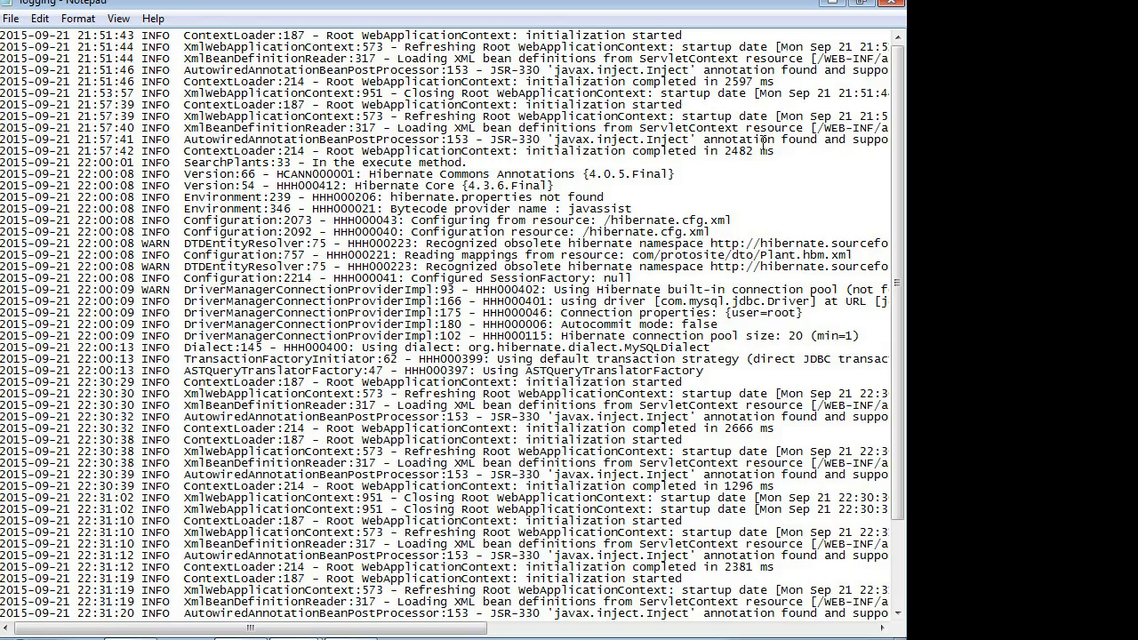
pyautogui.scroll(-3)
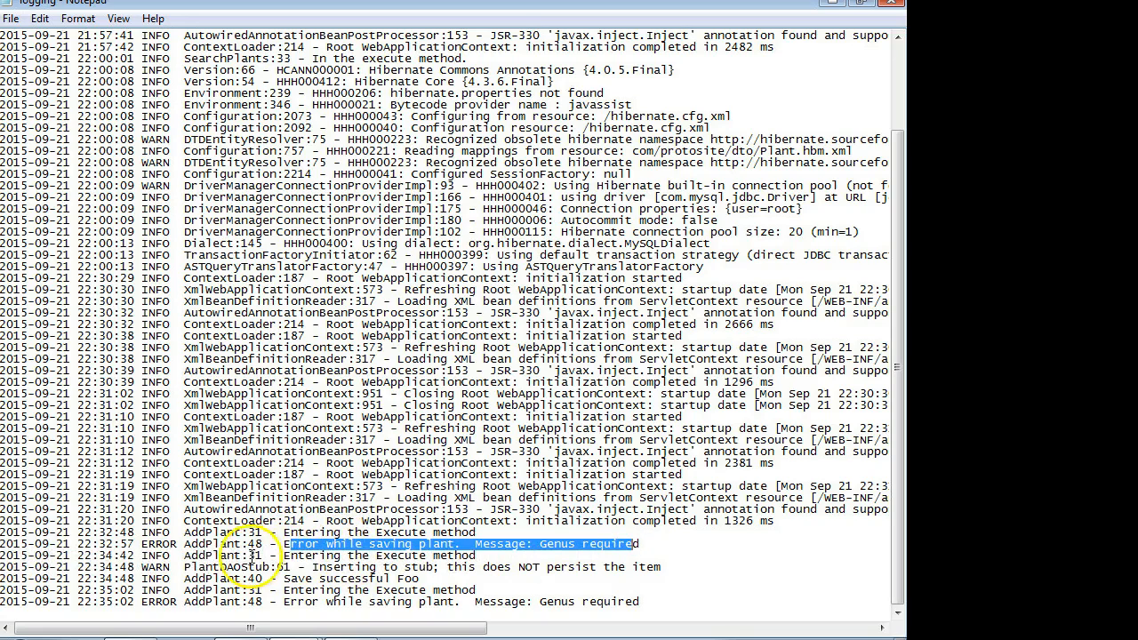
pyautogui.click(334, 554)
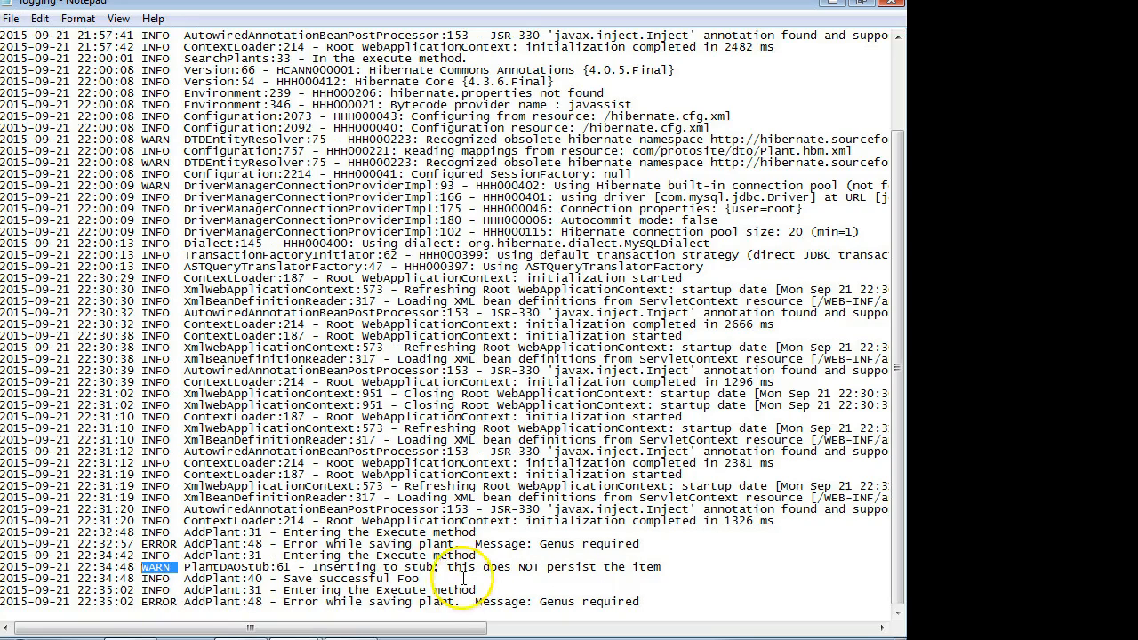
pyautogui.doubleClick(373, 578)
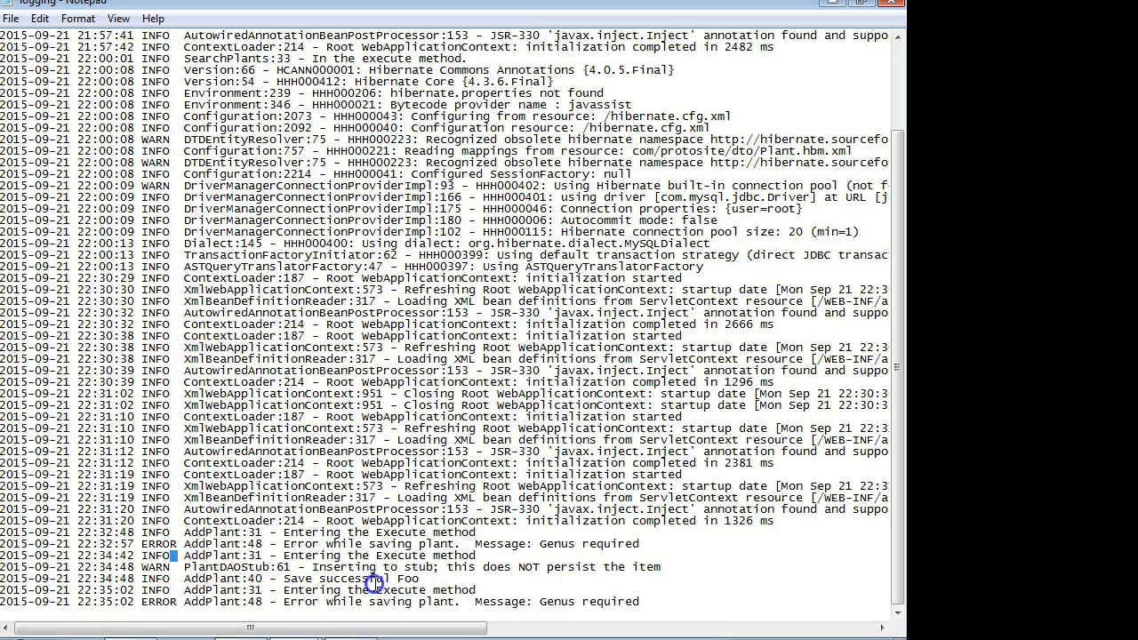
pyautogui.moveTo(173, 555); pyautogui.dragTo(669, 601)
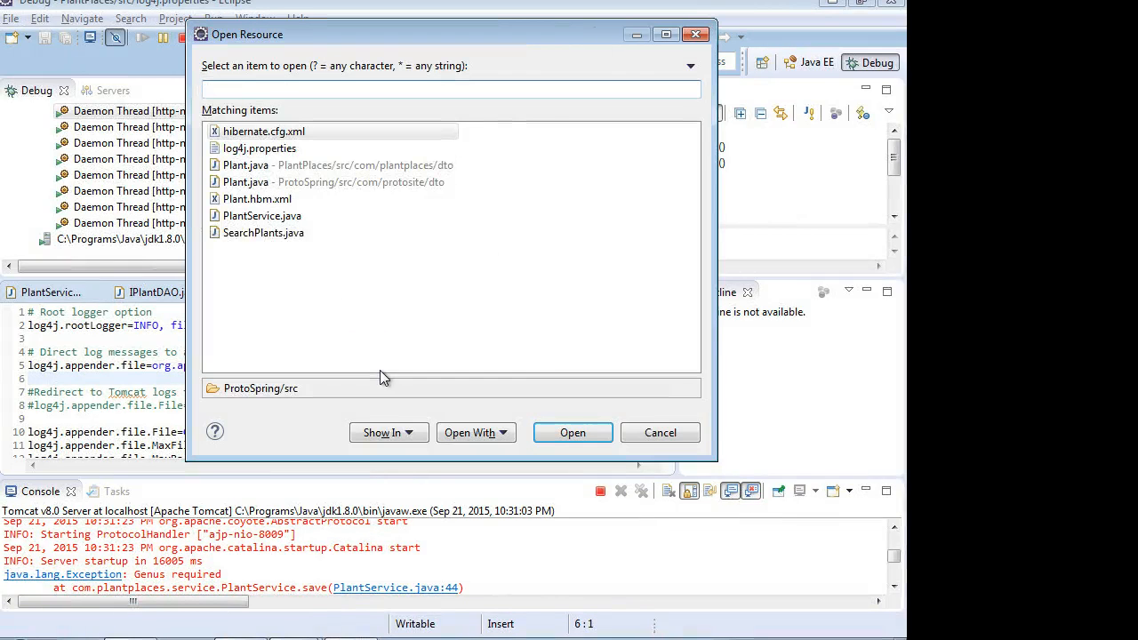
# Step: Find 'add' in Open Resource and open AddPlant.java
pyautogui.write('add')
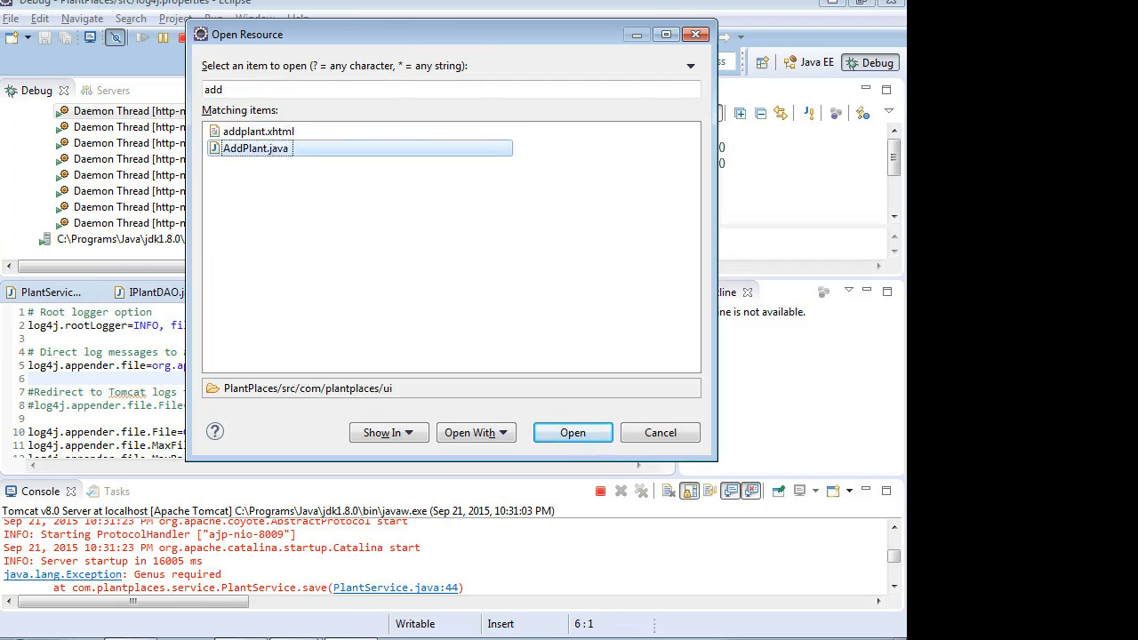
pyautogui.click(573, 432)
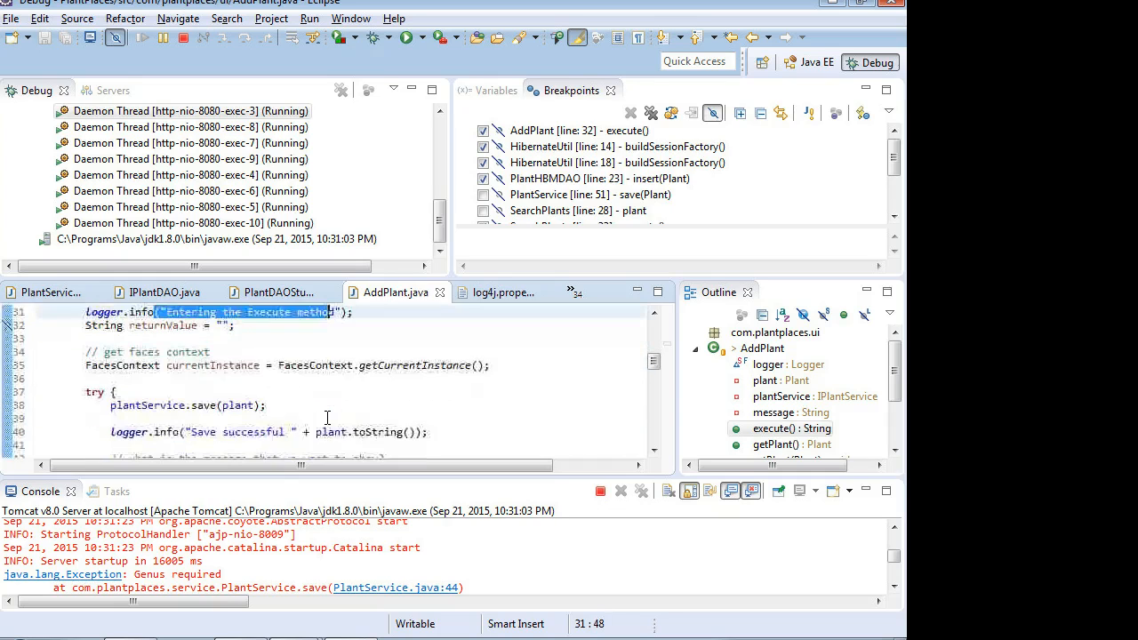
pyautogui.scroll(-3)
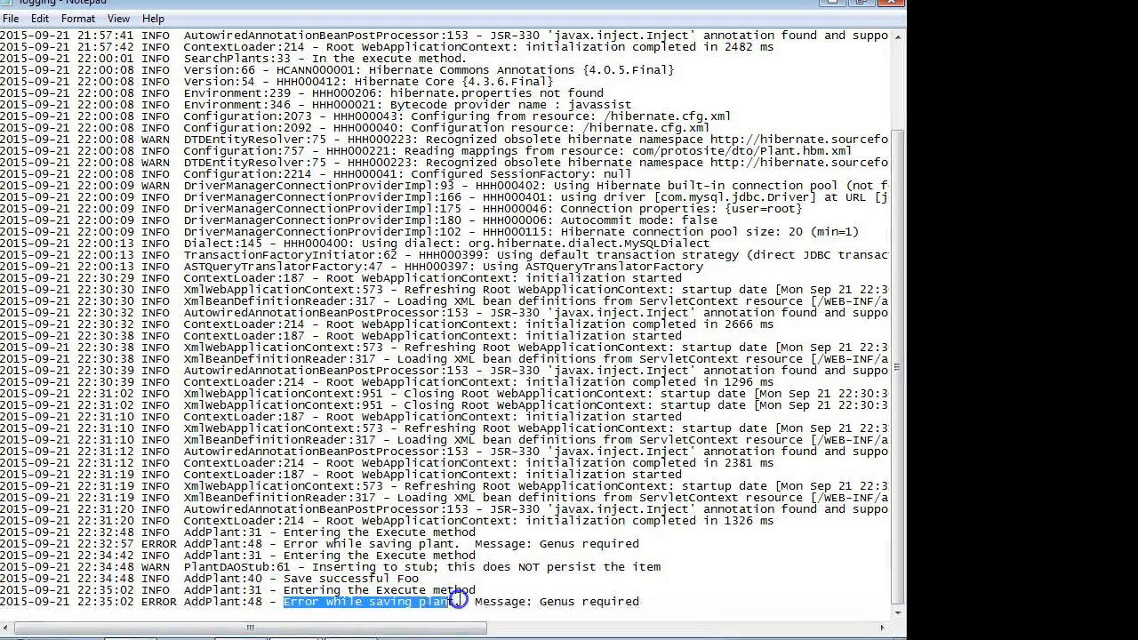
pyautogui.click(866, 608)
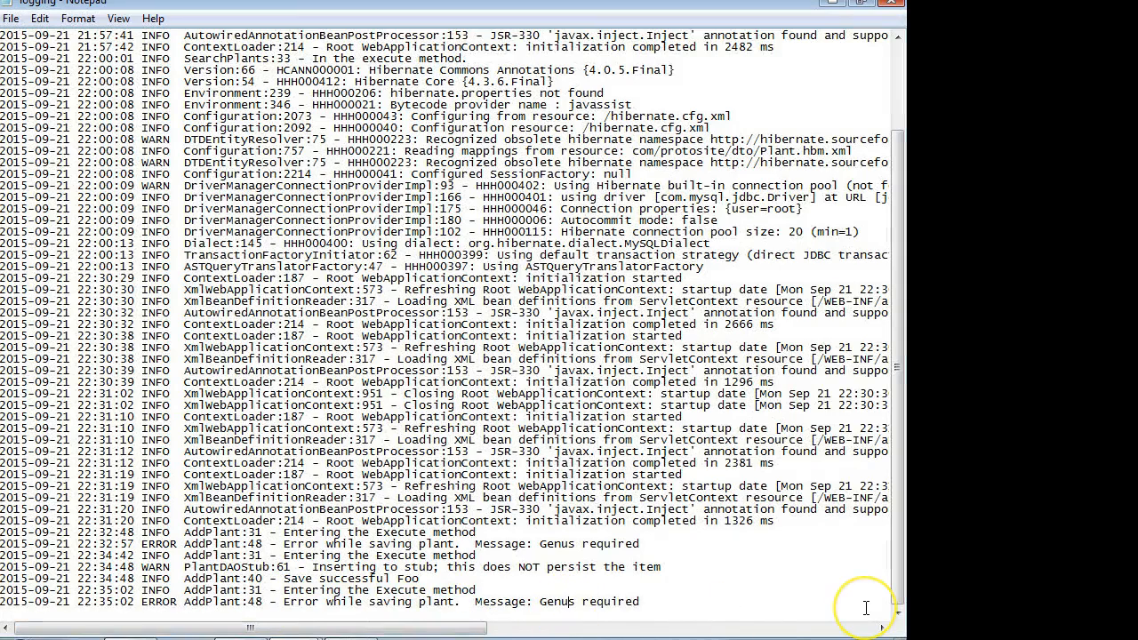
pyautogui.moveTo(866, 608)
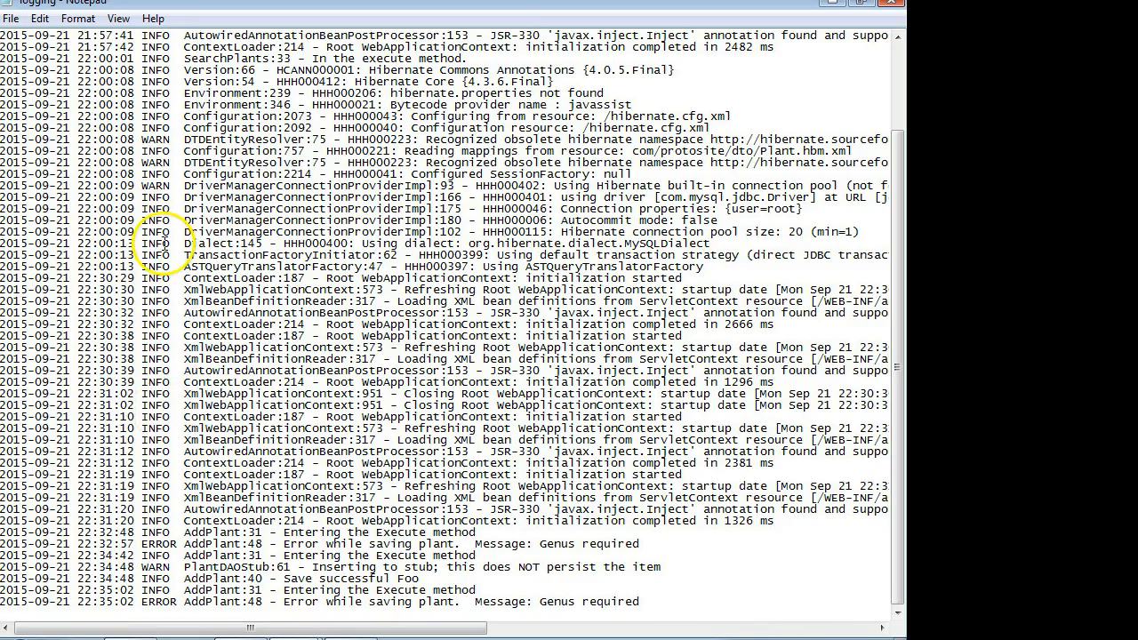
pyautogui.scroll(3)
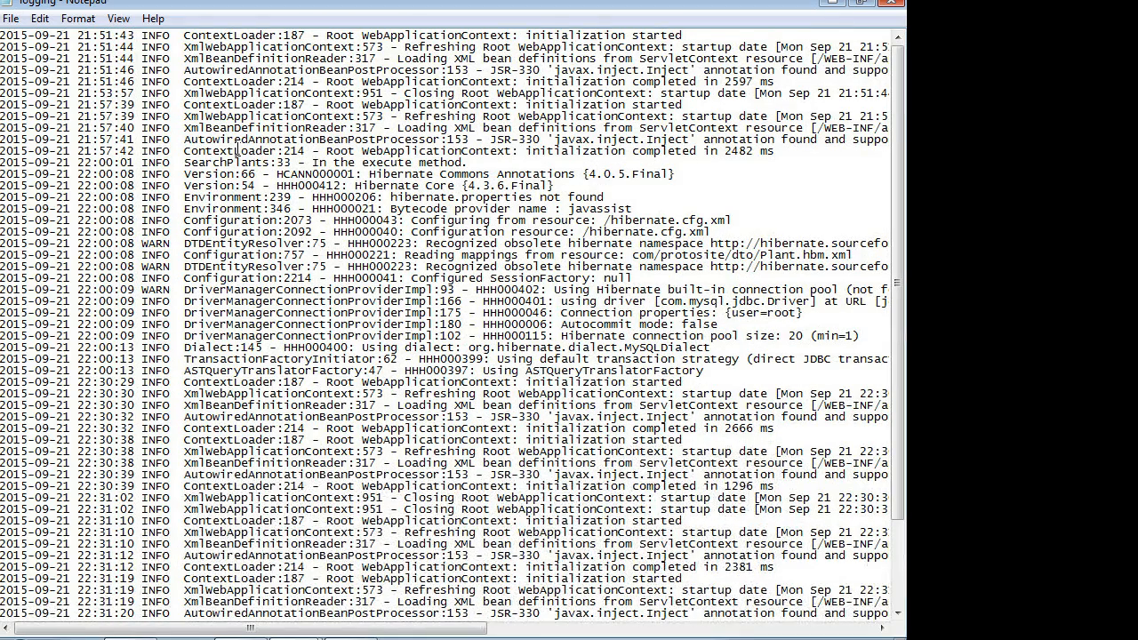
pyautogui.scroll(-3)
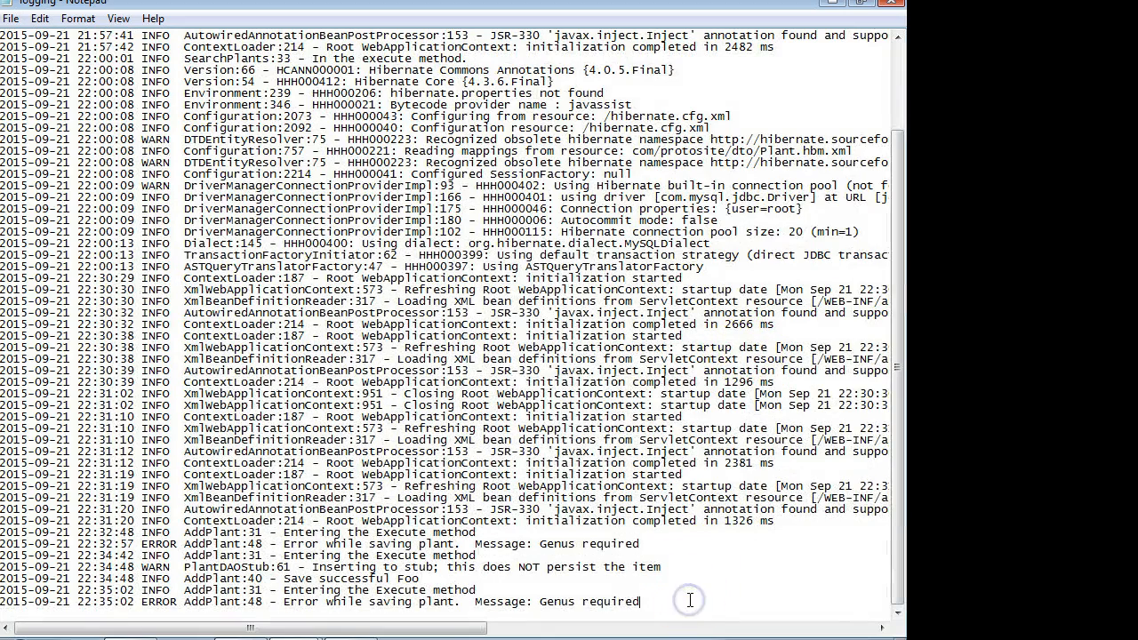
# Step: Search the log upward for ERROR until Notepad reports no more matches
pyautogui.press('Ctrl+f')
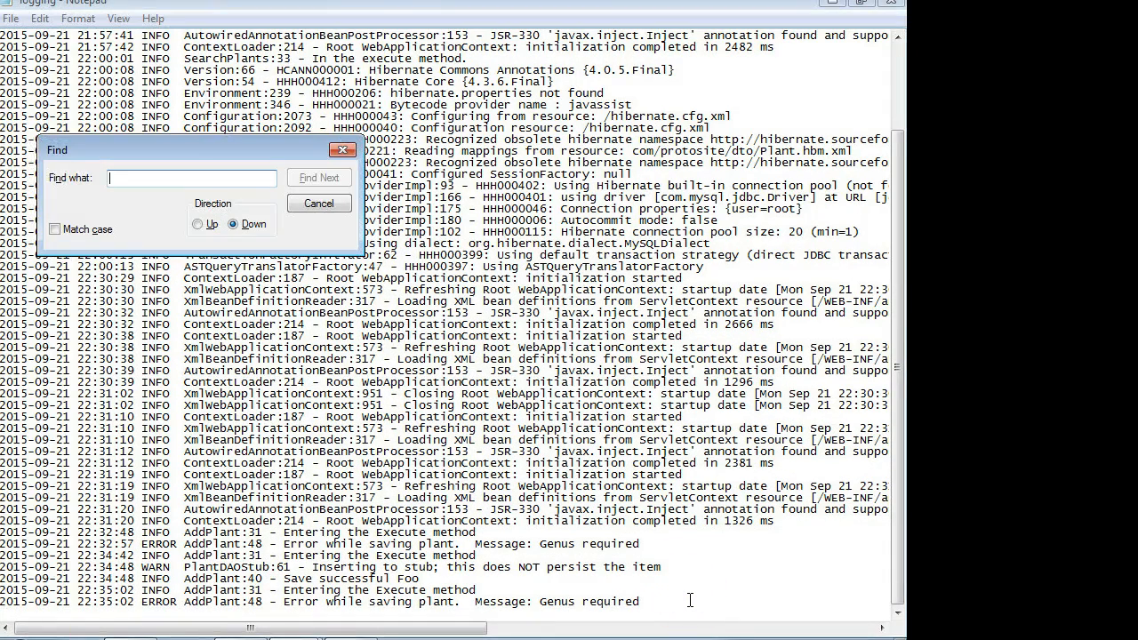
pyautogui.write('ERROR')
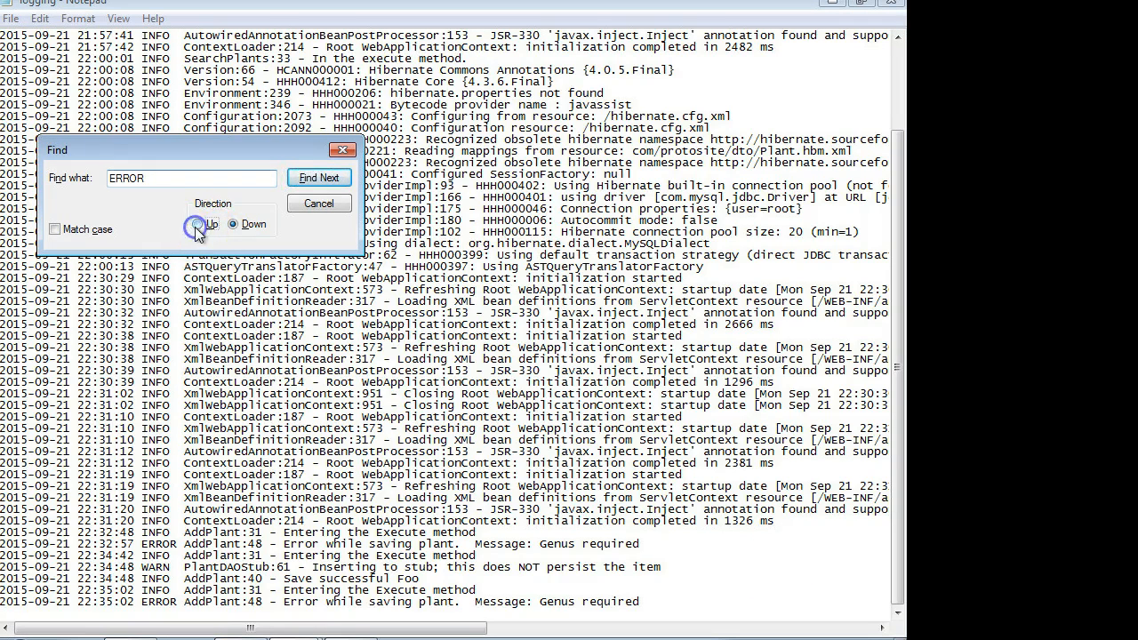
pyautogui.click(196, 223)
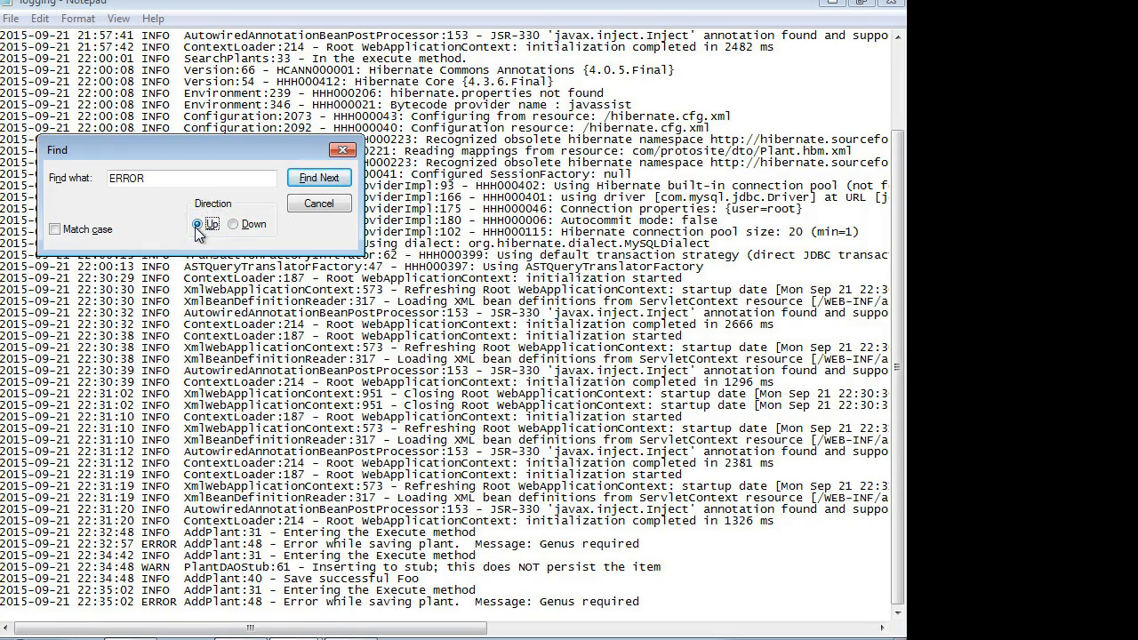
pyautogui.click(319, 177)
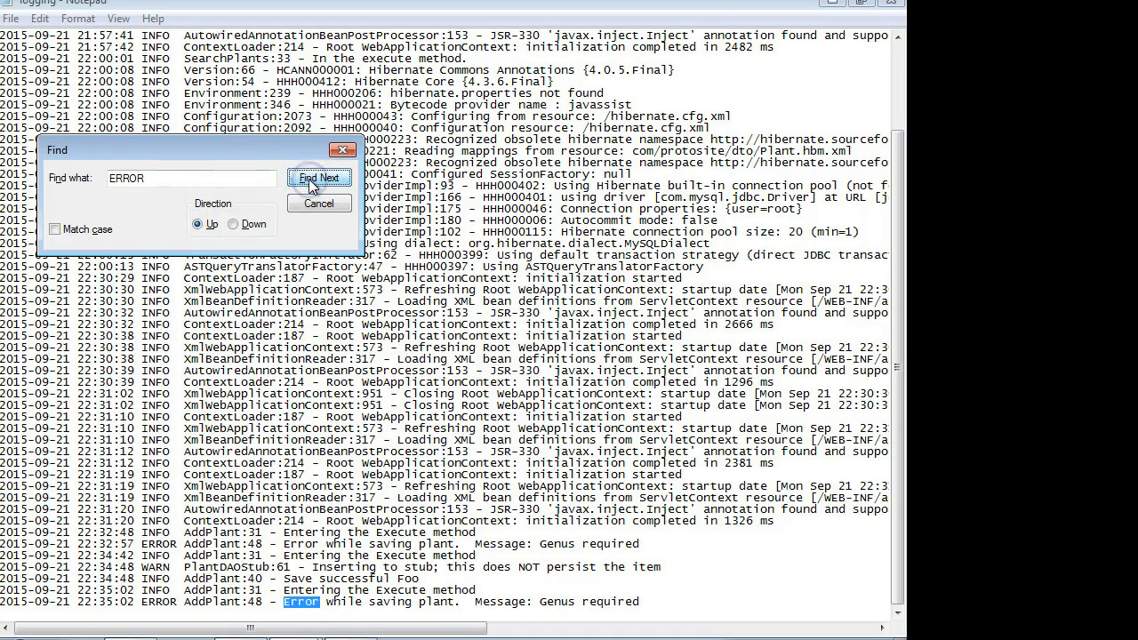
pyautogui.click(319, 178)
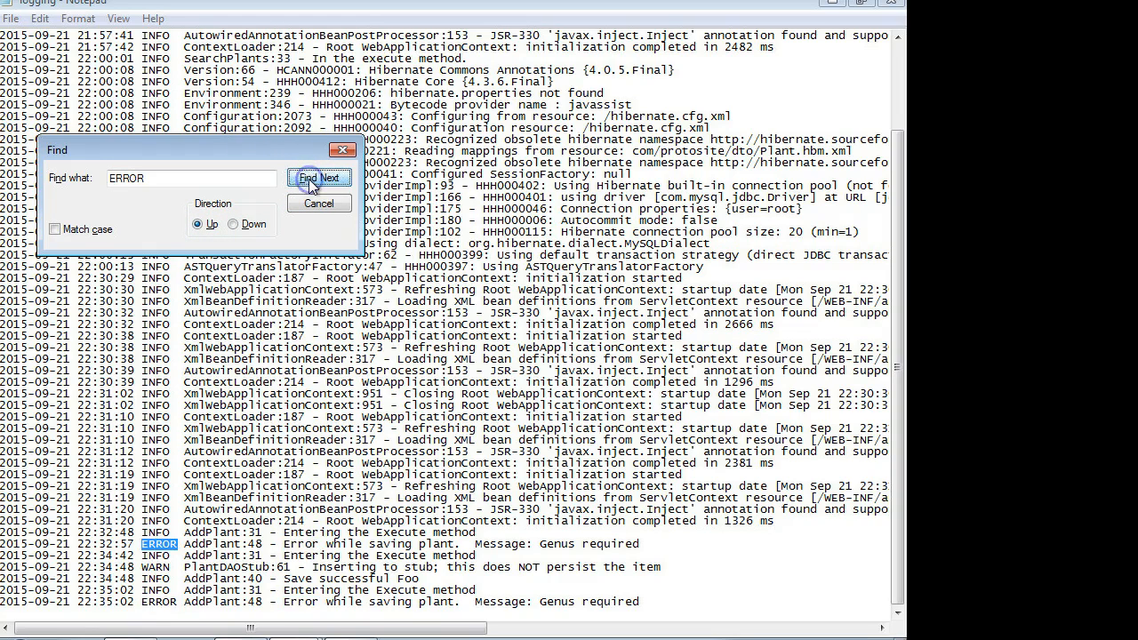
pyautogui.click(319, 178)
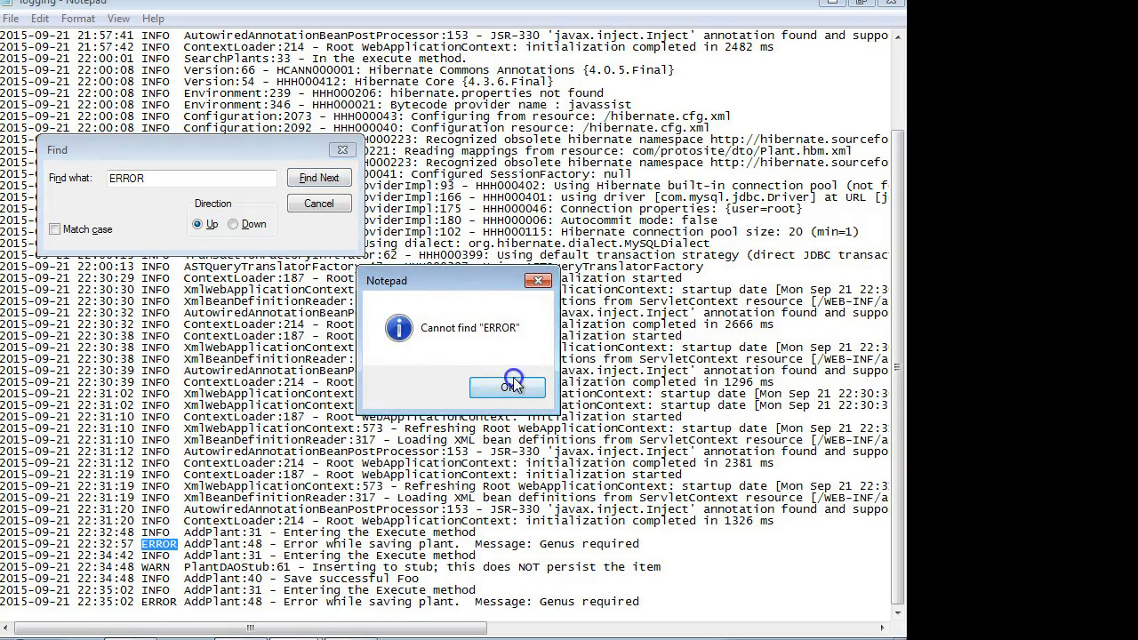
pyautogui.click(508, 385)
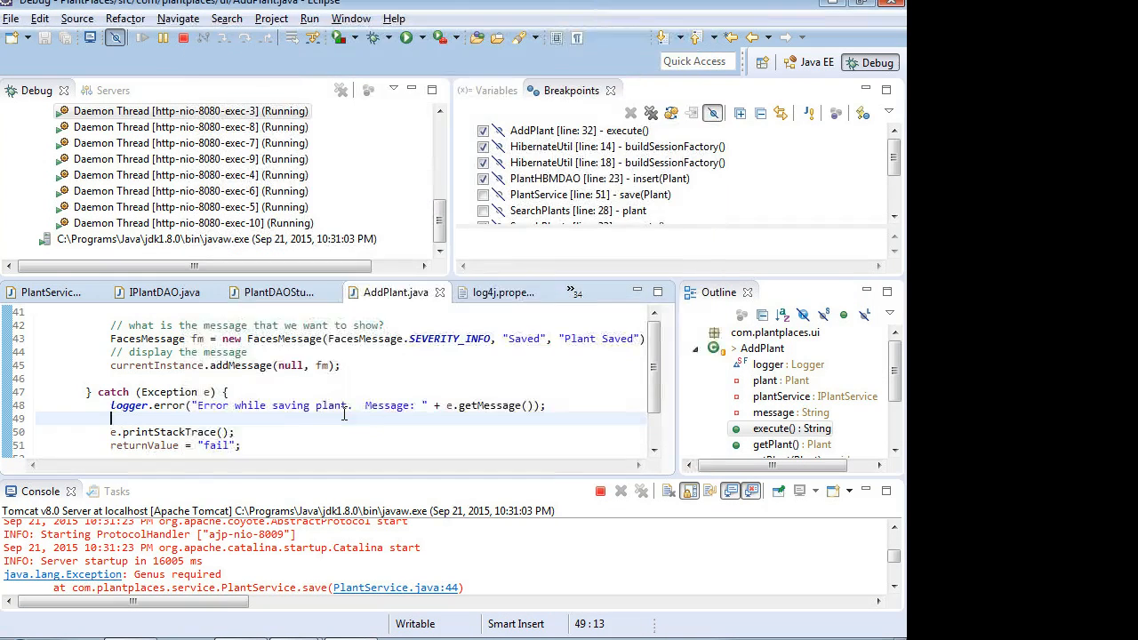
# Step: Delete the duplicated Tomcat logs comment lines in log4j.properties
pyautogui.click(503, 292)
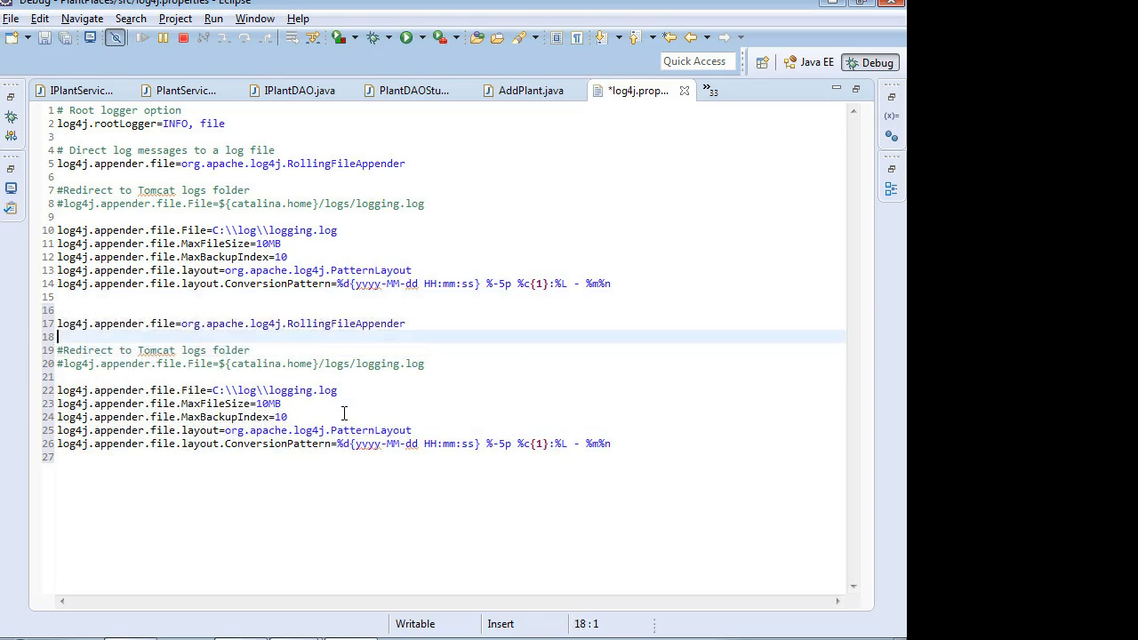
pyautogui.moveTo(57, 336); pyautogui.dragTo(57, 376)
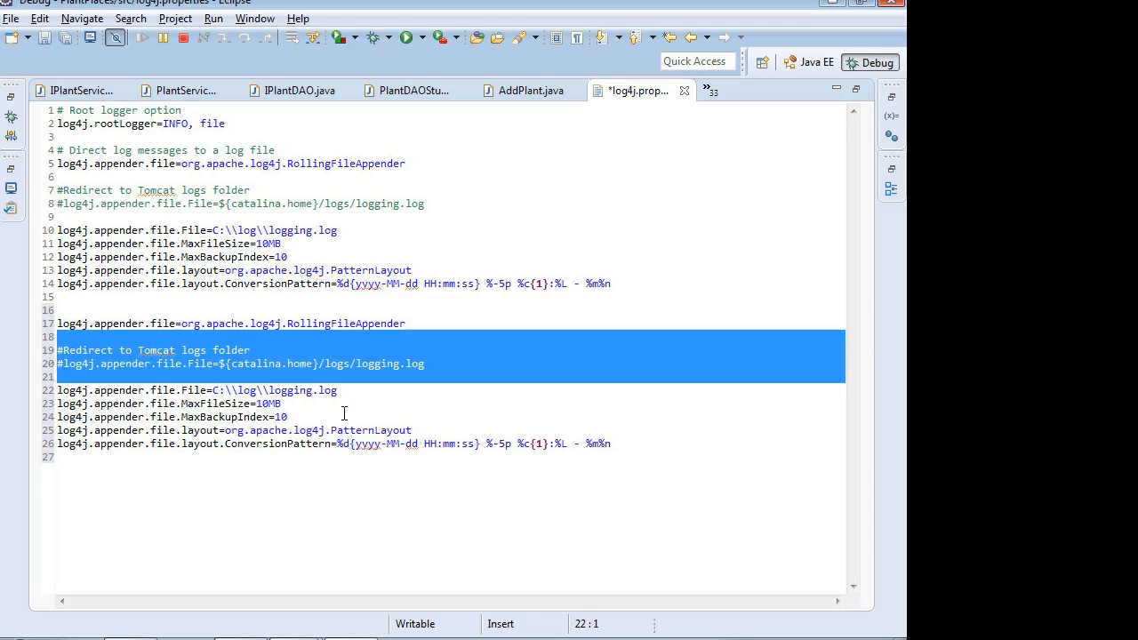
pyautogui.press('Delete')
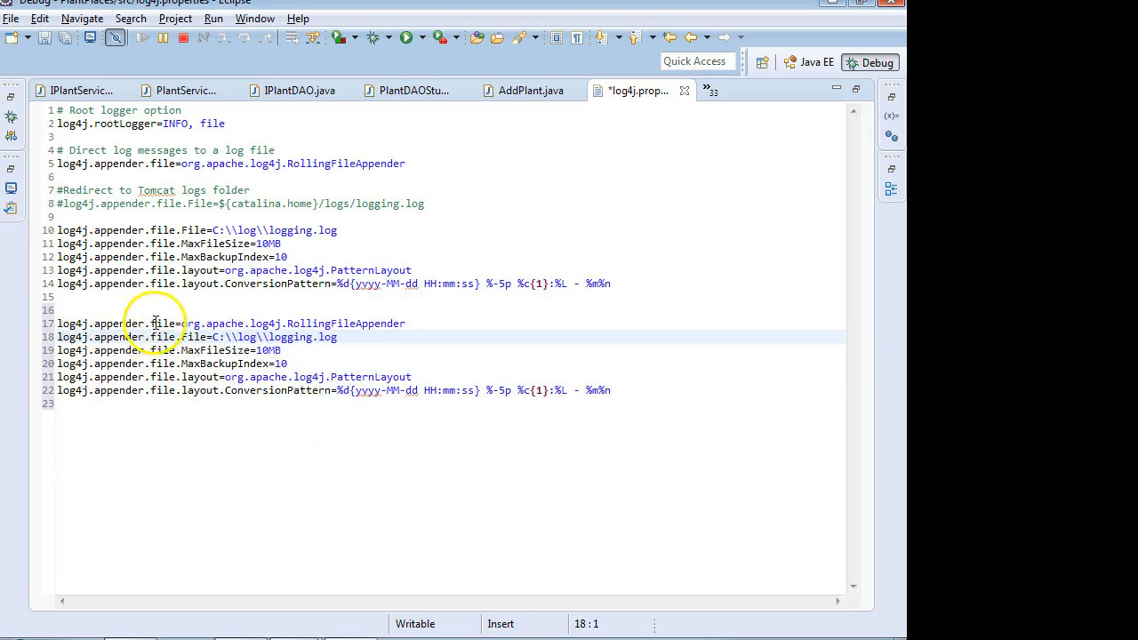
# Step: Rename 'file' to 'errorfile' on the copied appender, File, MaxFileSize and MaxBackupIndex lines
pyautogui.write('errF')
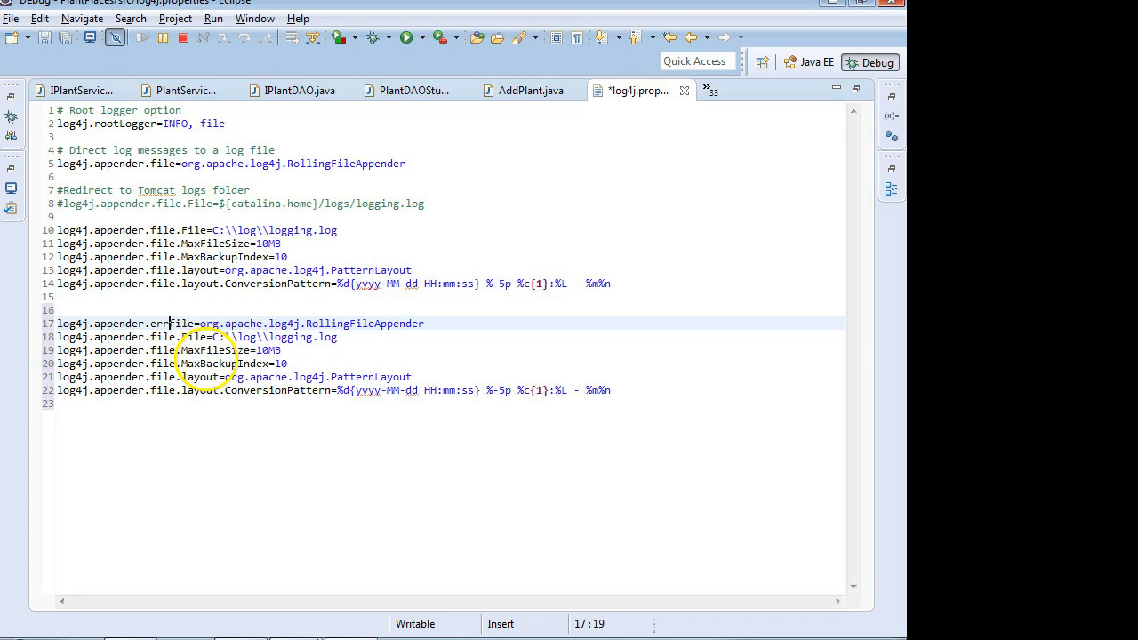
pyautogui.doubleClick(178, 323)
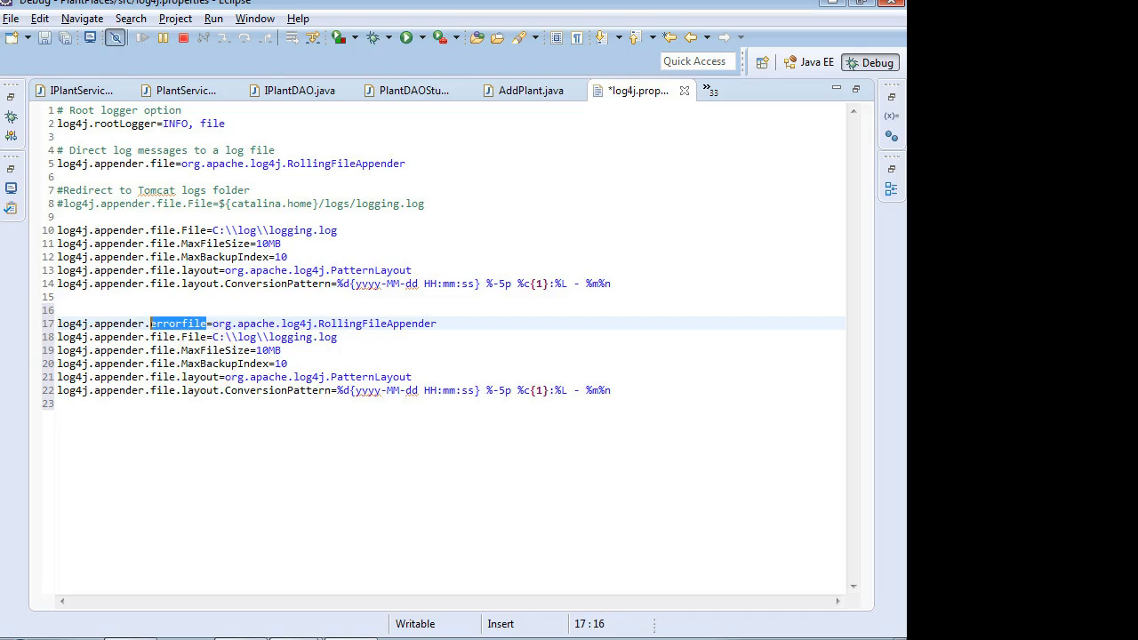
pyautogui.click(207, 337)
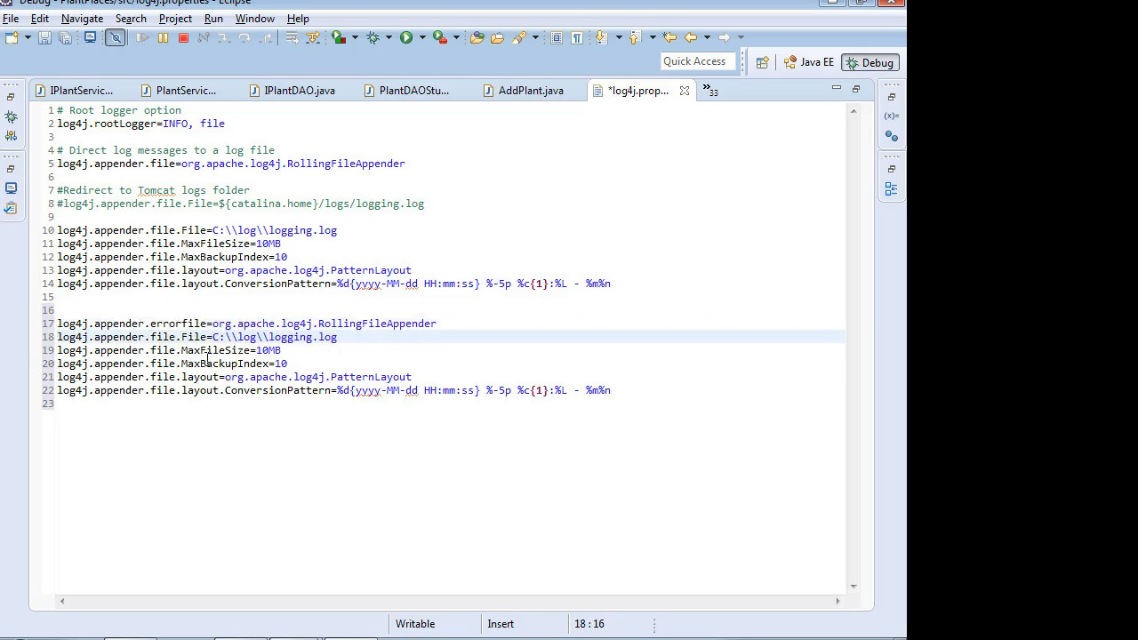
pyautogui.doubleClick(163, 336)
pyautogui.write('error')
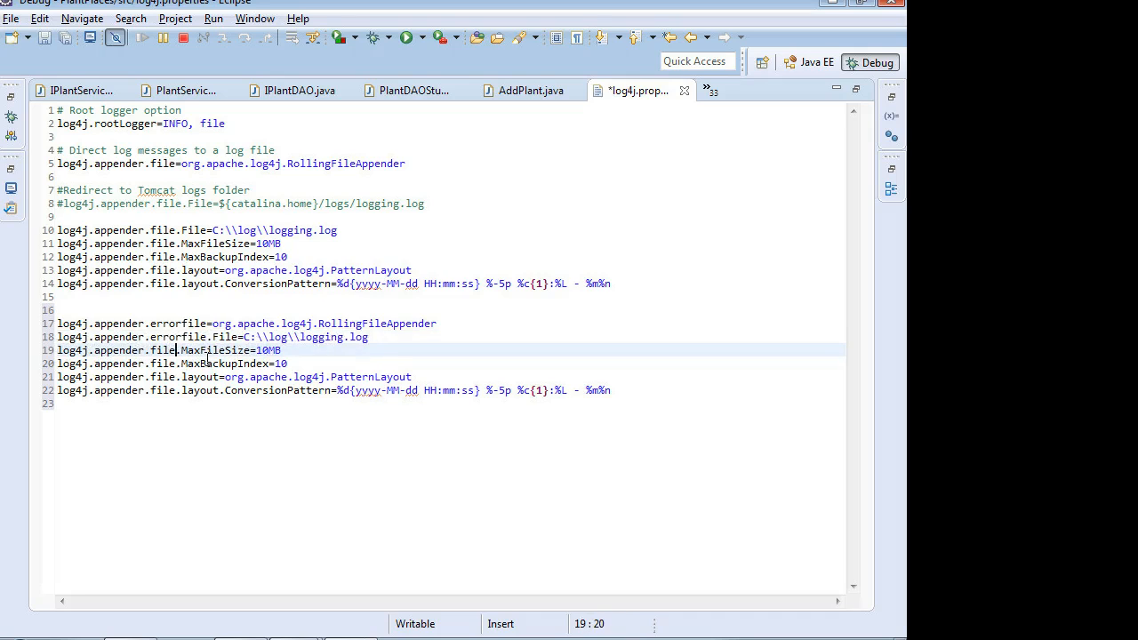
pyautogui.doubleClick(163, 349)
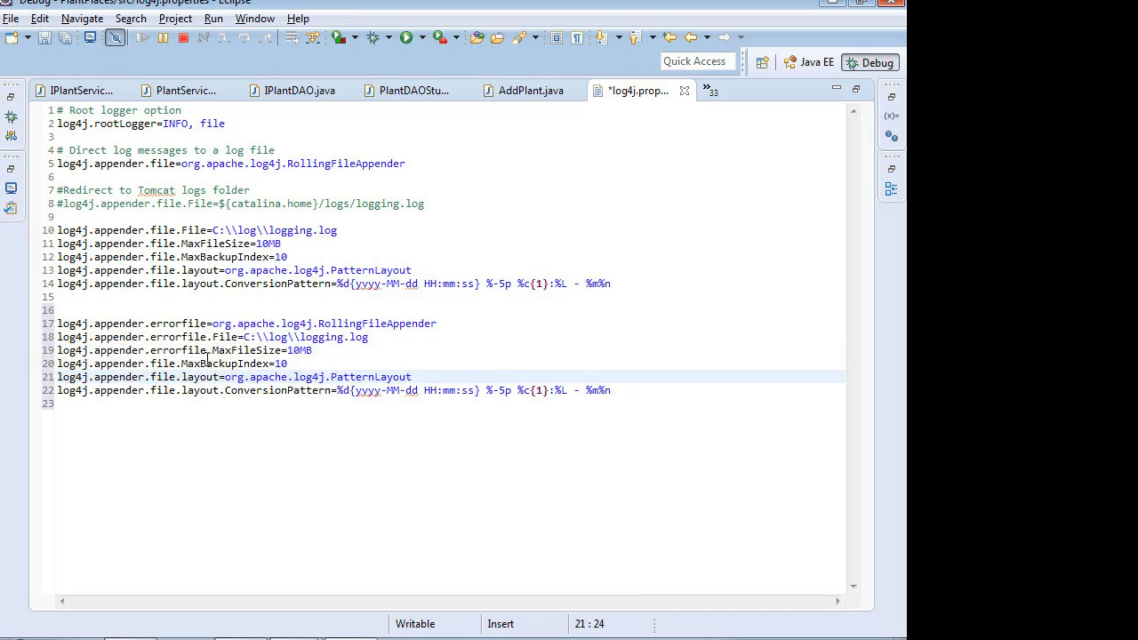
pyautogui.doubleClick(162, 364)
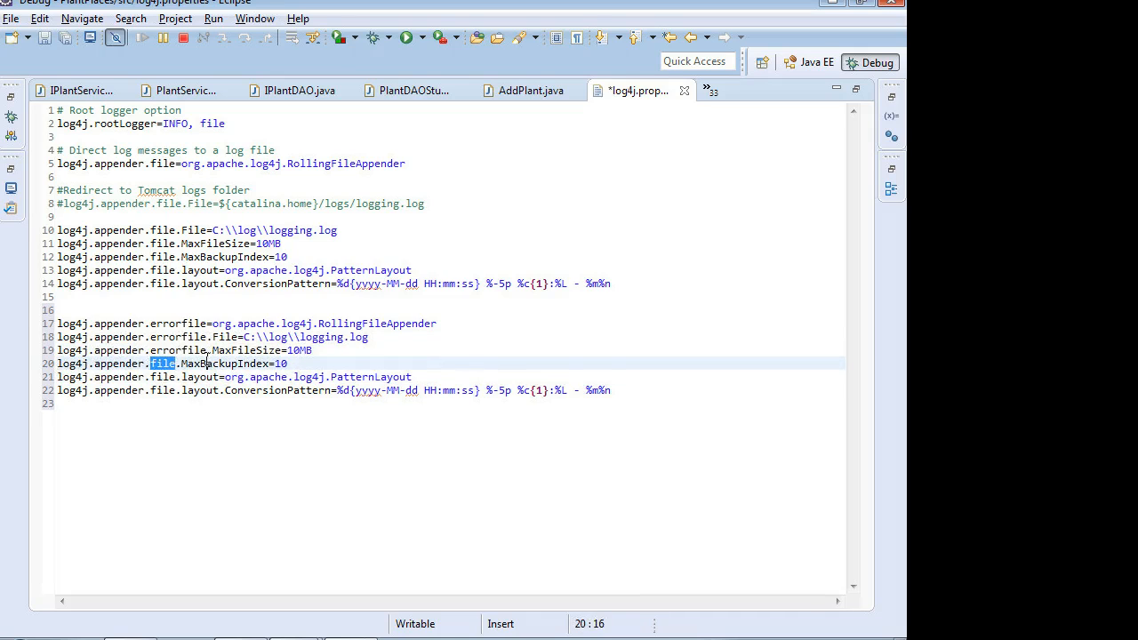
# Step: Begin typing the errorfile Threshhold=ERROR line
pyautogui.click(164, 376)
pyautogui.write('log4j.appender.errorfile')
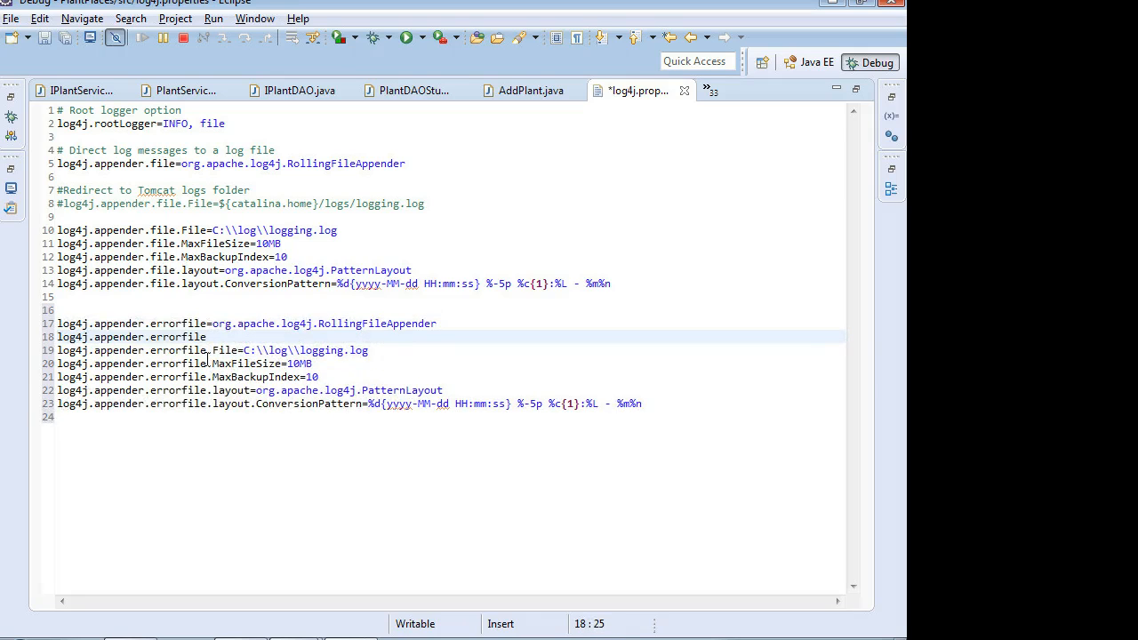
pyautogui.write('.Thre')
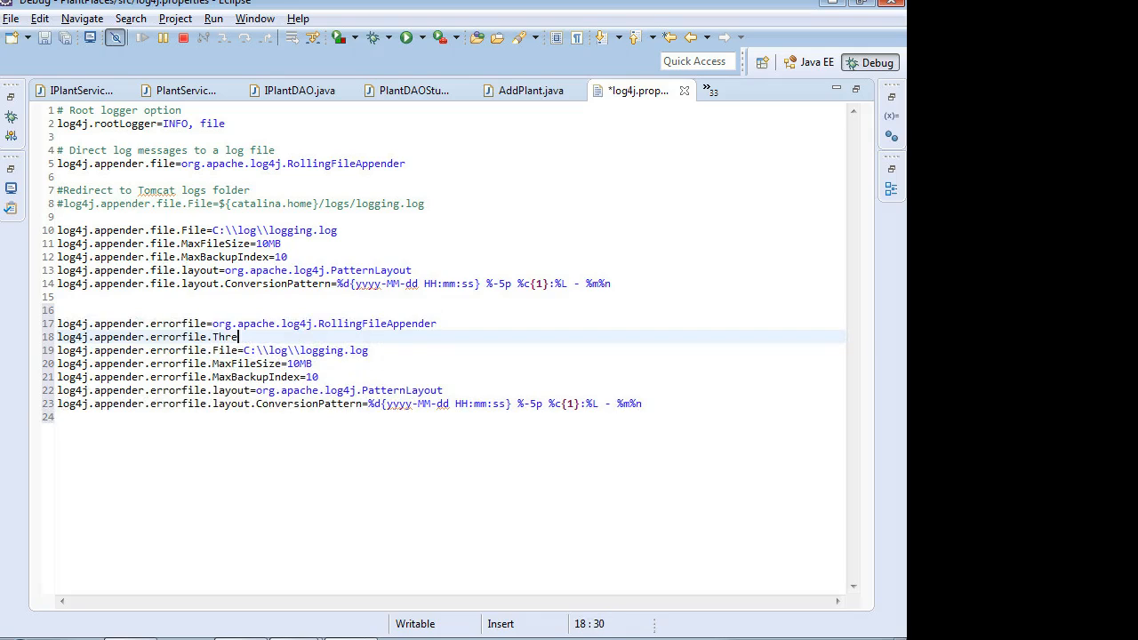
pyautogui.write('shho')
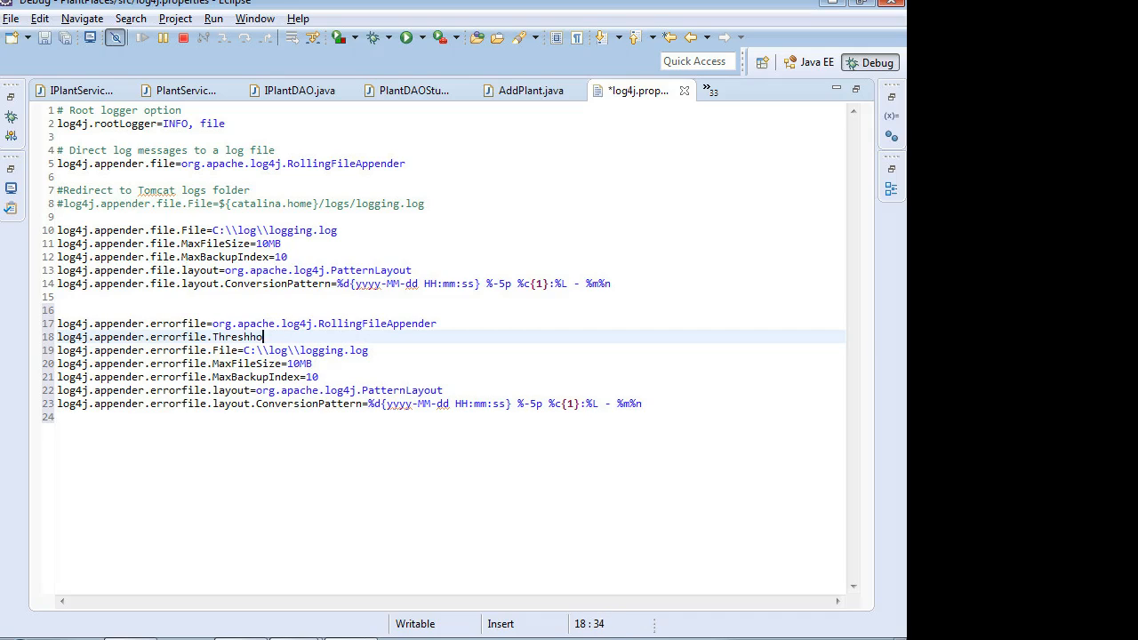
pyautogui.write('=ERROR')
pyautogui.click(451, 123)
pyautogui.write(', errorfile')
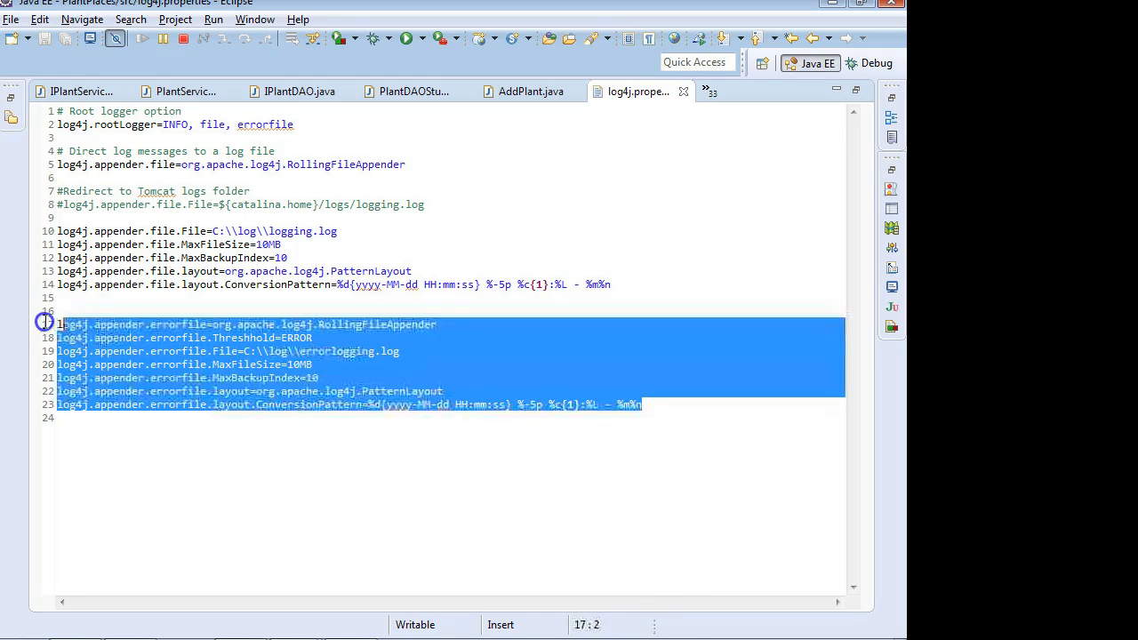
pyautogui.click(245, 271)
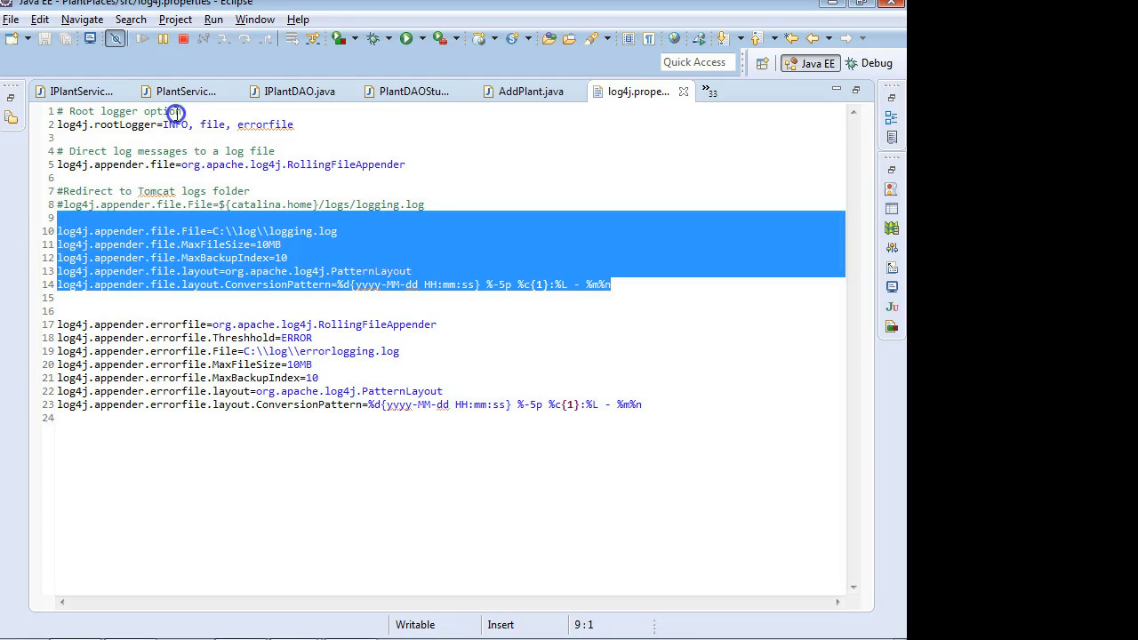
pyautogui.click(178, 124)
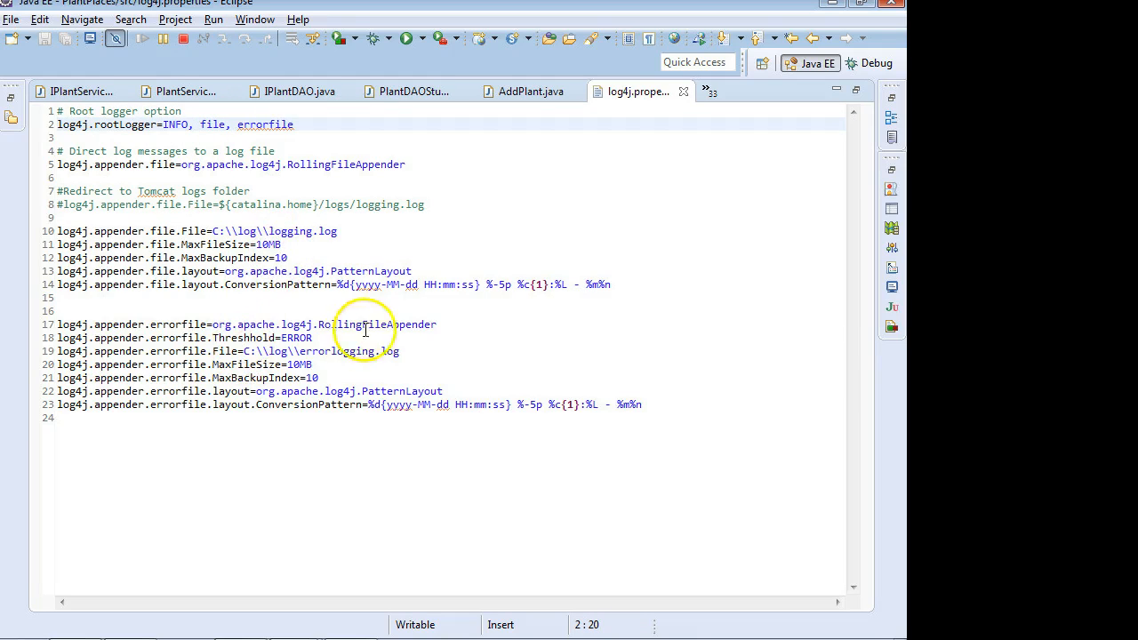
pyautogui.click(409, 324)
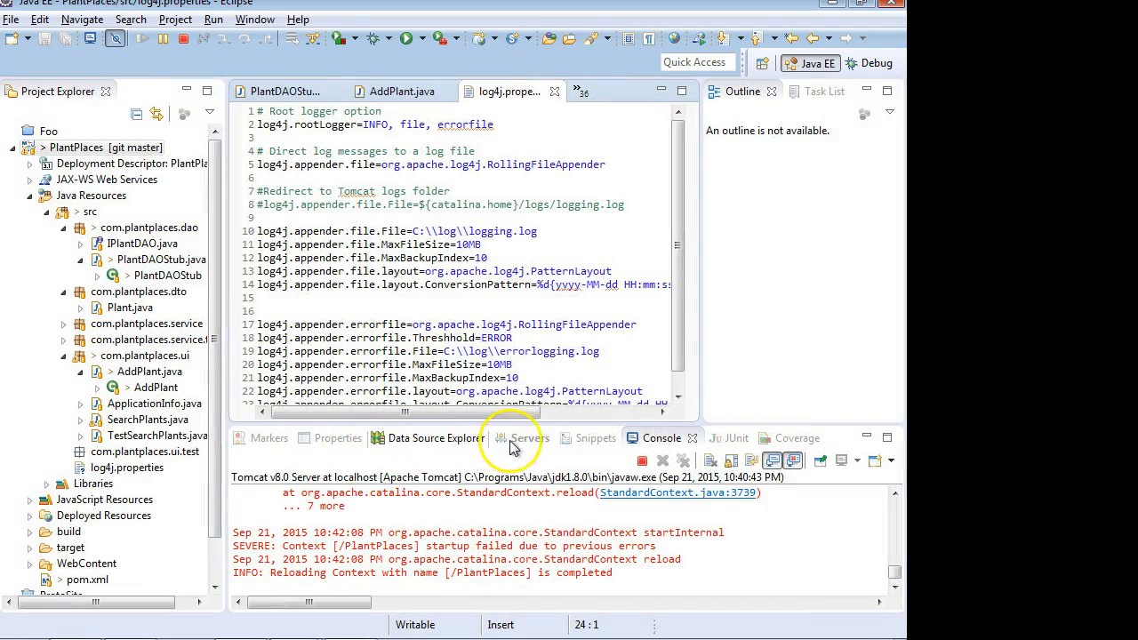
# Step: Publish the changes to Tomcat v8.0 Server at localhost, then switch to Chrome
pyautogui.click(527, 438)
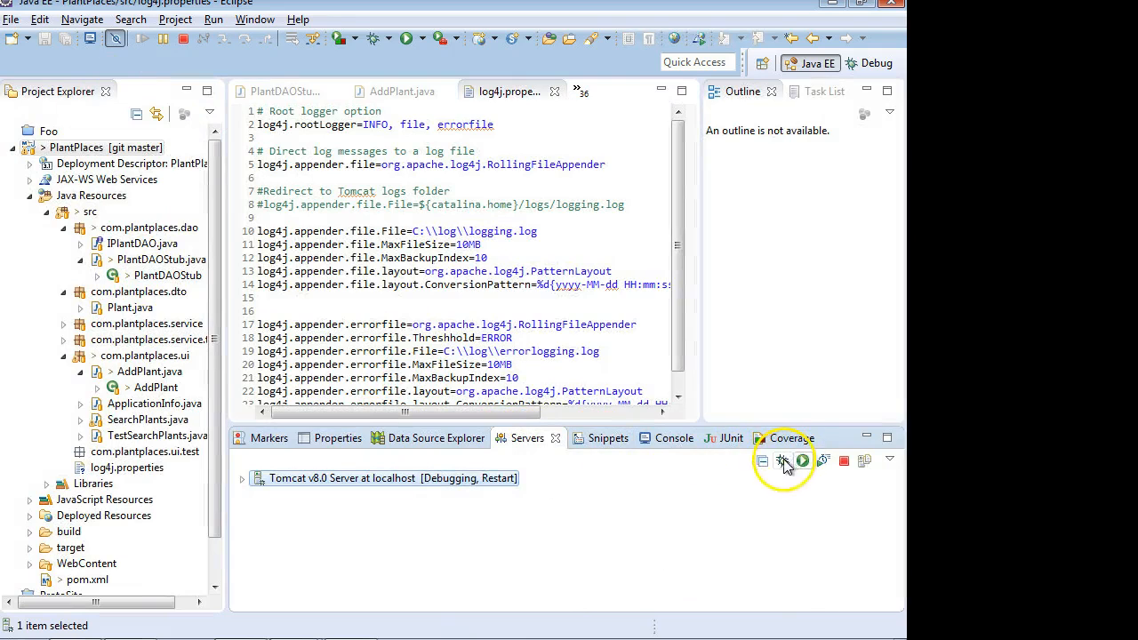
pyautogui.click(801, 460)
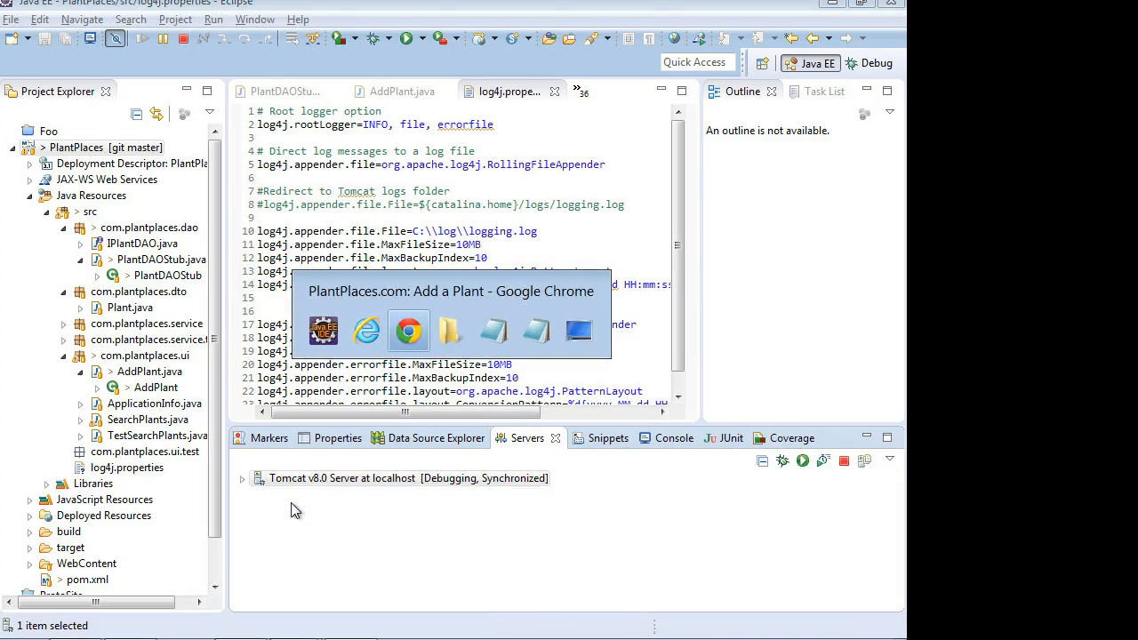
pyautogui.click(408, 330)
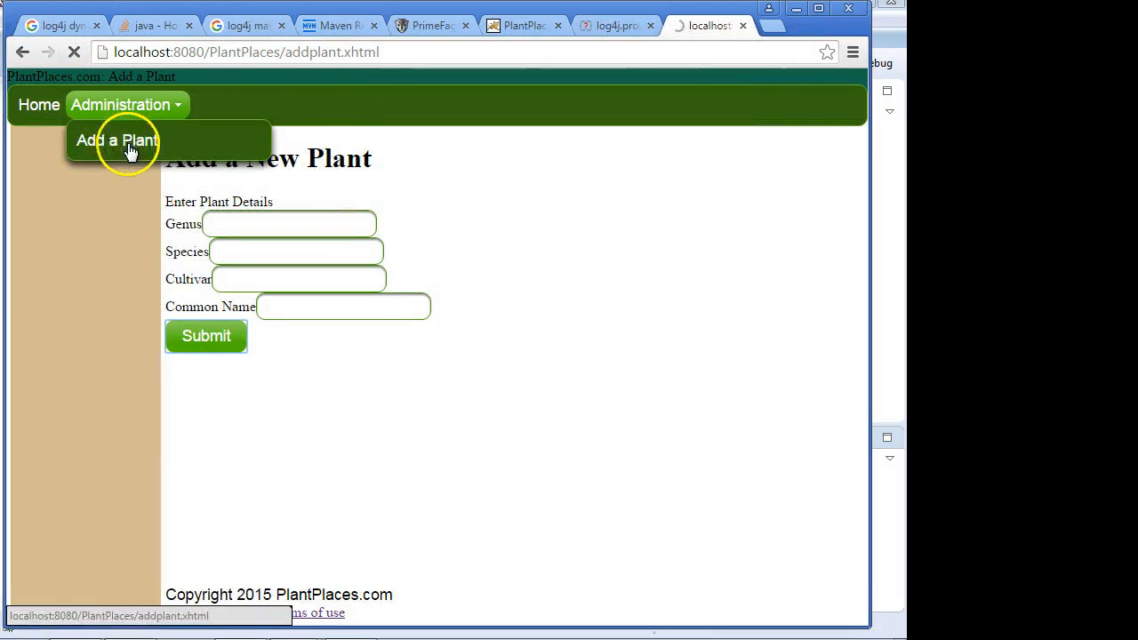
# Step: Reload Add a Plant, submit genus 'Foo', then submit again with Genus empty
pyautogui.click(116, 139)
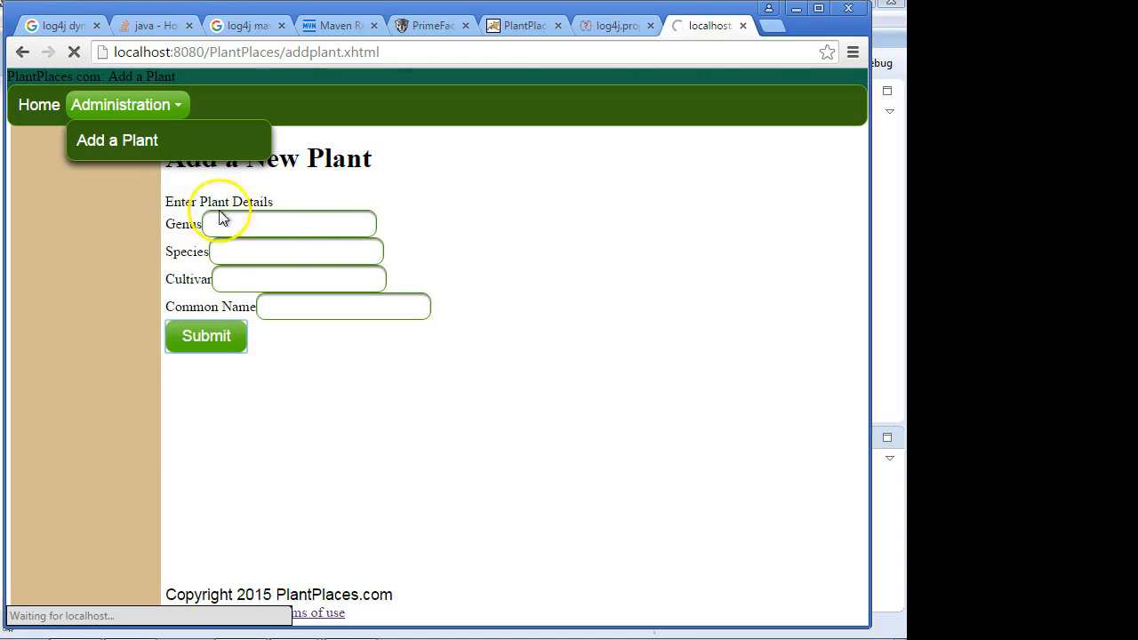
pyautogui.click(289, 223)
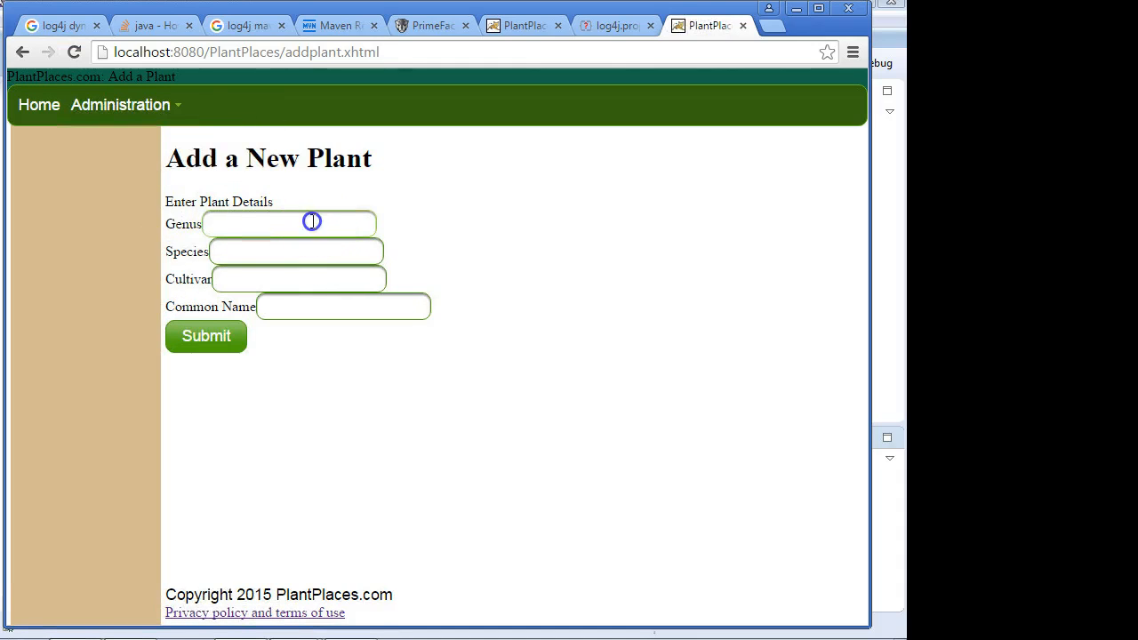
pyautogui.write('Foo')
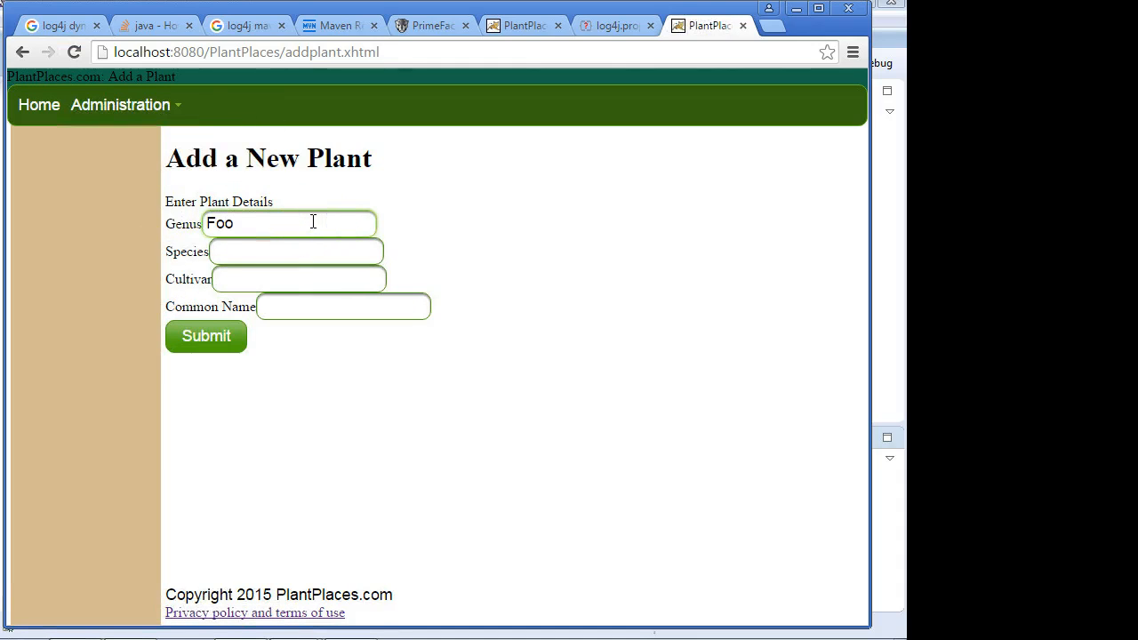
pyautogui.moveTo(206, 336)
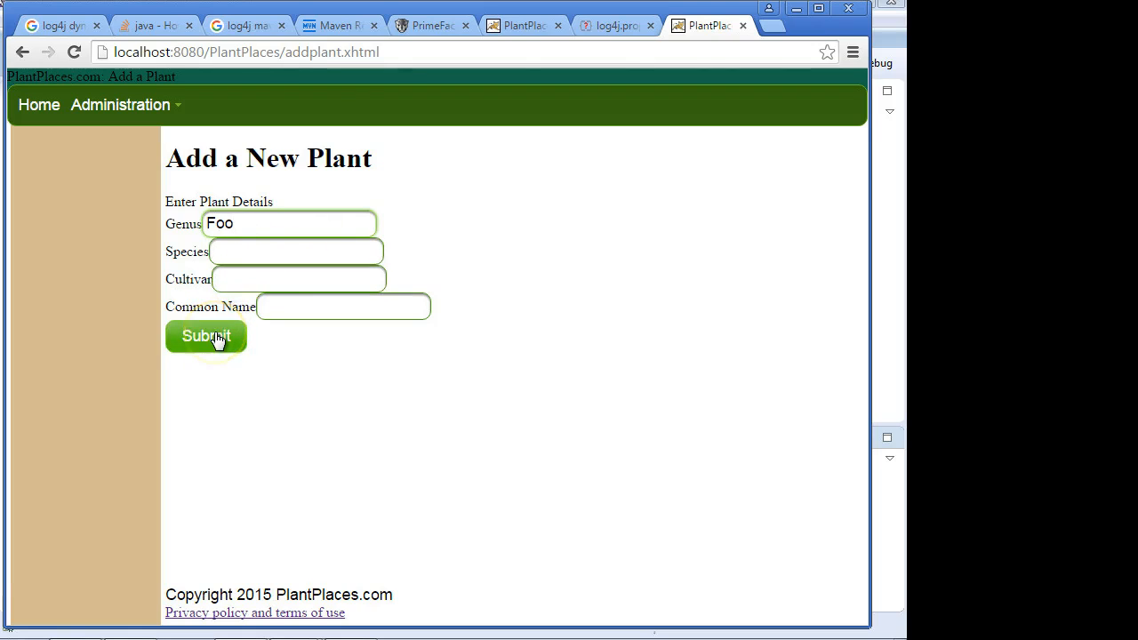
pyautogui.click(205, 336)
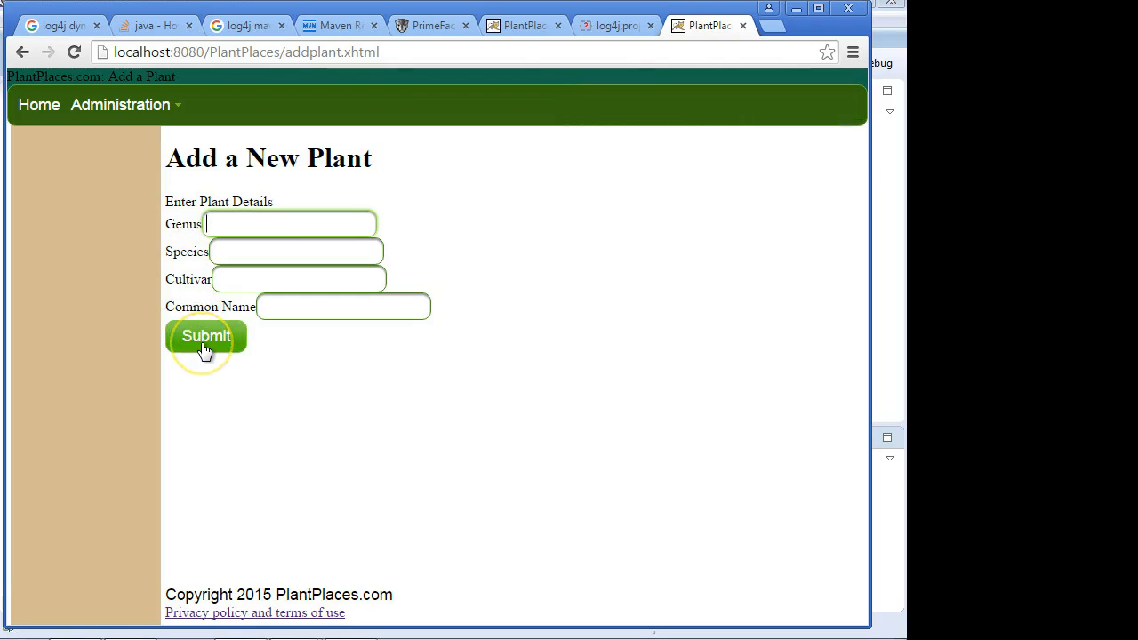
pyautogui.click(207, 336)
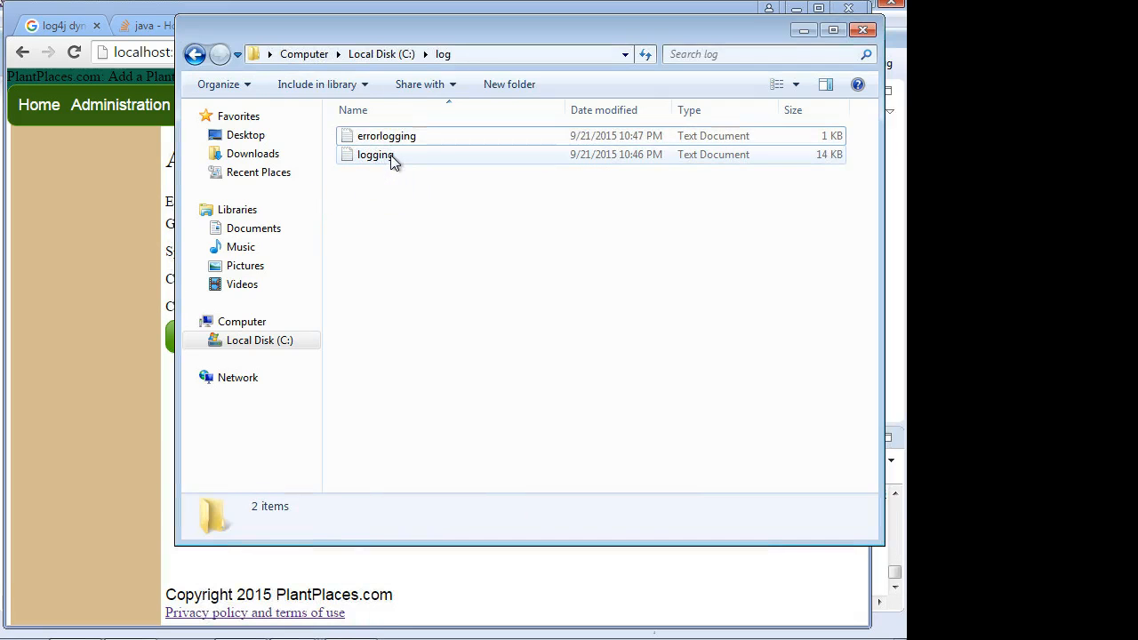
pyautogui.doubleClick(374, 154)
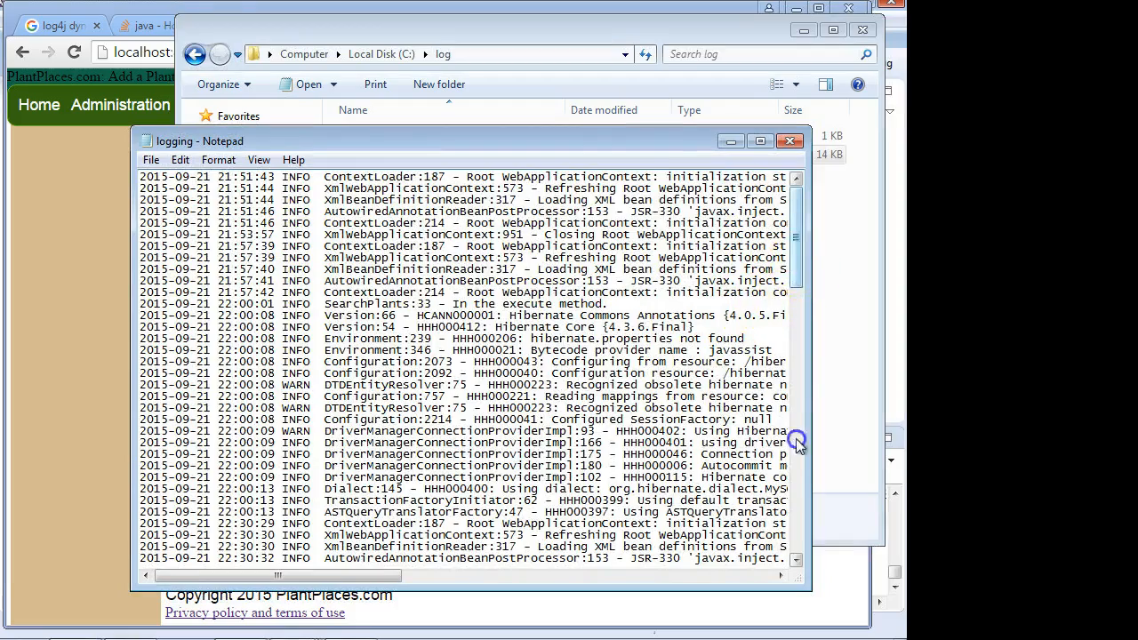
pyautogui.scroll(-3)
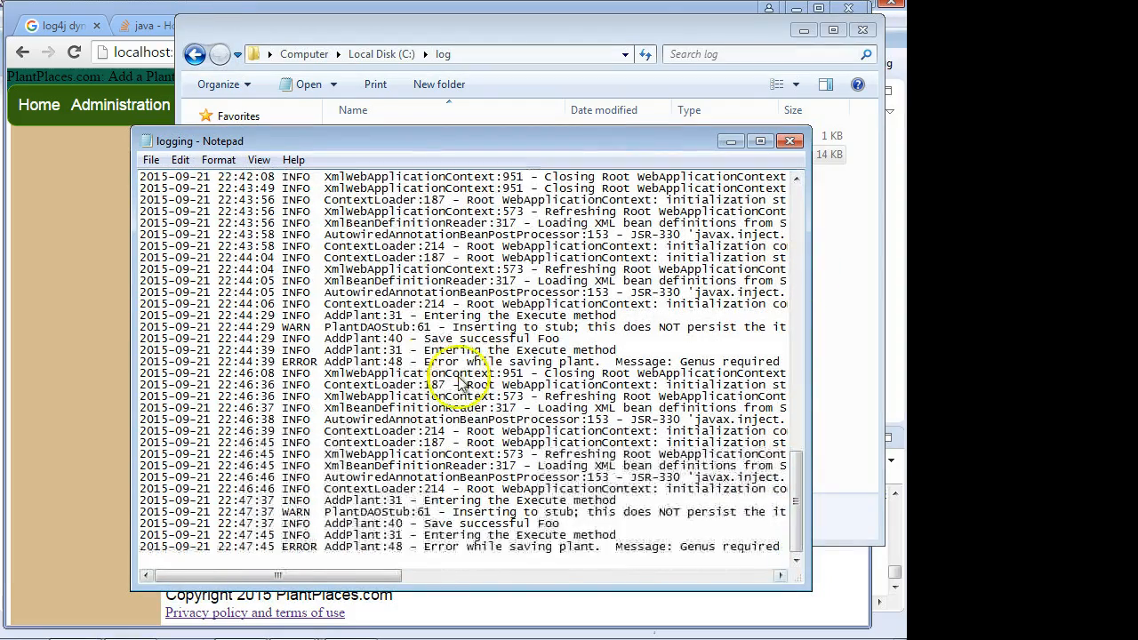
pyautogui.moveTo(294, 214)
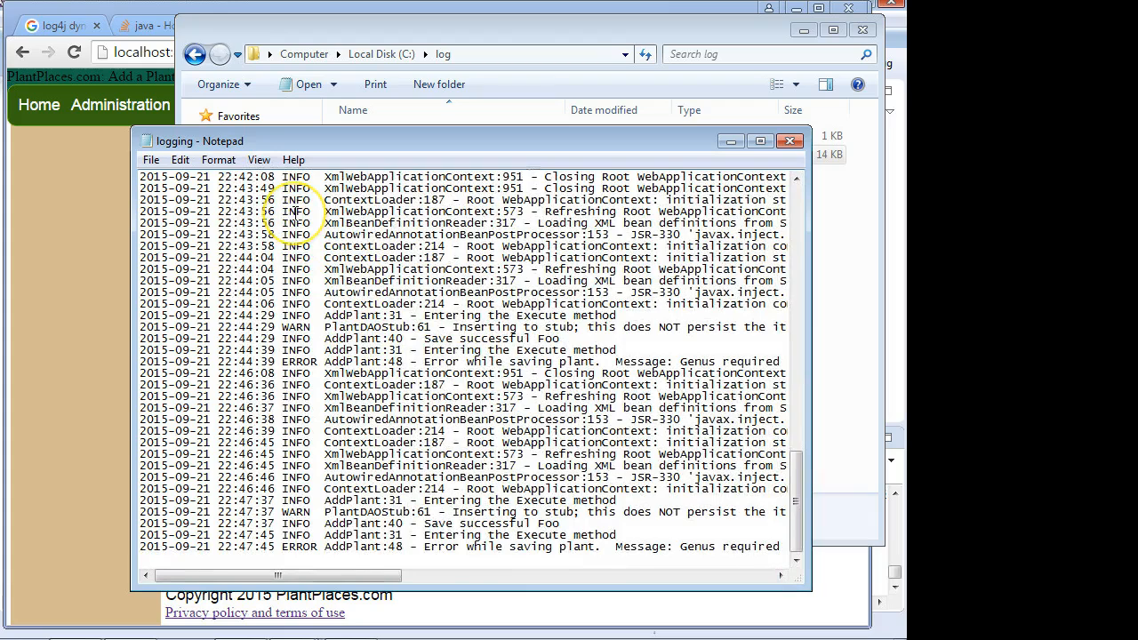
pyautogui.moveTo(293, 214)
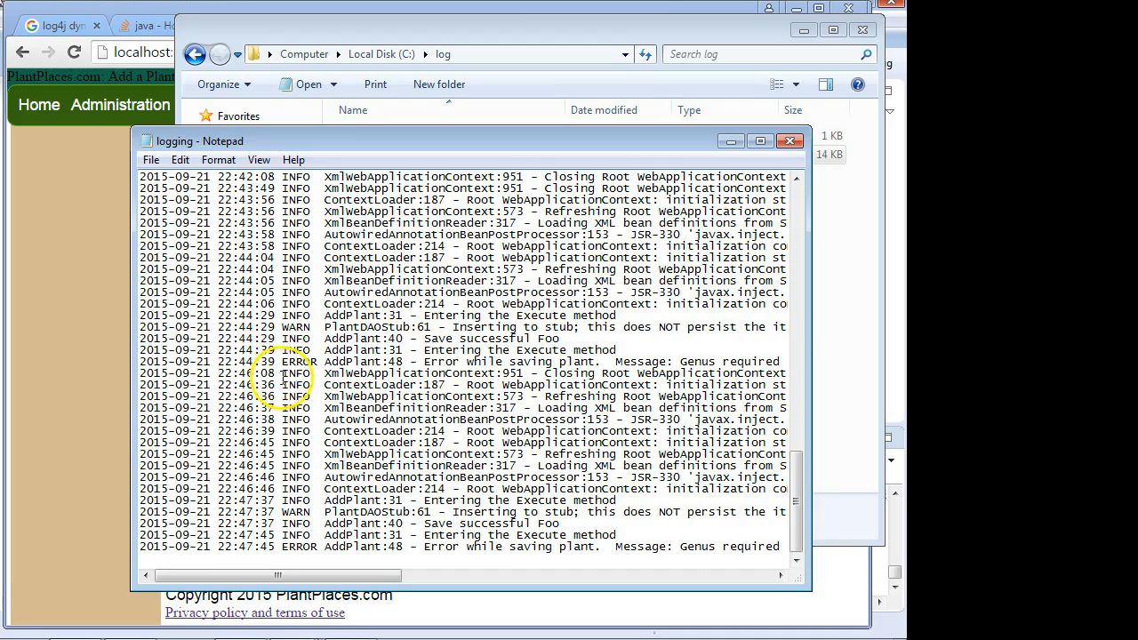
pyautogui.scroll(3)
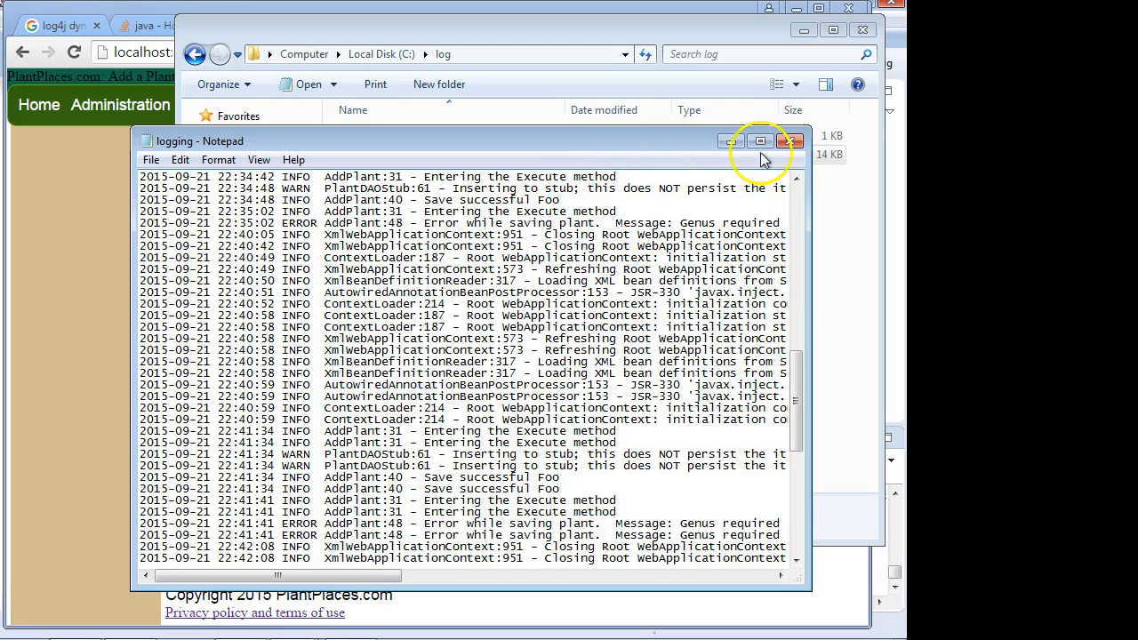
pyautogui.click(790, 141)
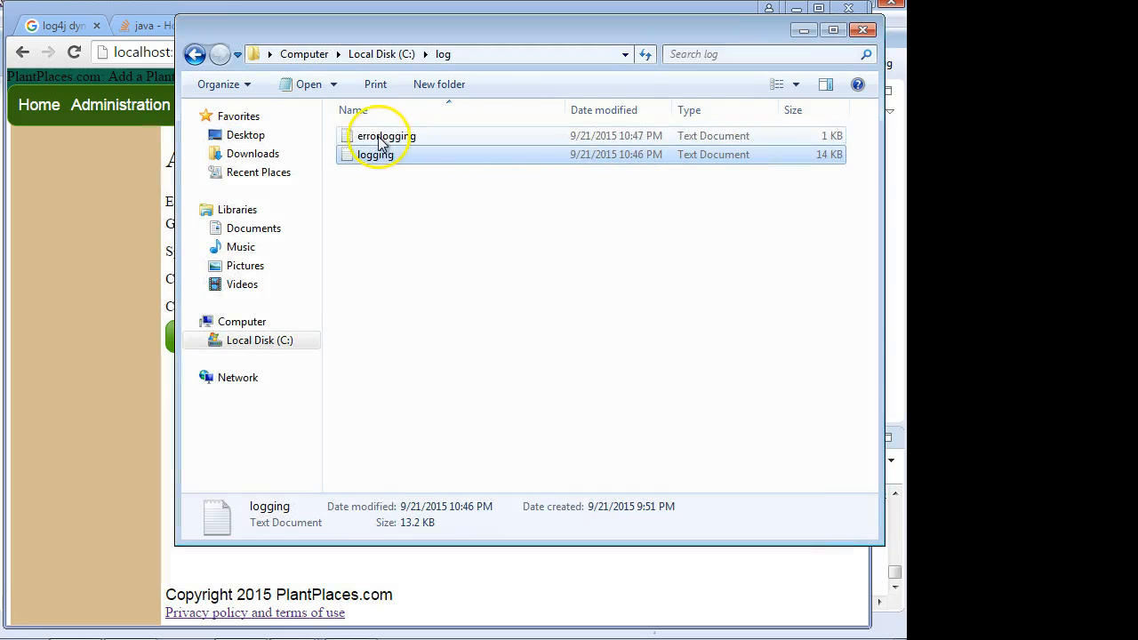
pyautogui.moveTo(821, 145)
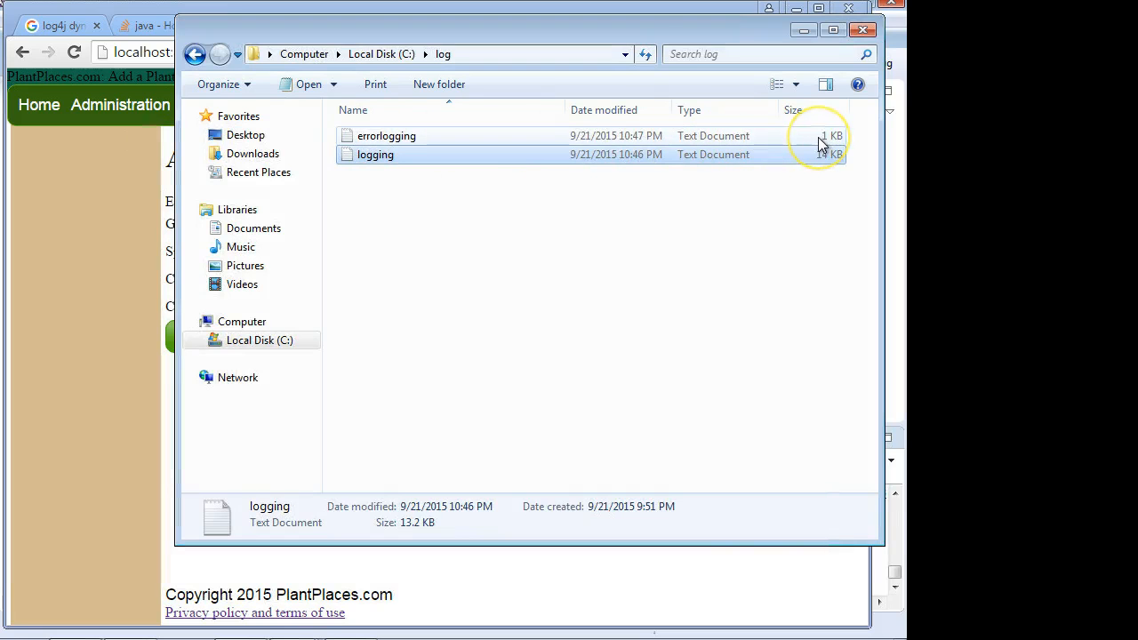
pyautogui.moveTo(431, 143)
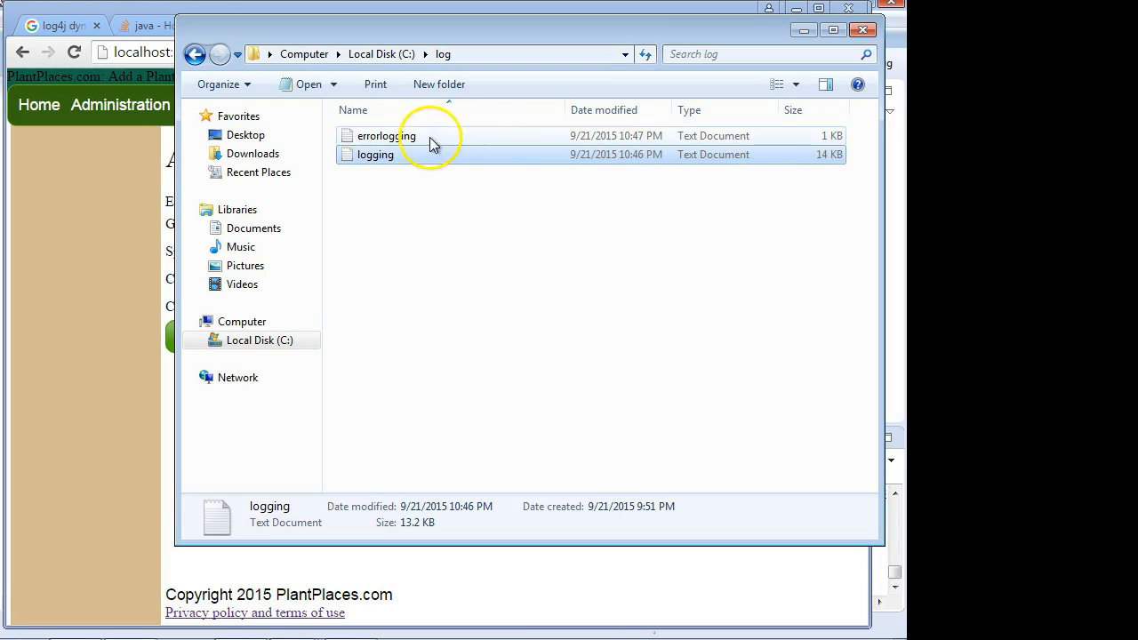
pyautogui.doubleClick(385, 135)
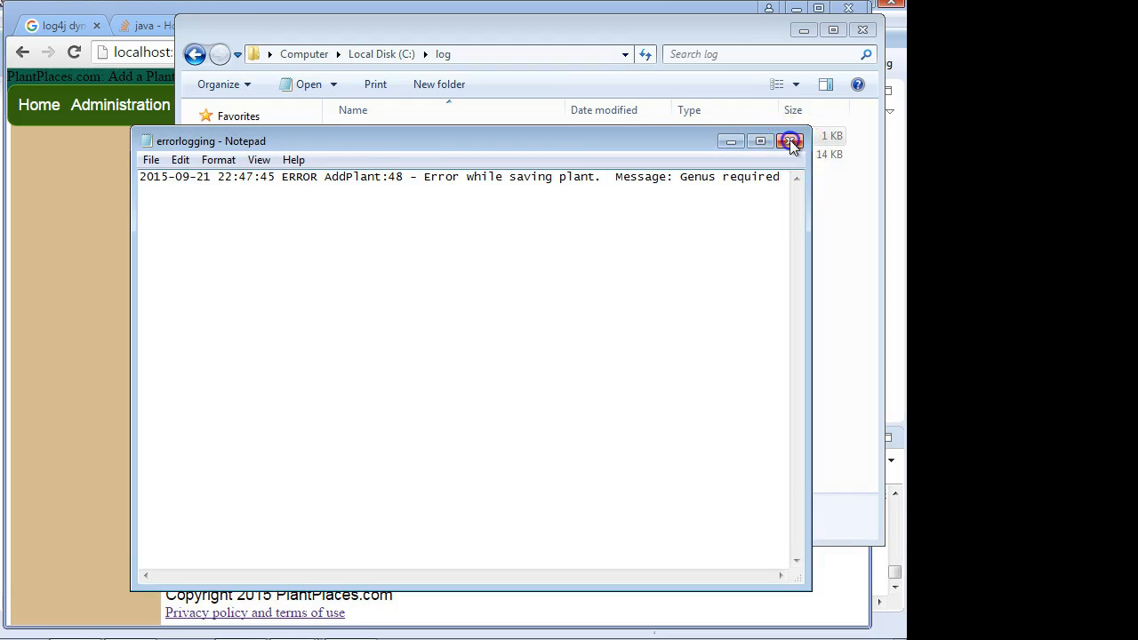
pyautogui.click(790, 141)
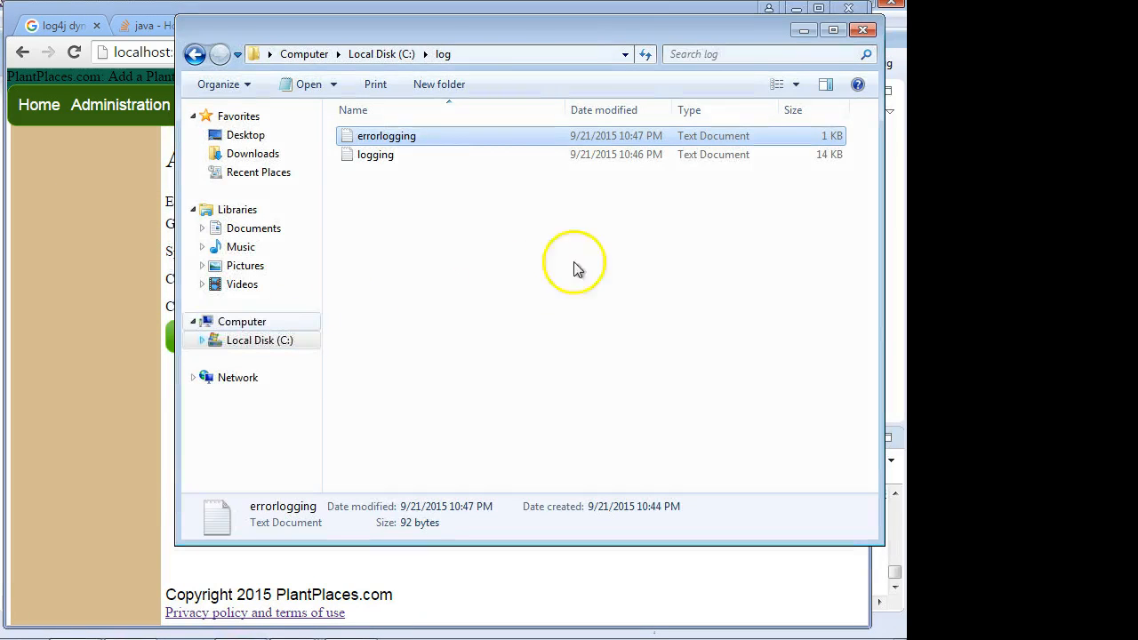
# Step: Reopen errorlogging in Notepad and highlight the first entry's 'Genus required' error message
pyautogui.doubleClick(386, 135)
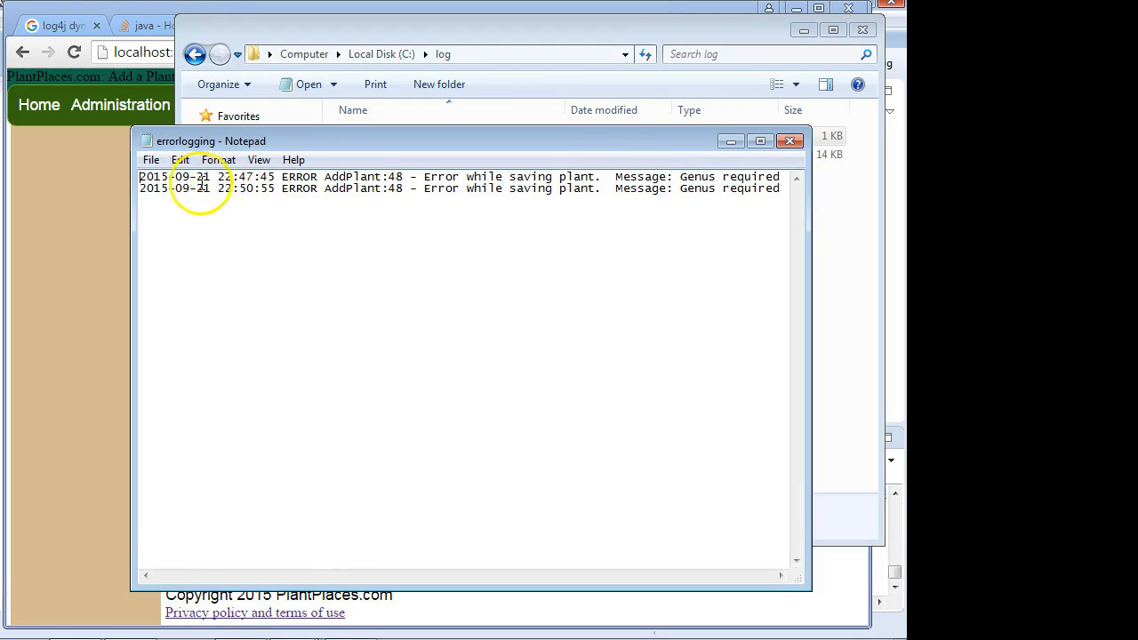
pyautogui.moveTo(280, 182)
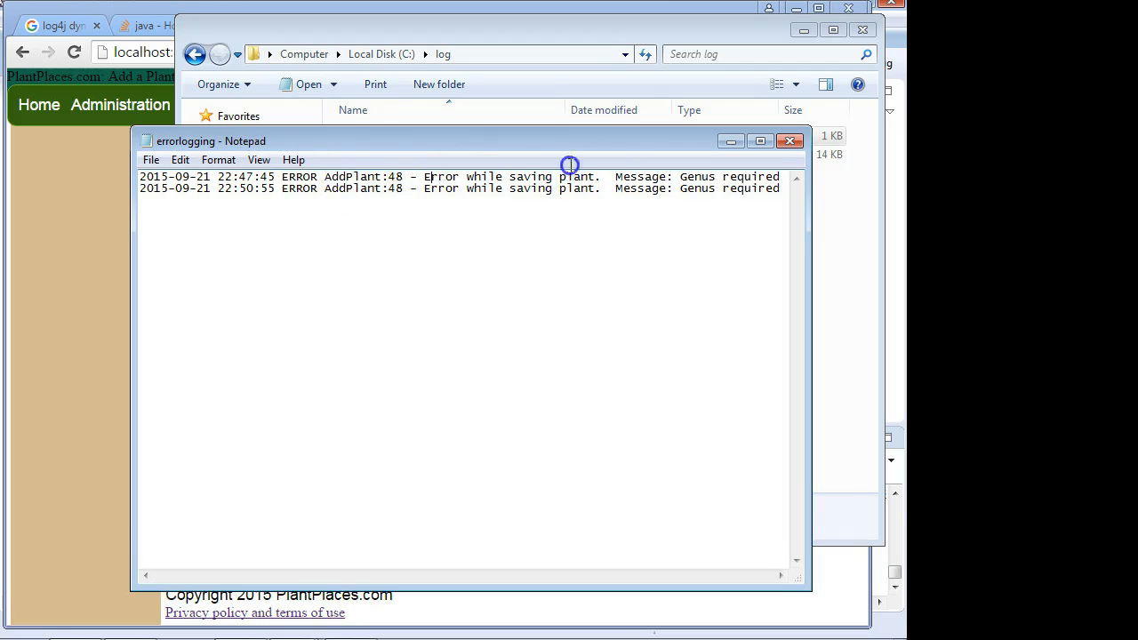
pyautogui.moveTo(426, 176); pyautogui.dragTo(751, 176)
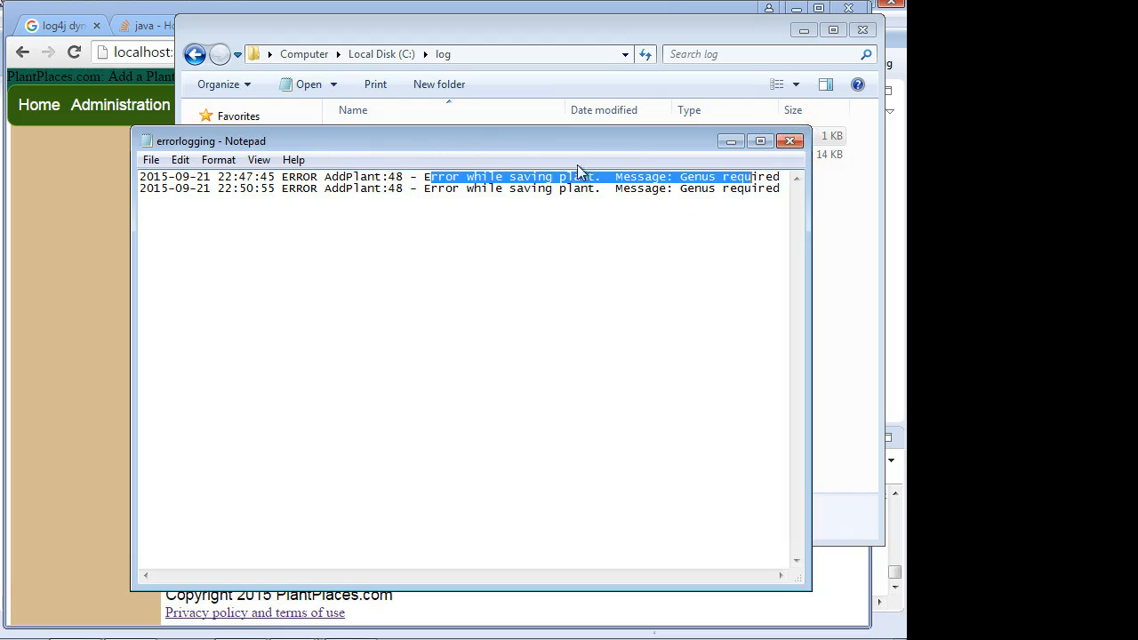